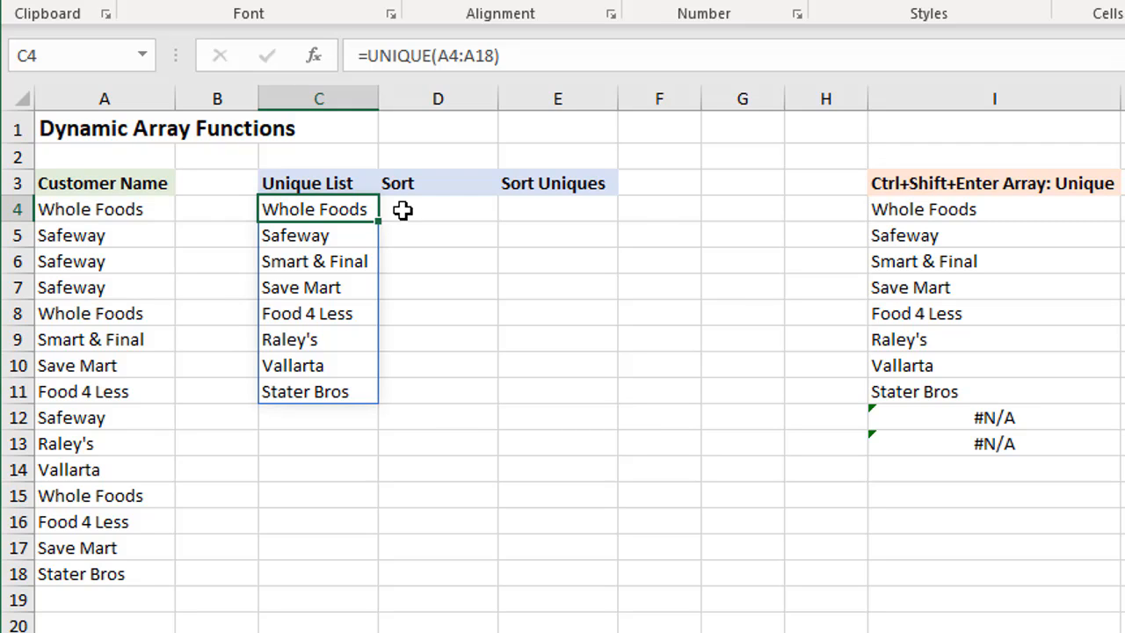
{"action": "mouse_move", "coordinate": [359, 209]}
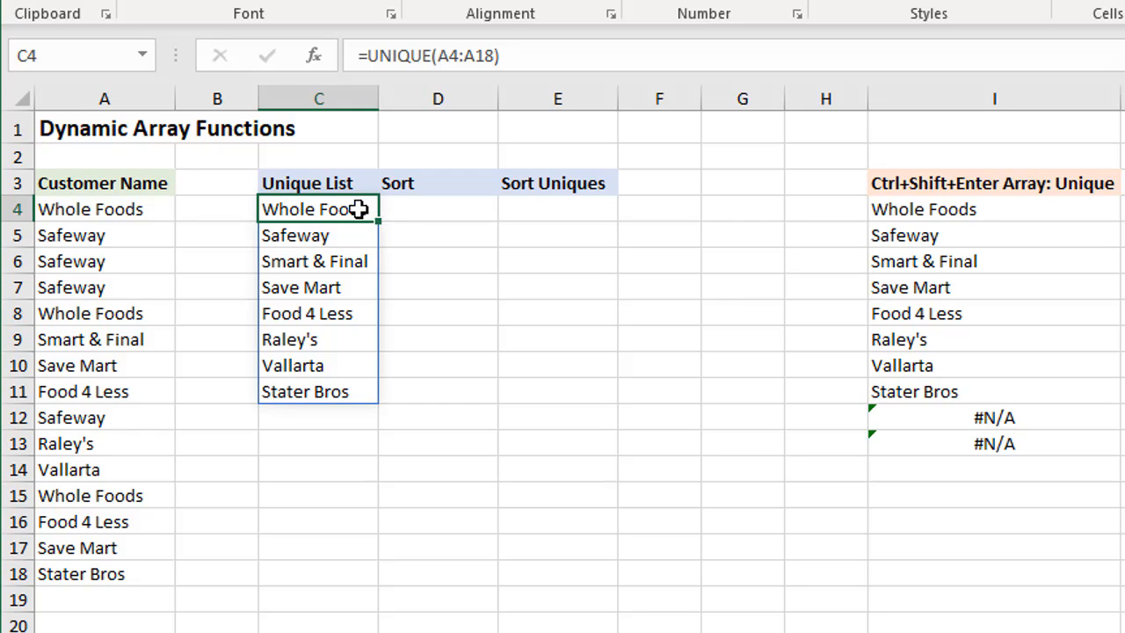
{"action": "mouse_move", "coordinate": [382, 79]}
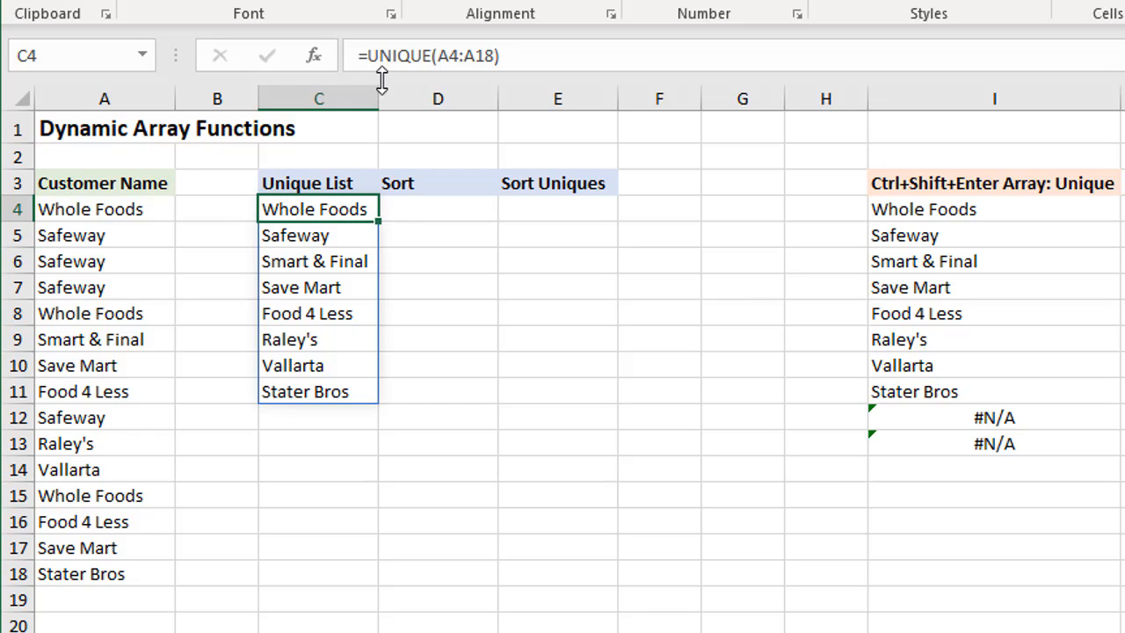
{"action": "mouse_move", "coordinate": [393, 130]}
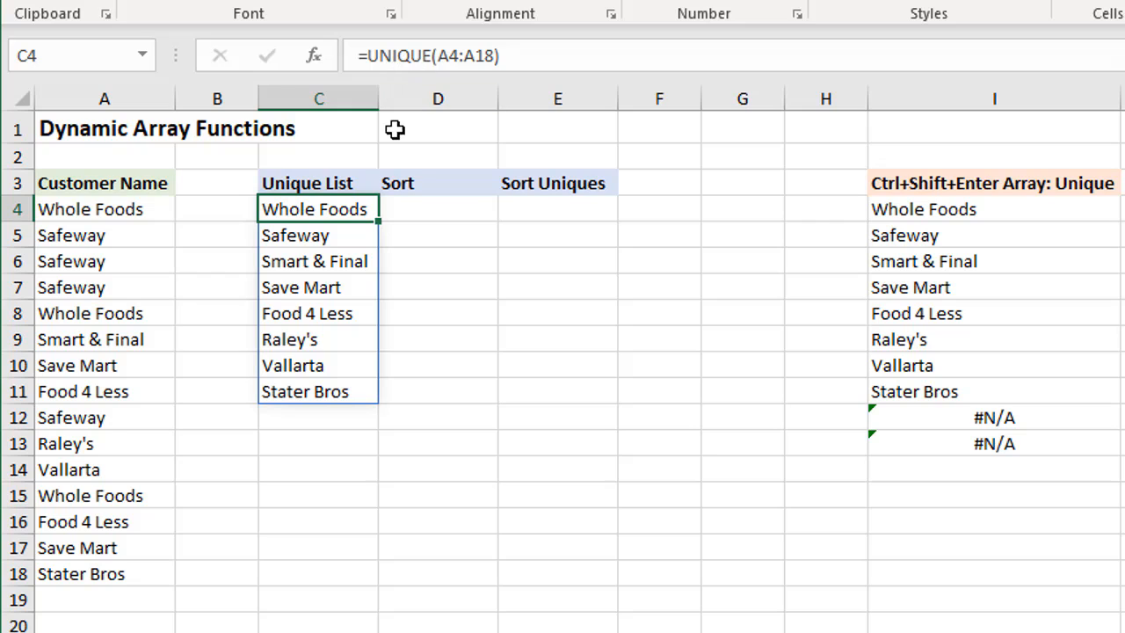
{"action": "mouse_move", "coordinate": [344, 385]}
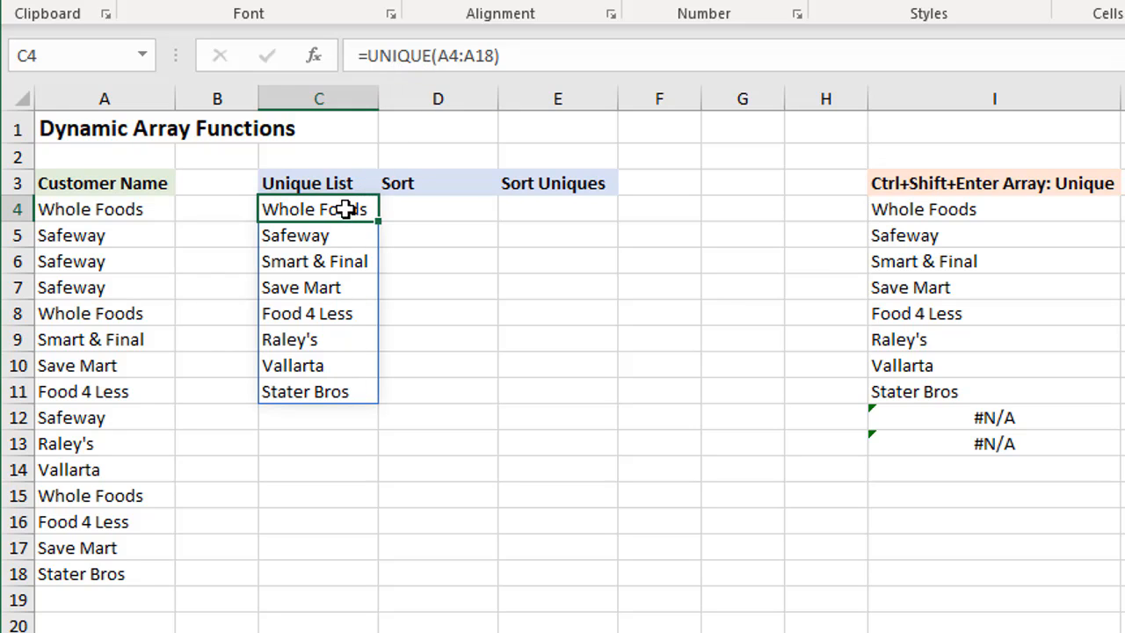
{"action": "mouse_move", "coordinate": [345, 208]}
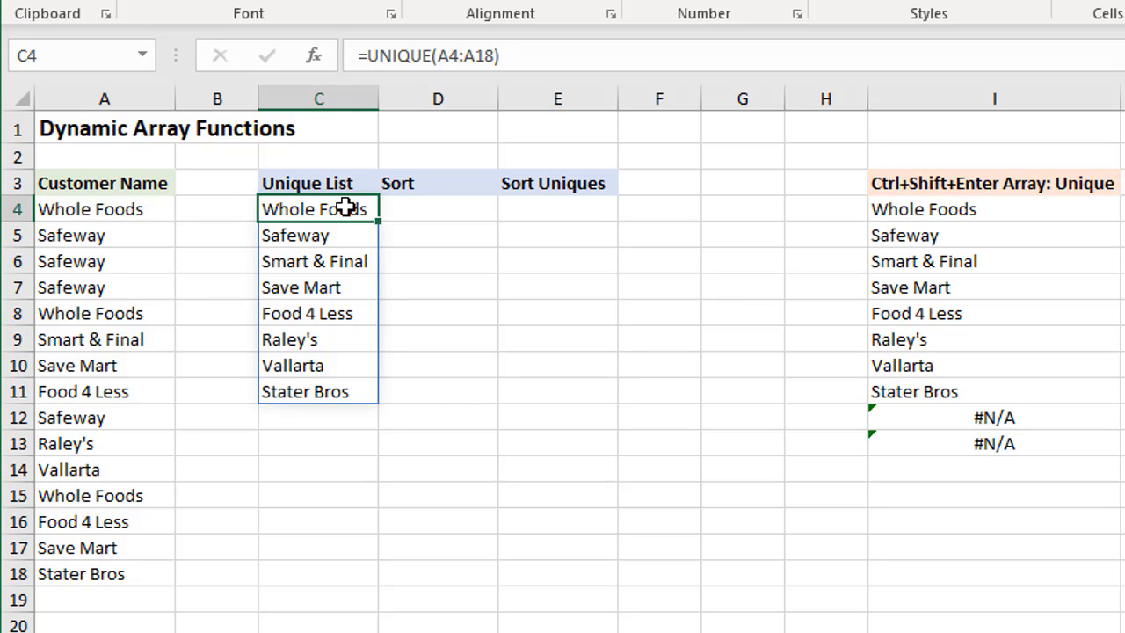
Replace C4 with =UNIQUE(A4:A18) so the eight distinct customer names spill down column C.
{"action": "key", "text": "Delete"}
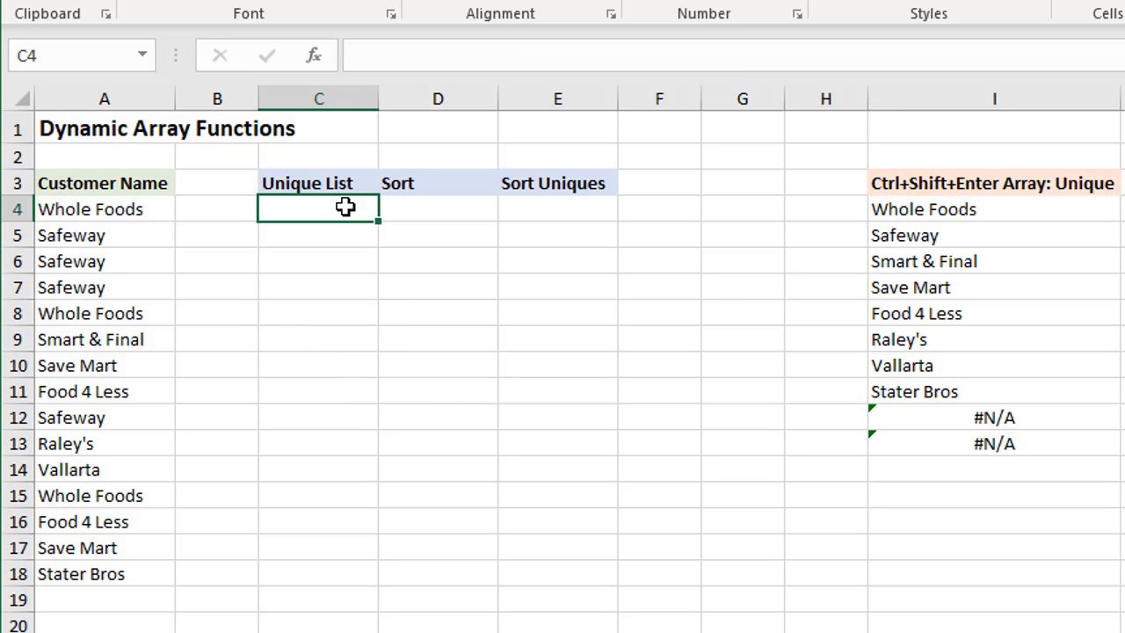
{"action": "mouse_move", "coordinate": [320, 251]}
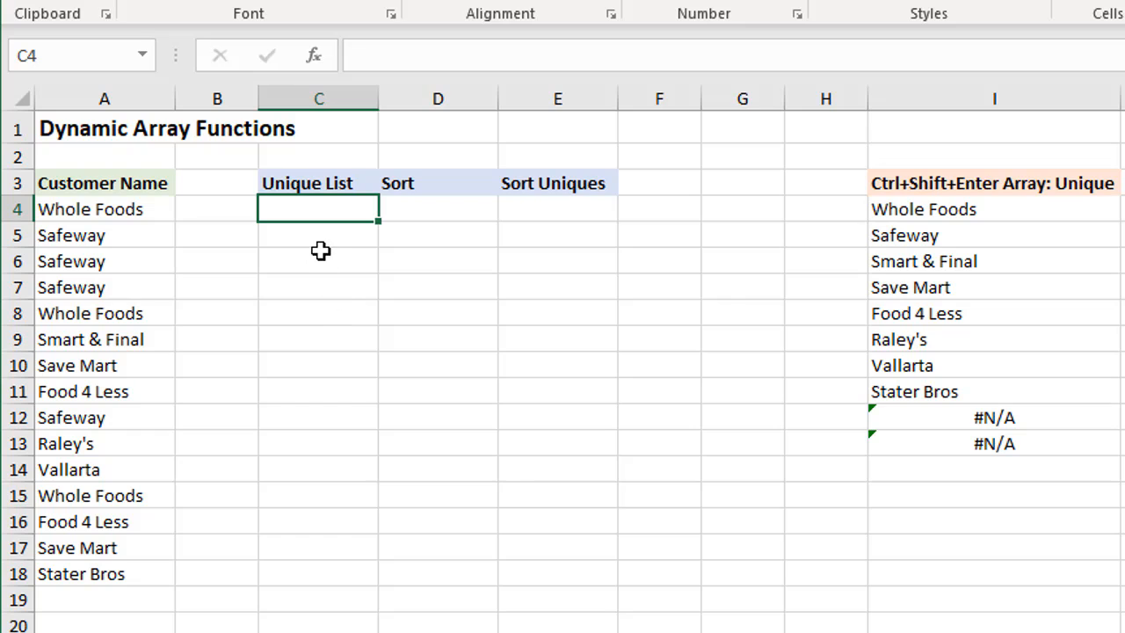
{"action": "type", "text": "=un"}
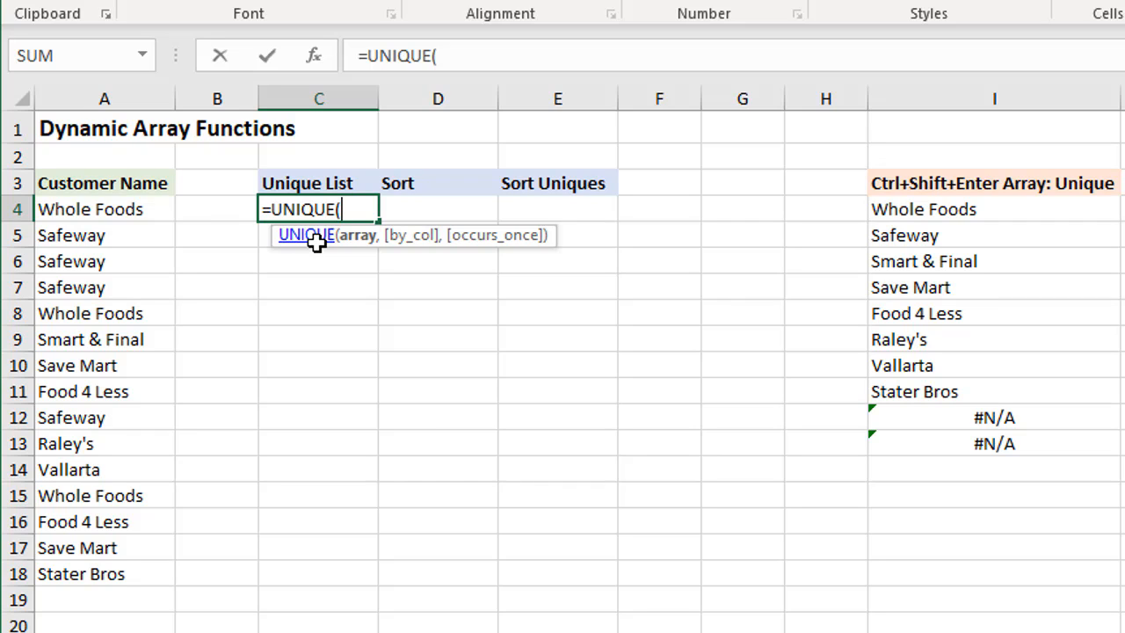
{"action": "mouse_move", "coordinate": [359, 235]}
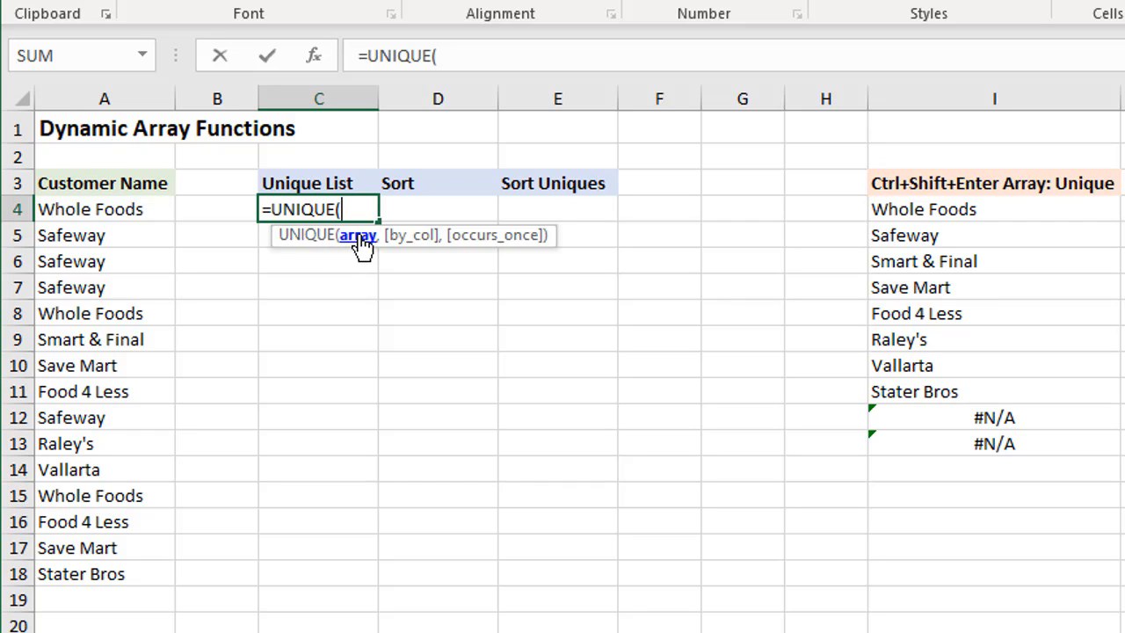
{"action": "mouse_move", "coordinate": [194, 232]}
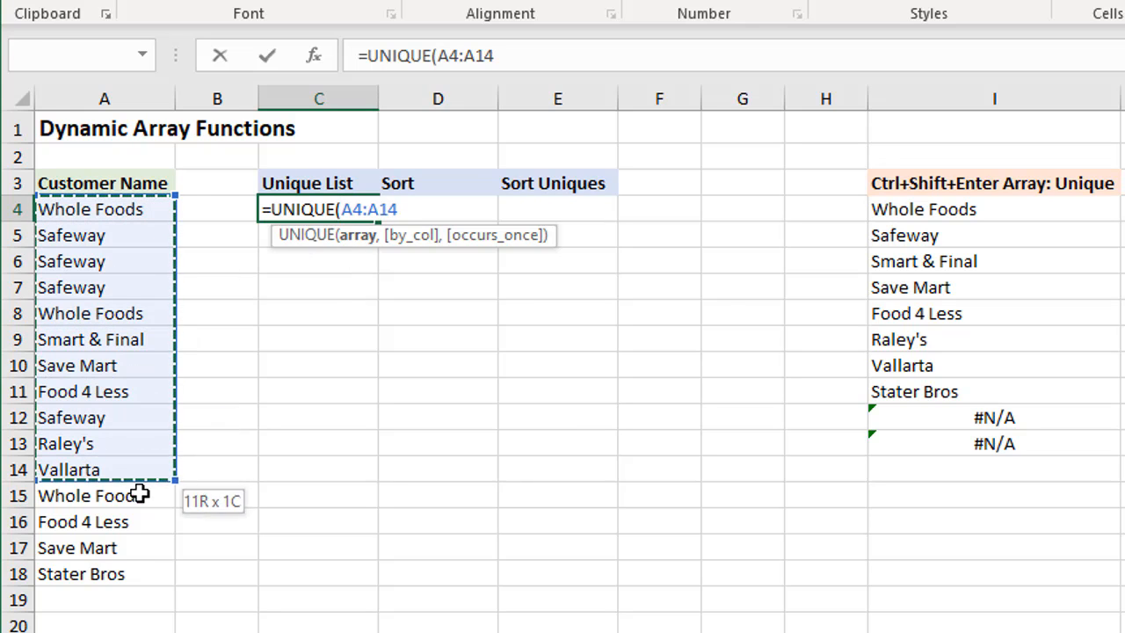
{"action": "left_click_drag", "start_coordinate": [140, 469], "coordinate": [147, 573]}
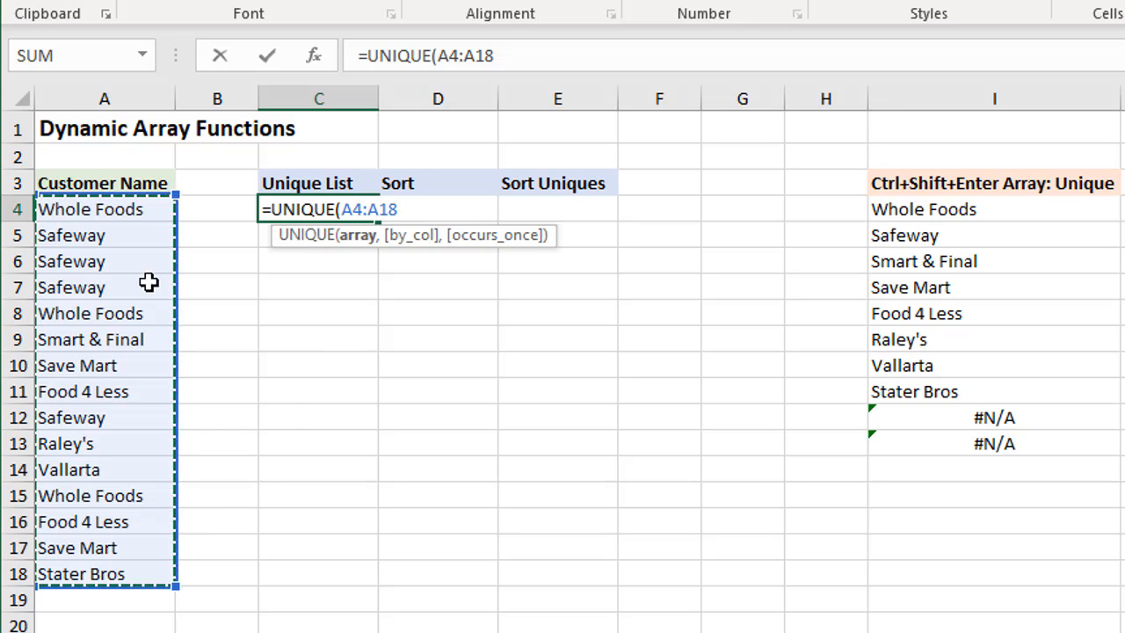
{"action": "mouse_move", "coordinate": [341, 253]}
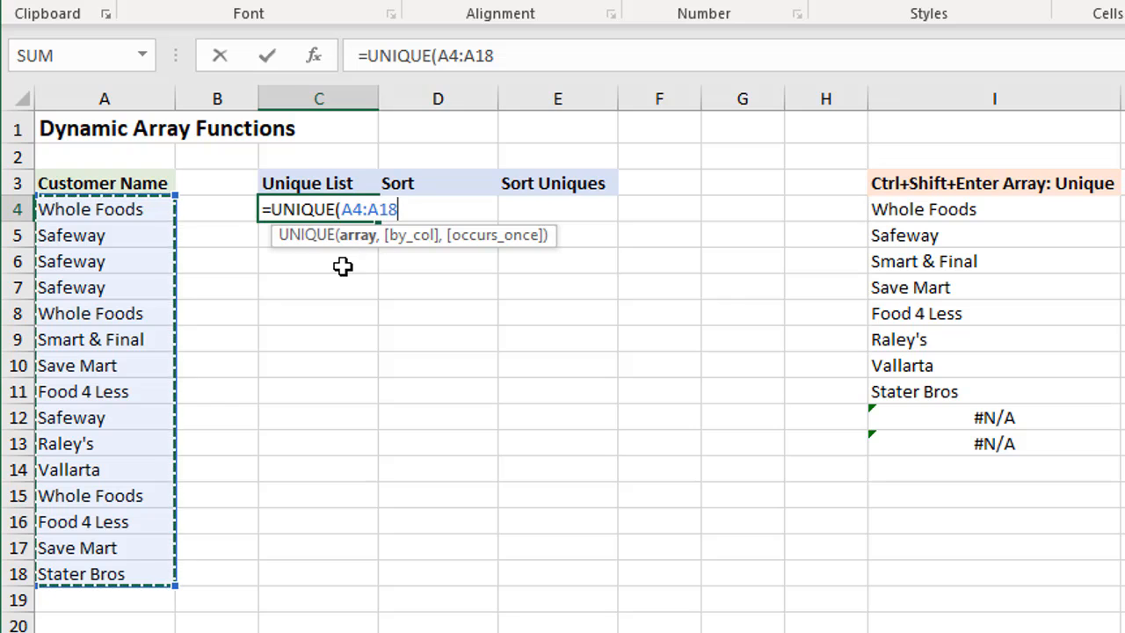
{"action": "type", "text": ")"}
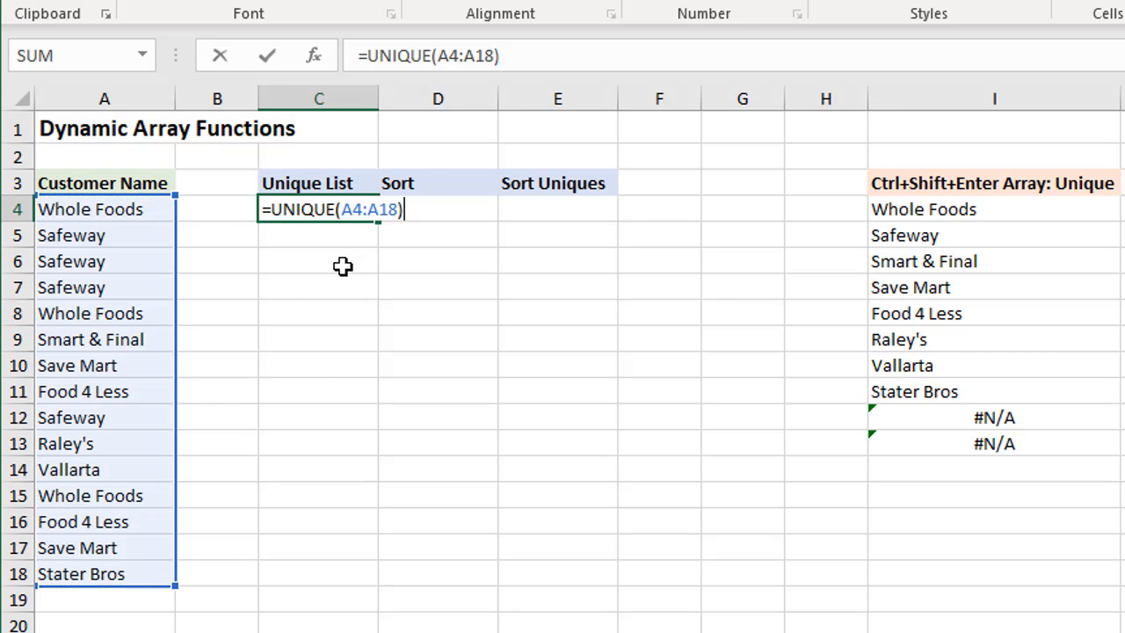
{"action": "key", "text": "Enter"}
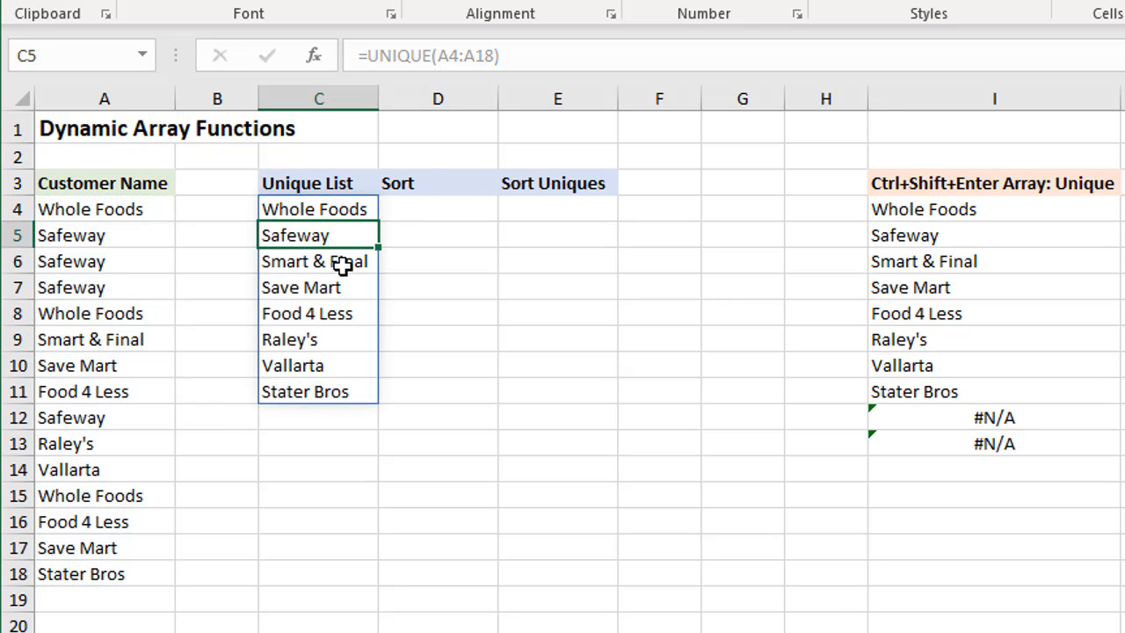
{"action": "mouse_move", "coordinate": [355, 289]}
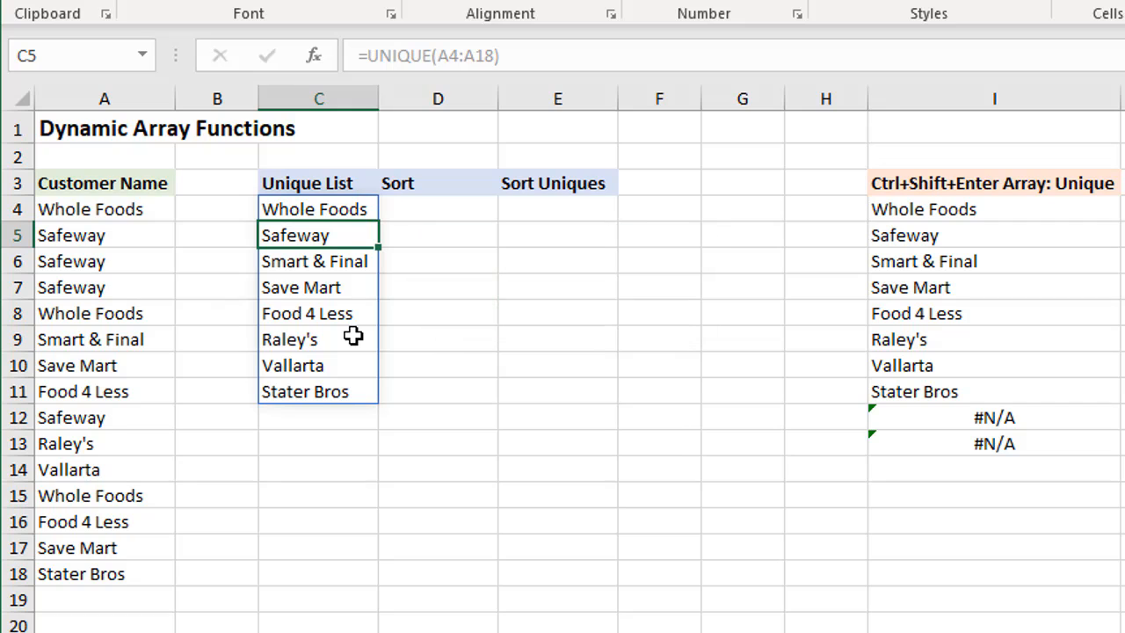
{"action": "mouse_move", "coordinate": [355, 242]}
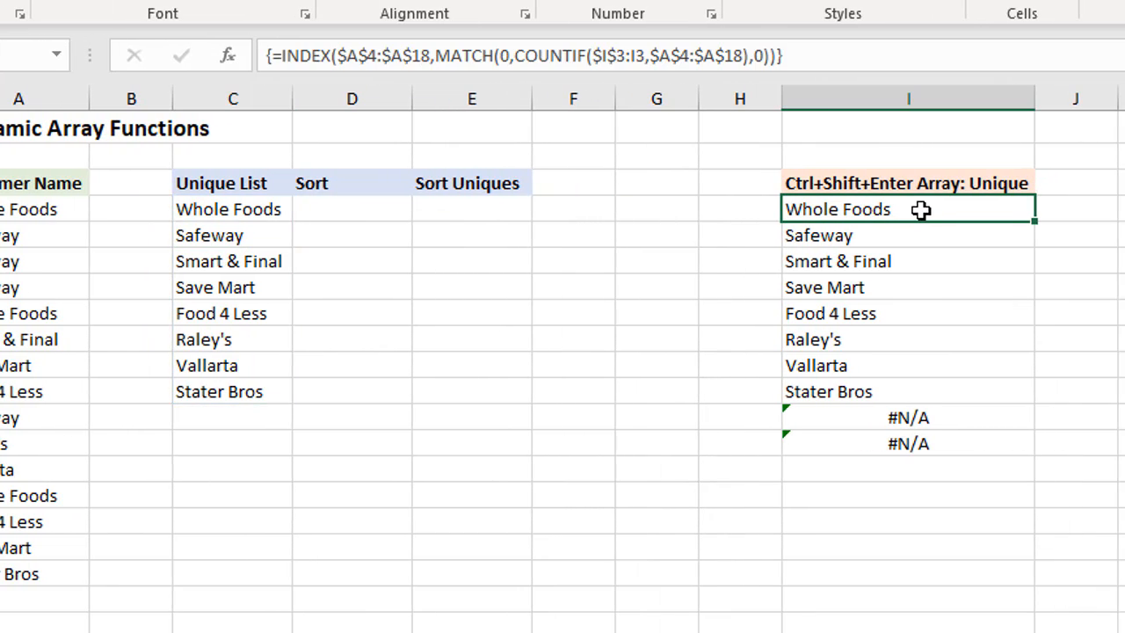
{"action": "mouse_move", "coordinate": [788, 52]}
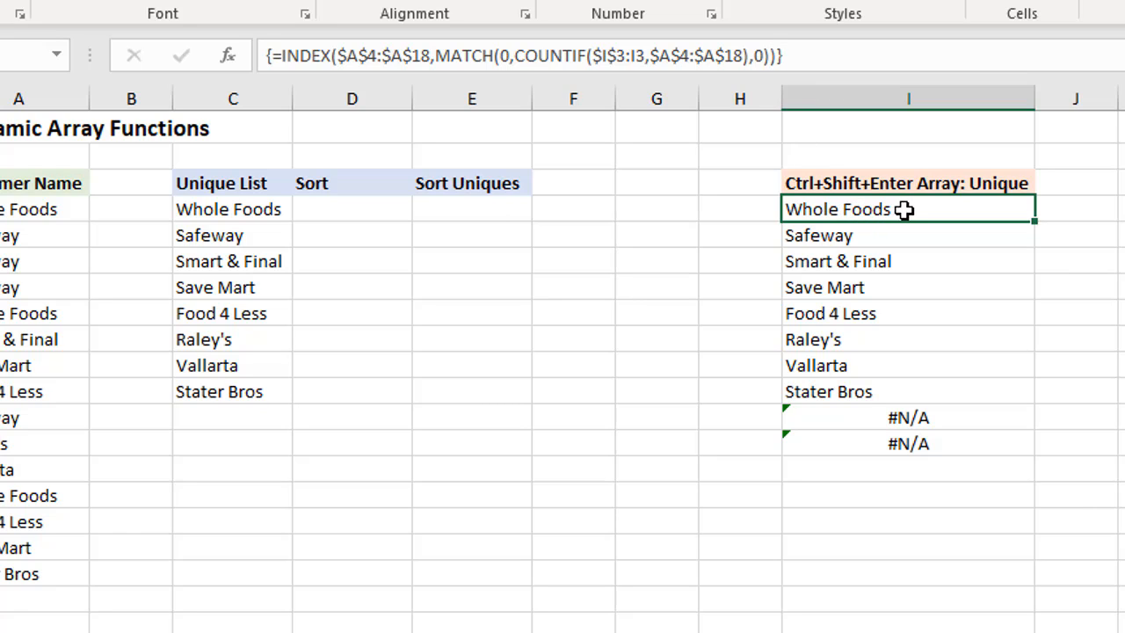
{"action": "mouse_move", "coordinate": [907, 246]}
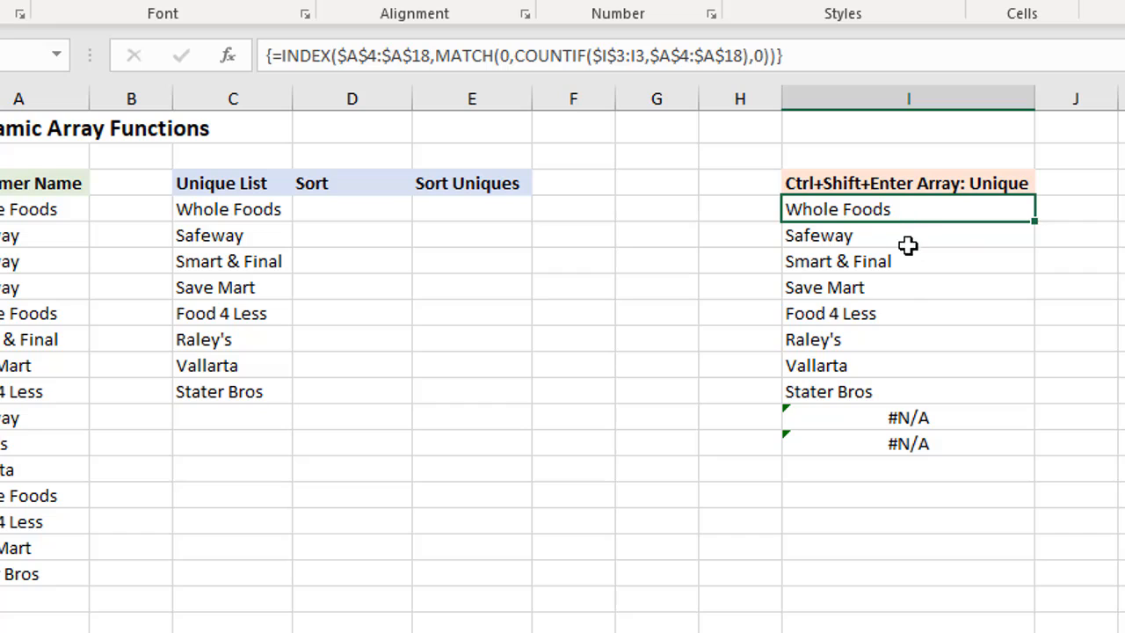
{"action": "mouse_move", "coordinate": [914, 417]}
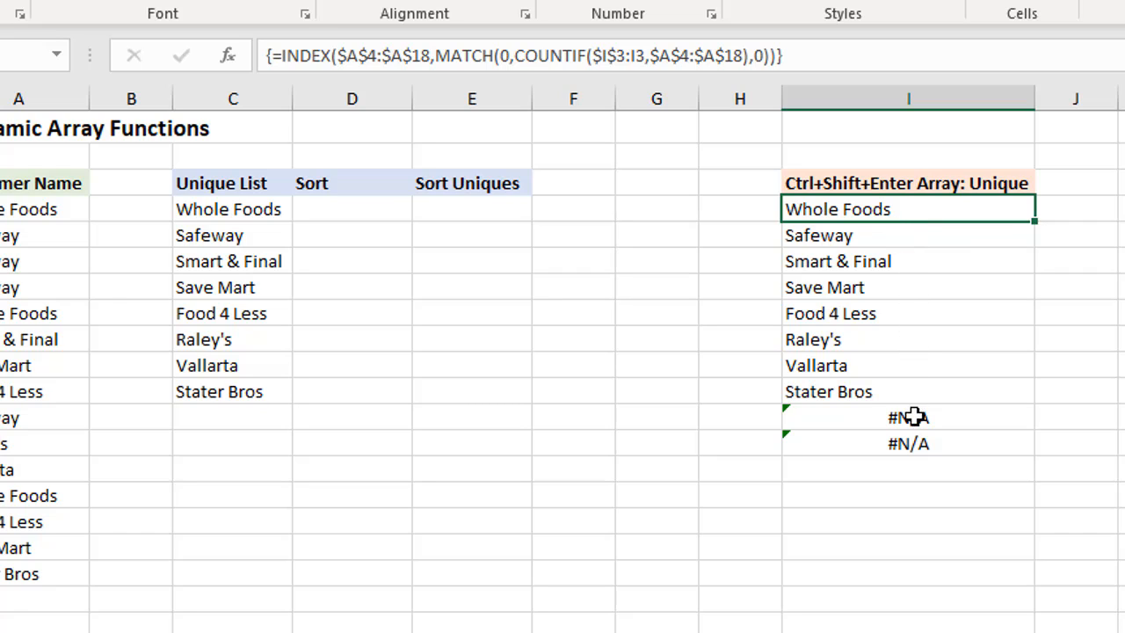
{"action": "mouse_move", "coordinate": [889, 424]}
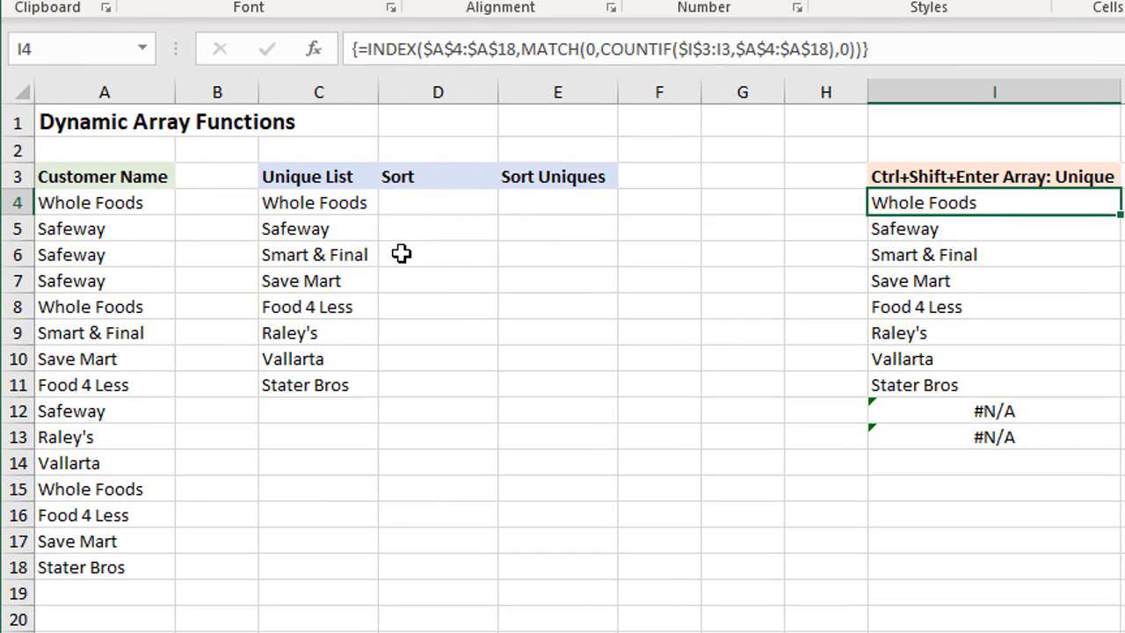
{"action": "mouse_move", "coordinate": [351, 228]}
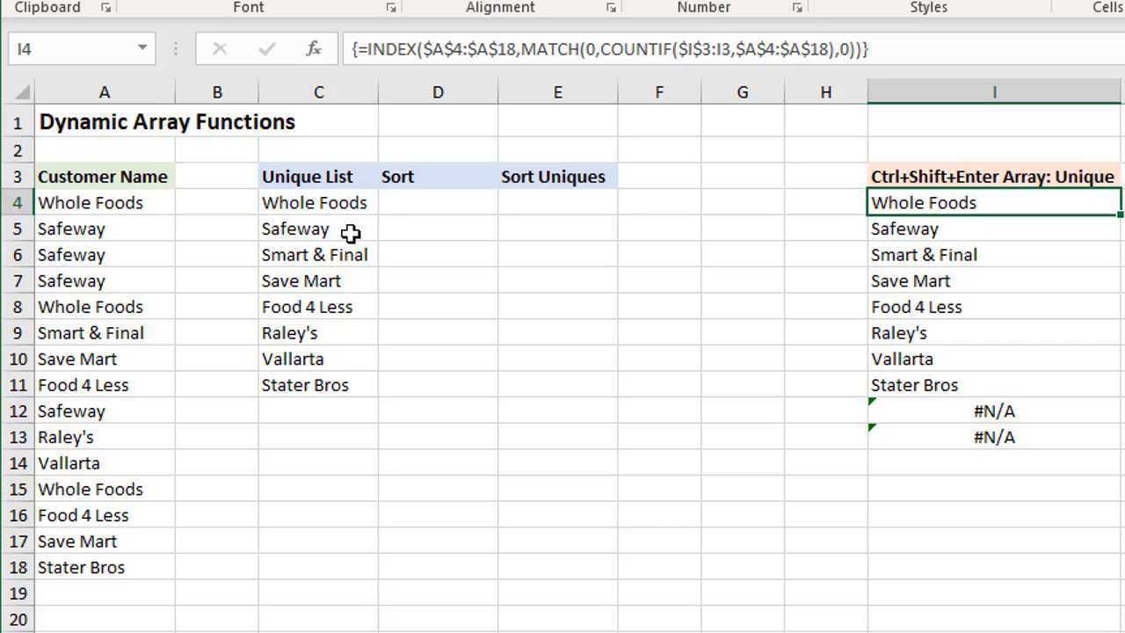
{"action": "left_click", "coordinate": [318, 202]}
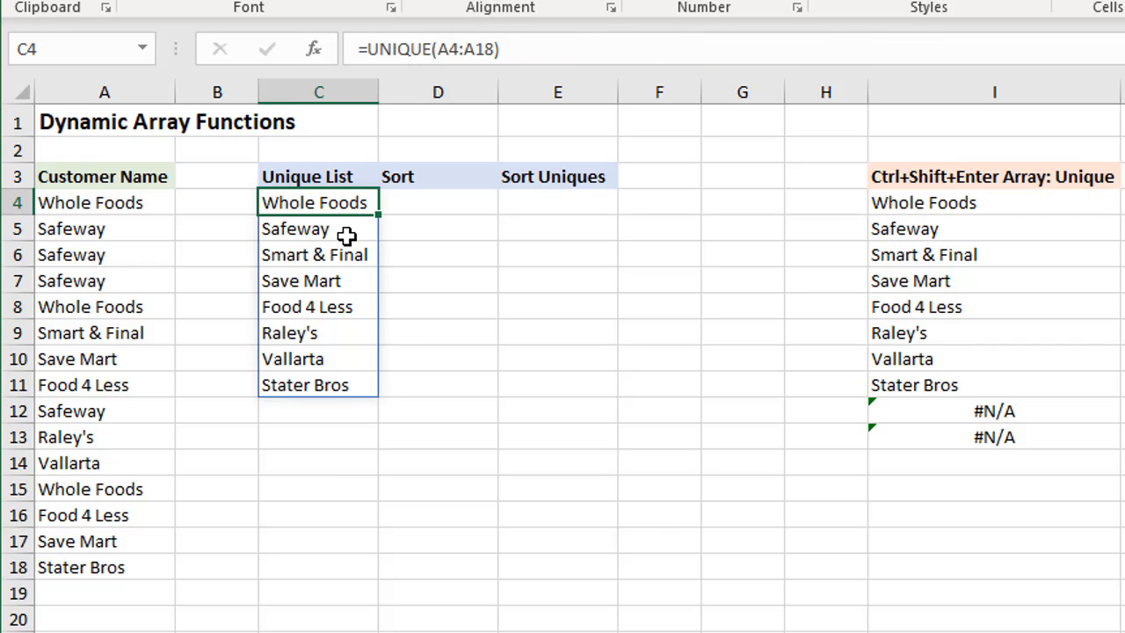
{"action": "mouse_move", "coordinate": [346, 282]}
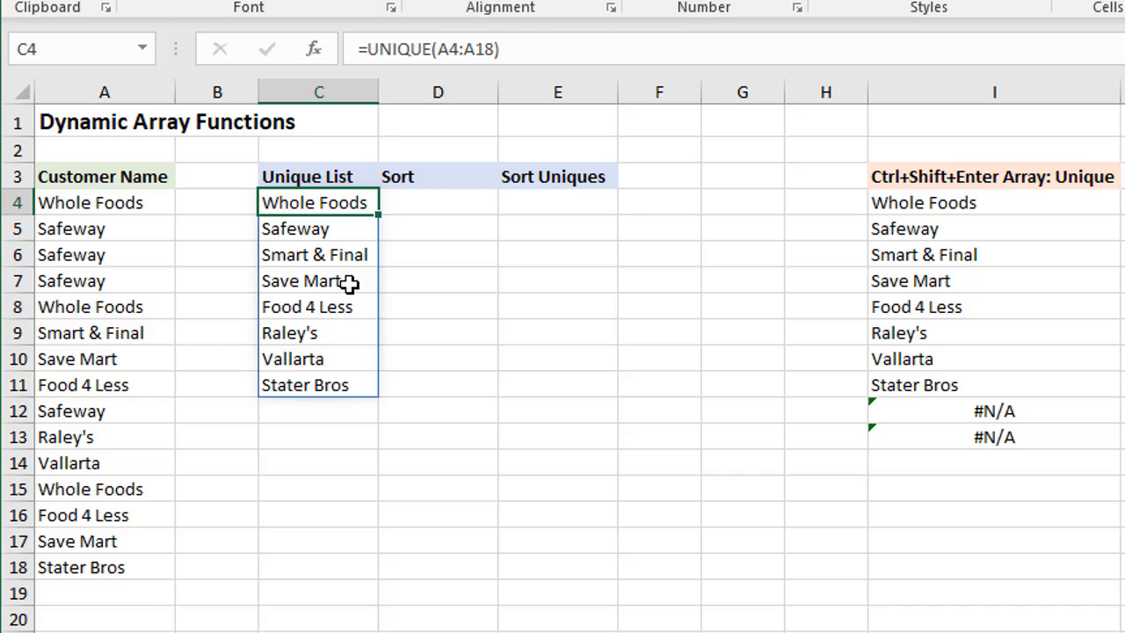
{"action": "left_click", "coordinate": [319, 281]}
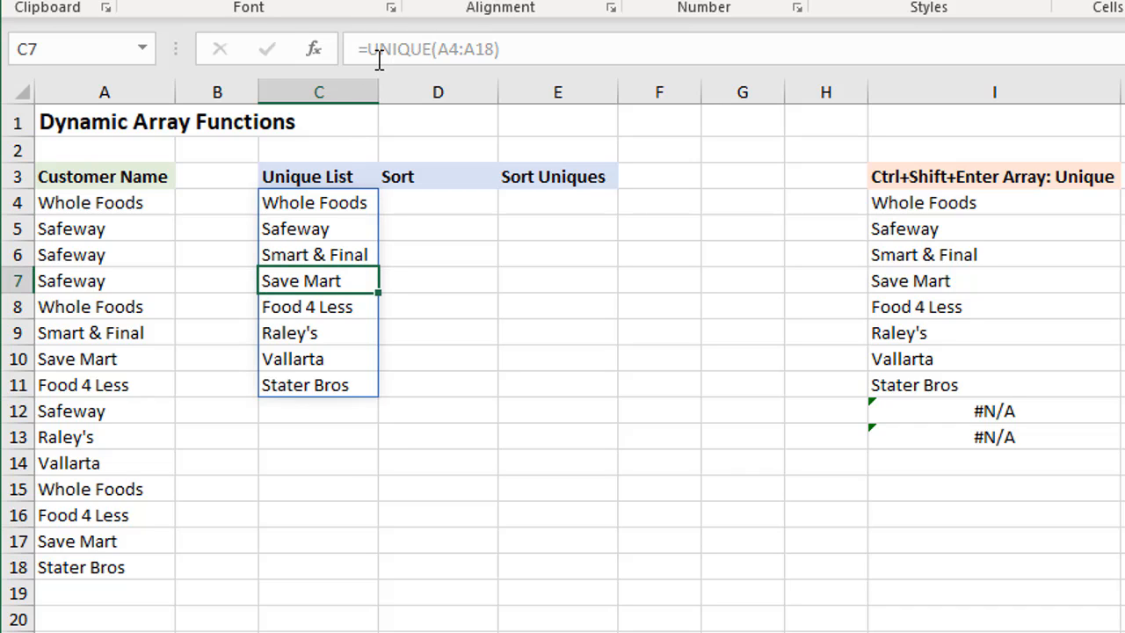
{"action": "mouse_move", "coordinate": [496, 55]}
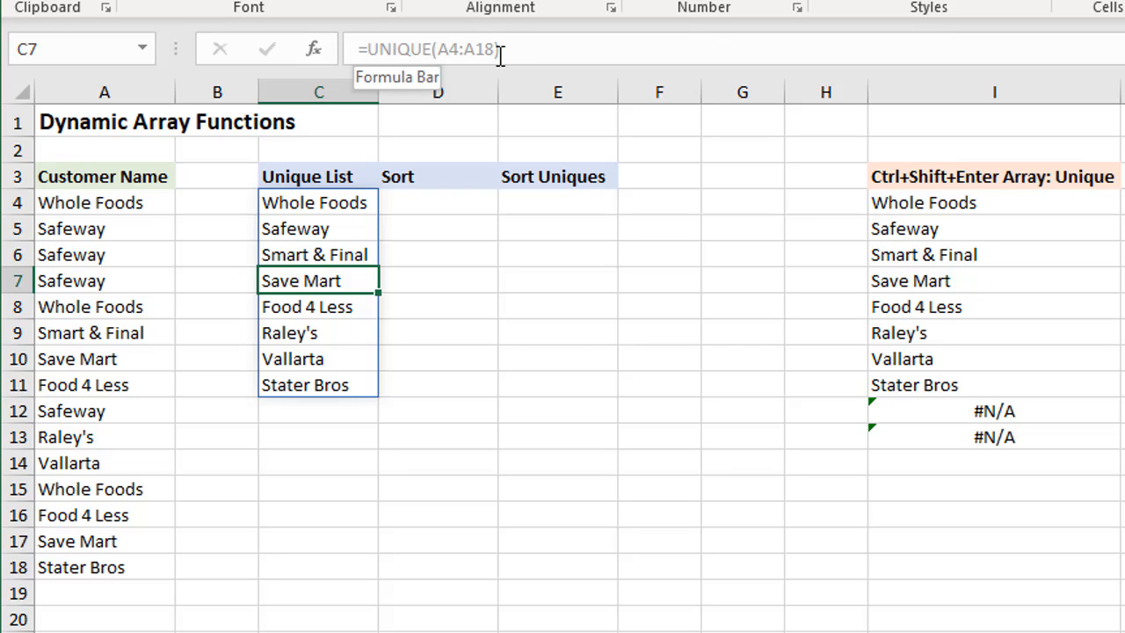
{"action": "mouse_move", "coordinate": [348, 281]}
{"action": "type", "text": "10"}
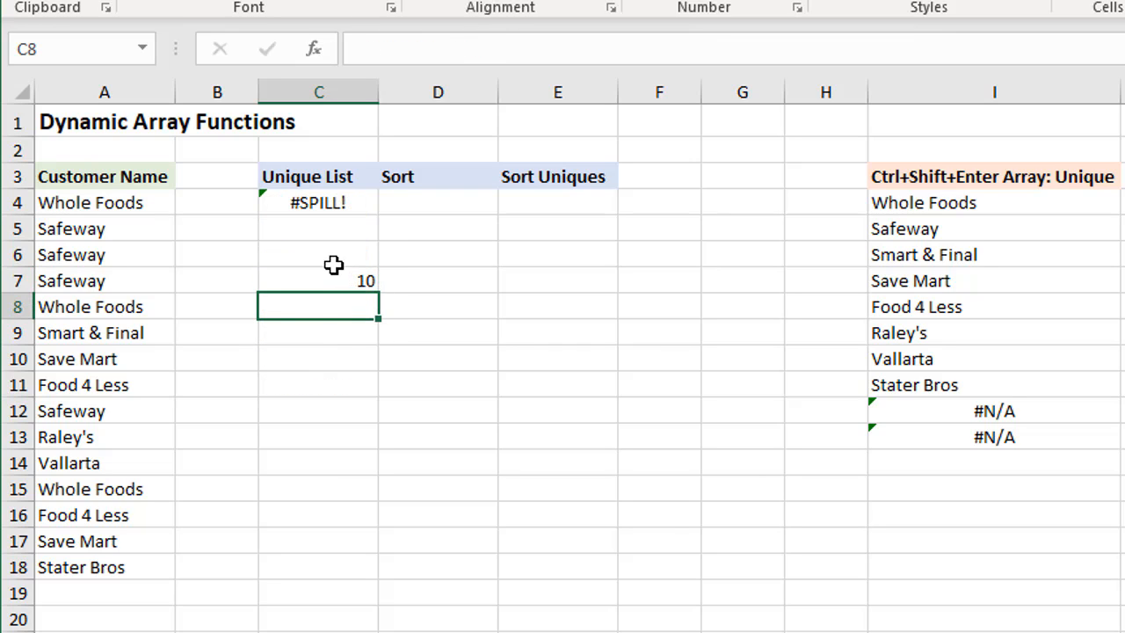
Select the #SPILL! cell C4 and bring up its error options to locate the obstructing cell.
{"action": "left_click", "coordinate": [318, 202]}
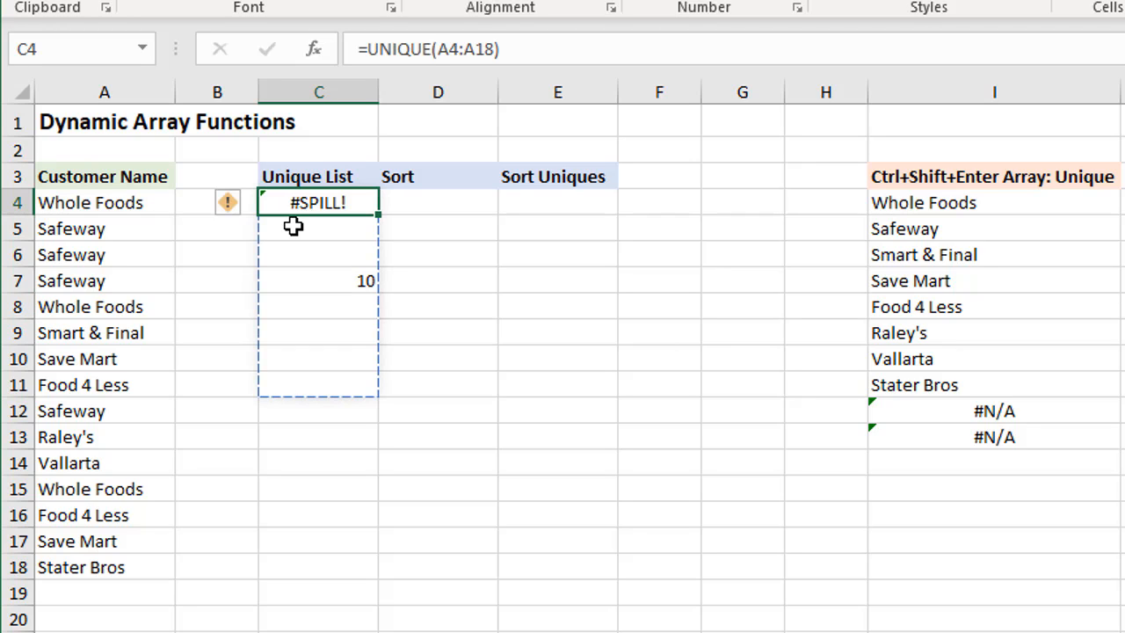
{"action": "mouse_move", "coordinate": [267, 270]}
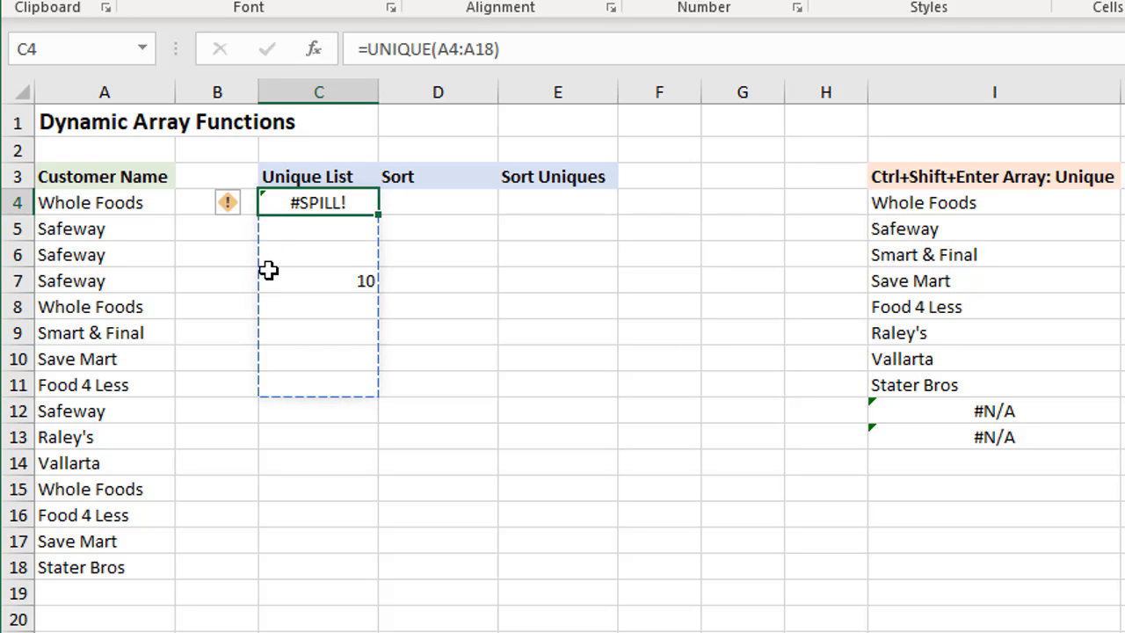
{"action": "mouse_move", "coordinate": [358, 349]}
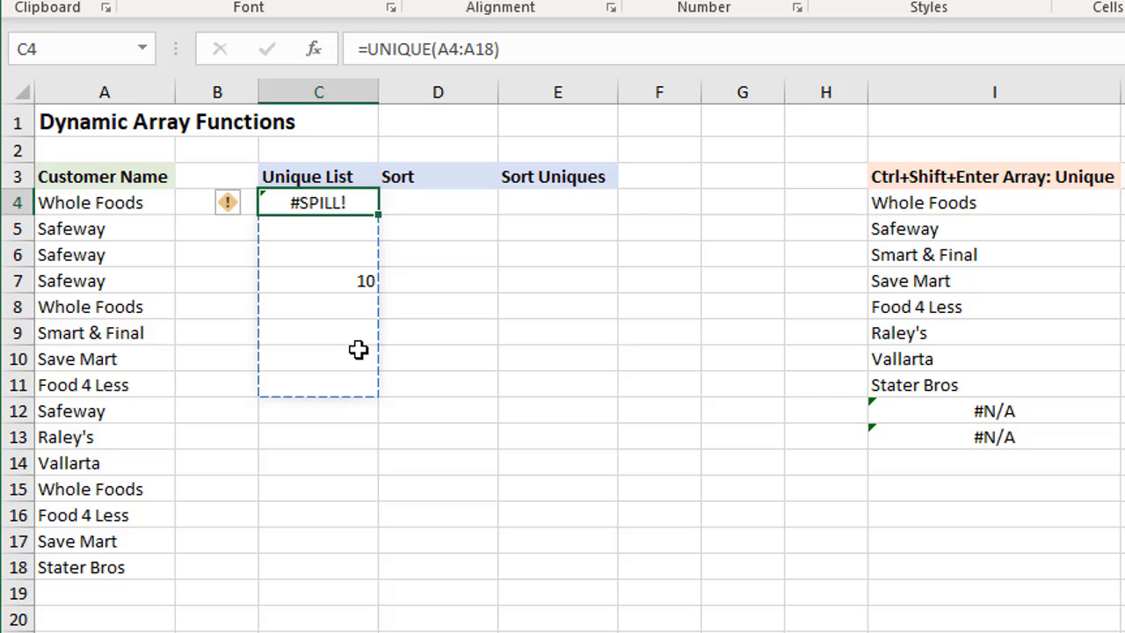
{"action": "mouse_move", "coordinate": [320, 271]}
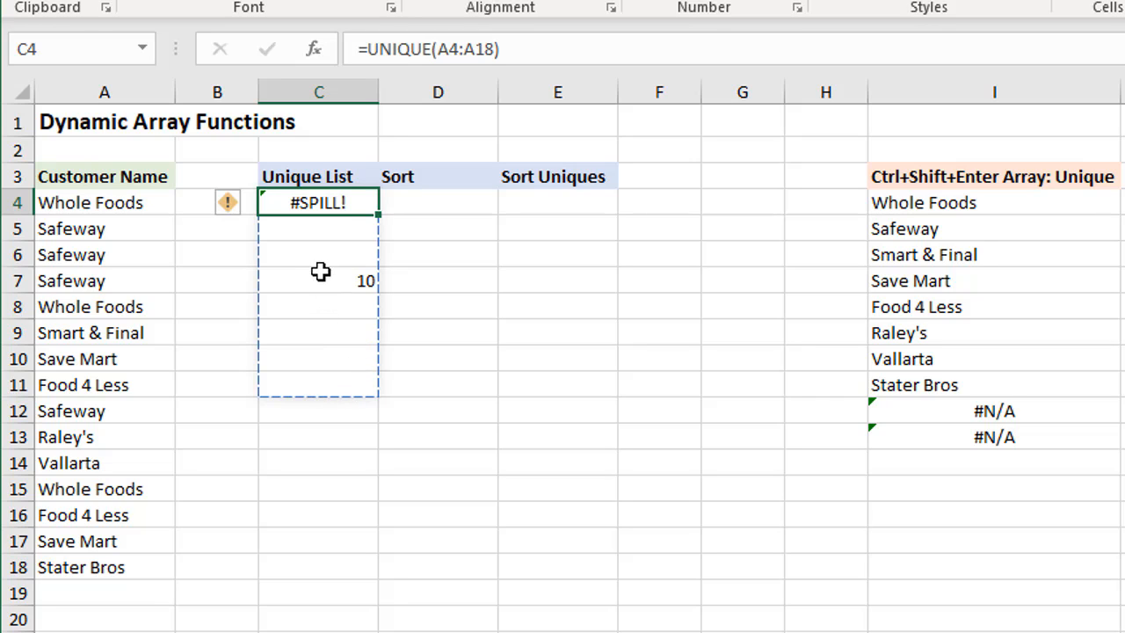
{"action": "left_click", "coordinate": [246, 204]}
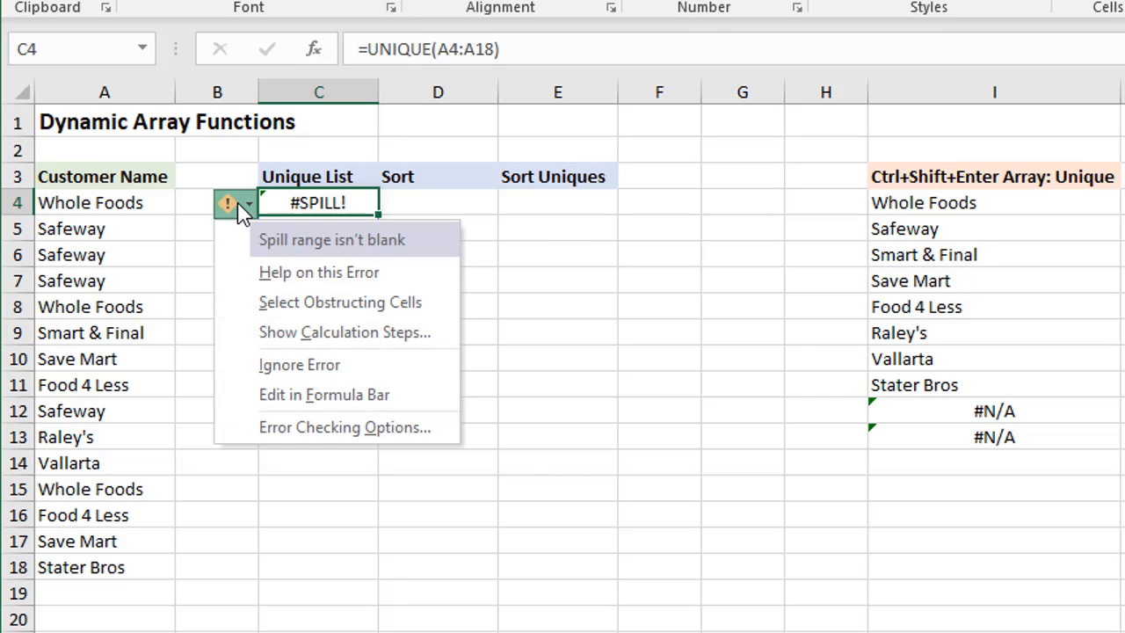
{"action": "mouse_move", "coordinate": [341, 302]}
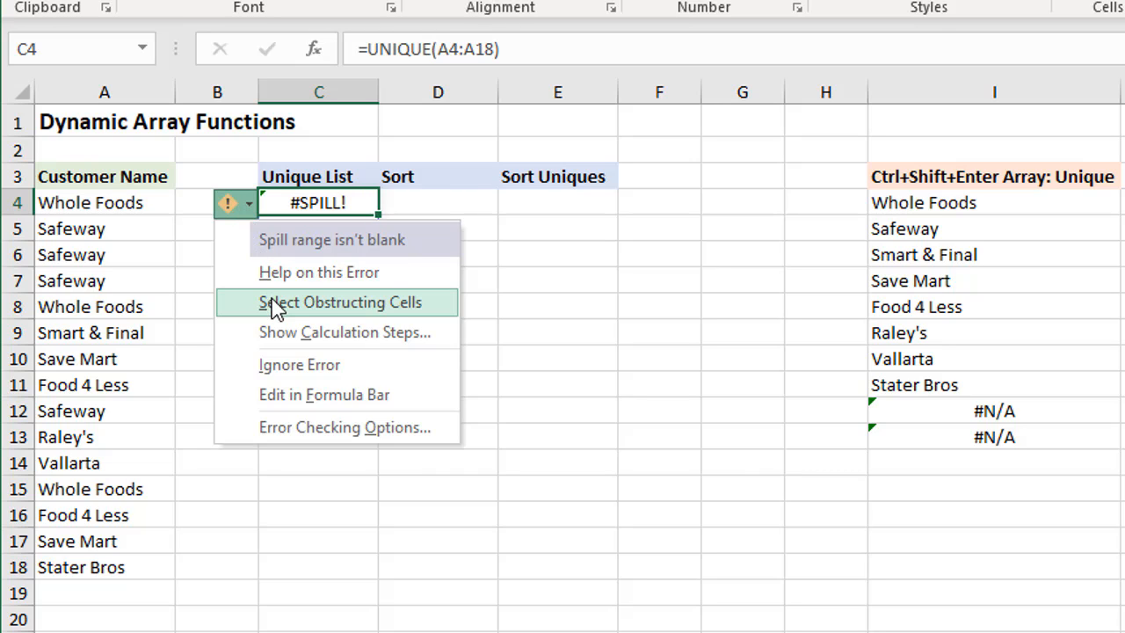
{"action": "mouse_move", "coordinate": [302, 313]}
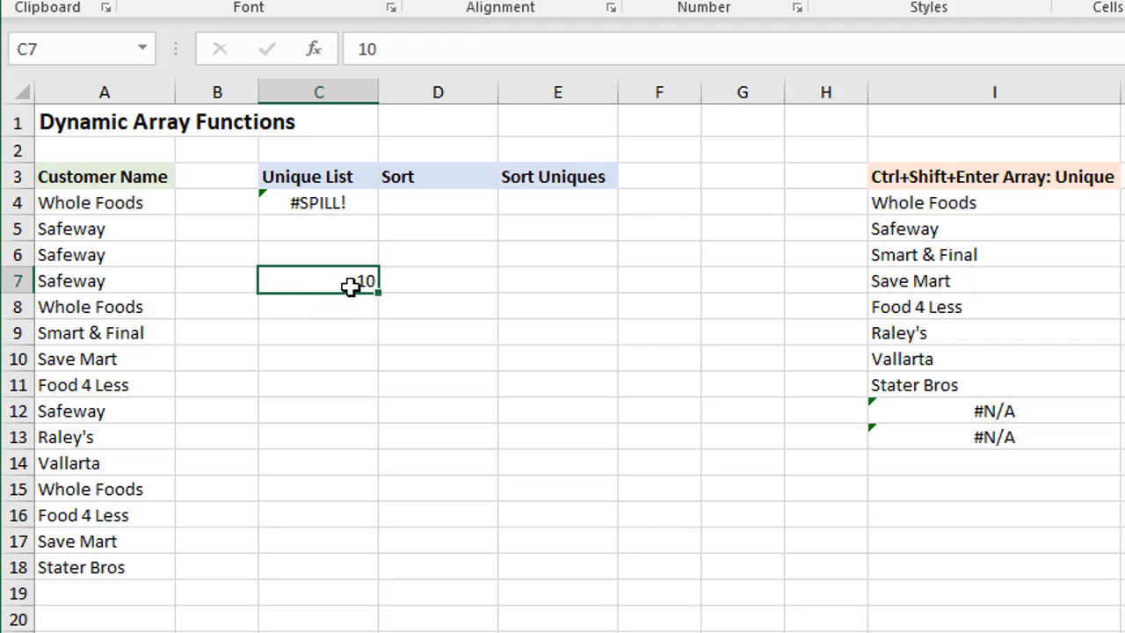
{"action": "mouse_move", "coordinate": [327, 306]}
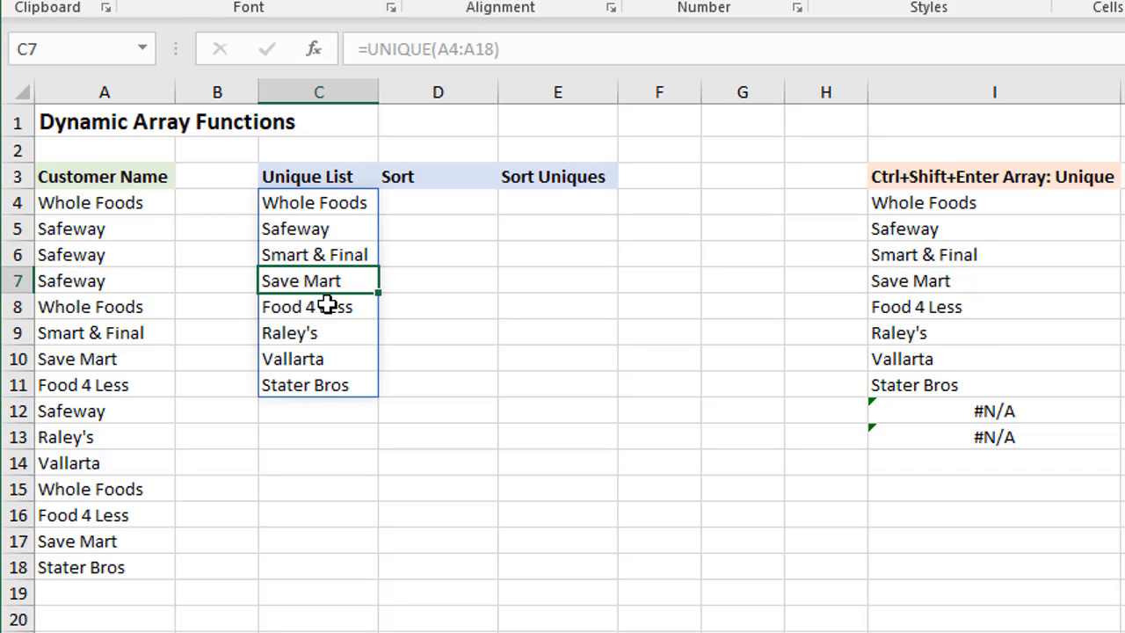
{"action": "mouse_move", "coordinate": [349, 247]}
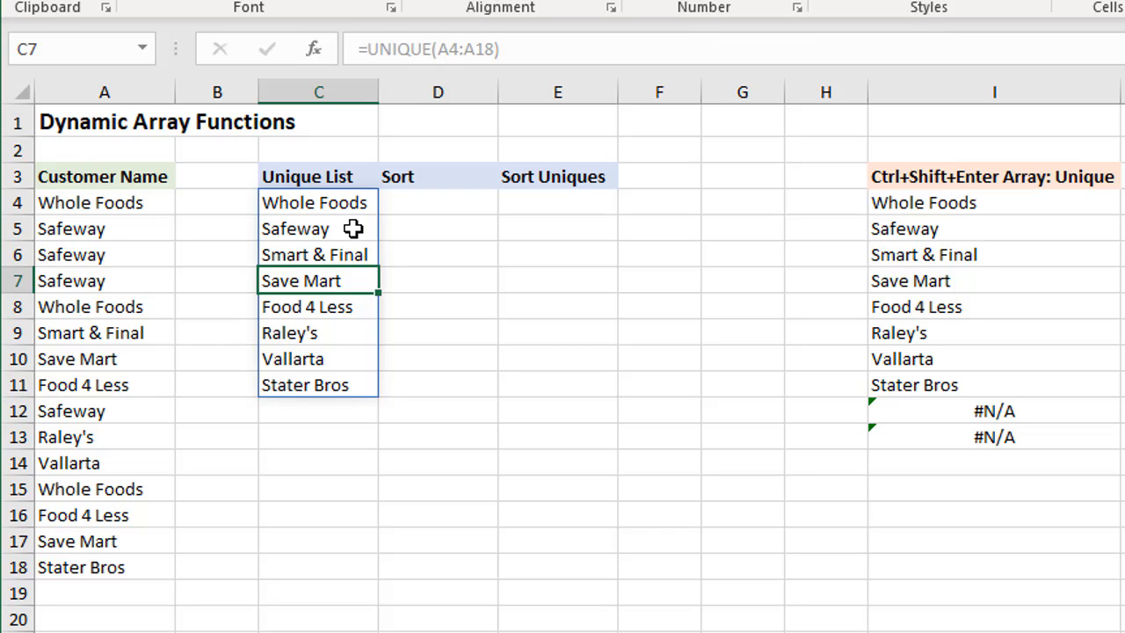
{"action": "mouse_move", "coordinate": [427, 202]}
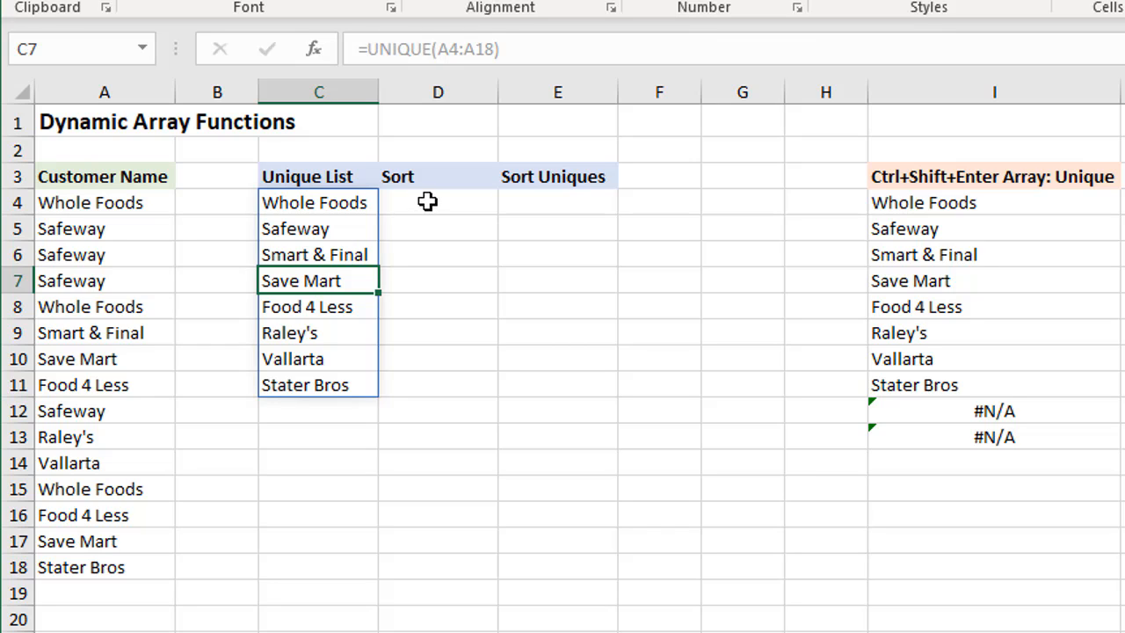
Enter =SORT(C4#) in D4 to sort the entire spilled unique list.
{"action": "left_click", "coordinate": [437, 202]}
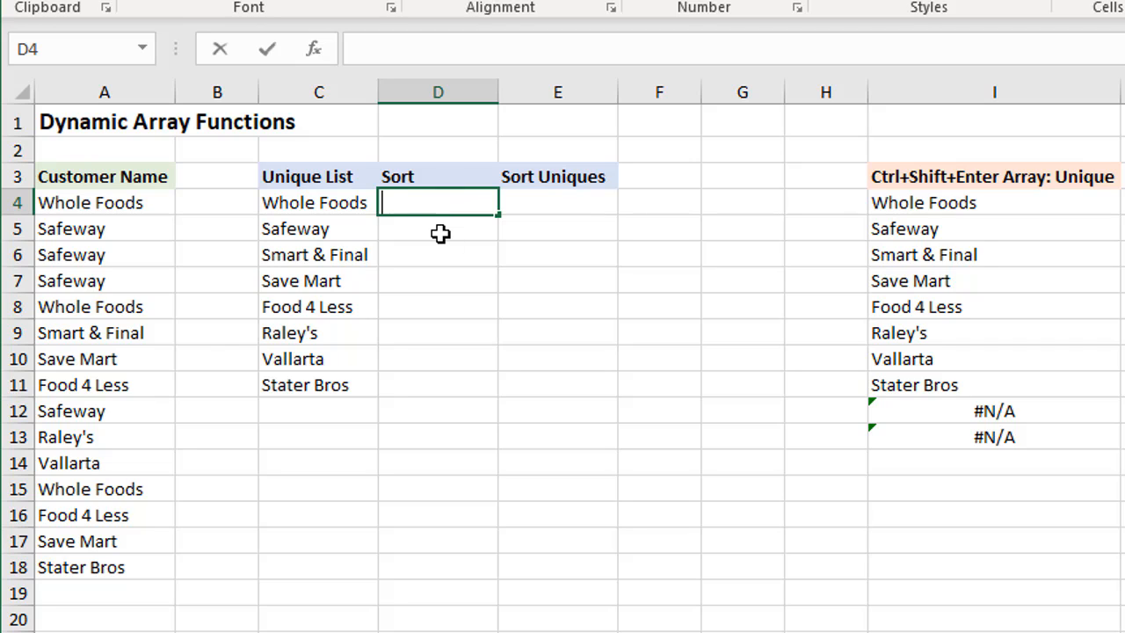
{"action": "type", "text": "=so"}
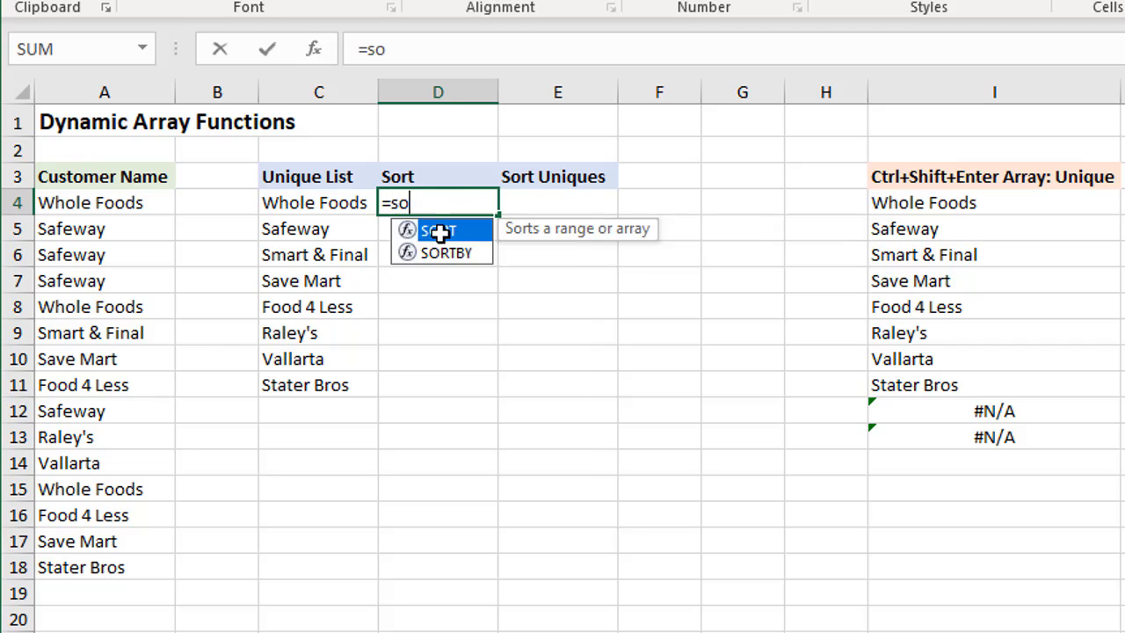
{"action": "type", "text": "rt"}
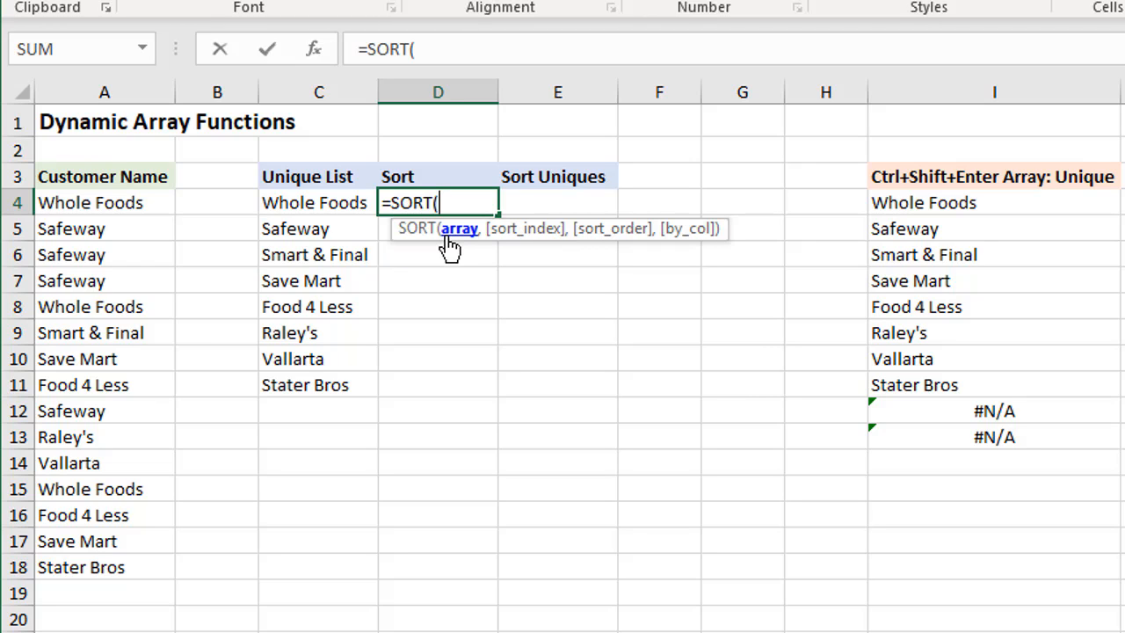
{"action": "mouse_move", "coordinate": [348, 232]}
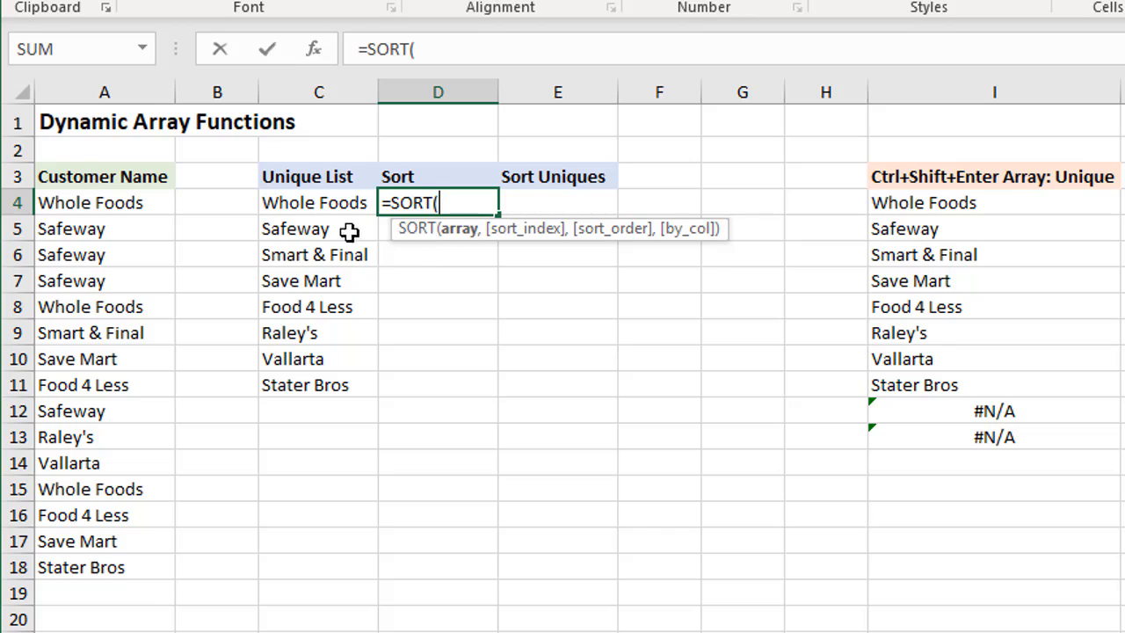
{"action": "mouse_move", "coordinate": [323, 270]}
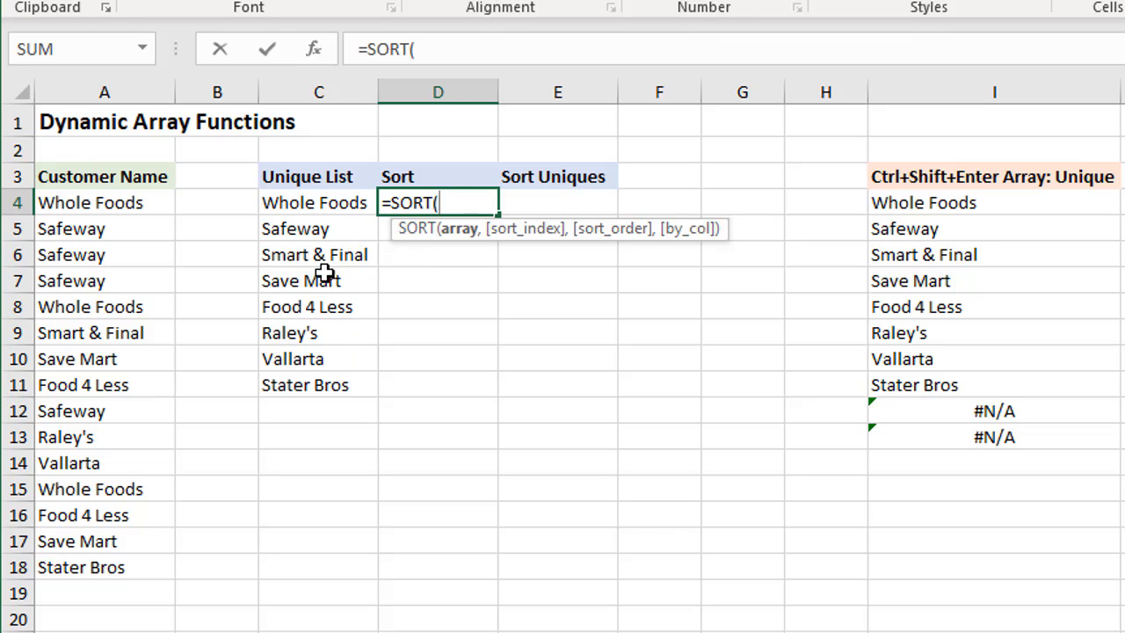
{"action": "mouse_move", "coordinate": [338, 202]}
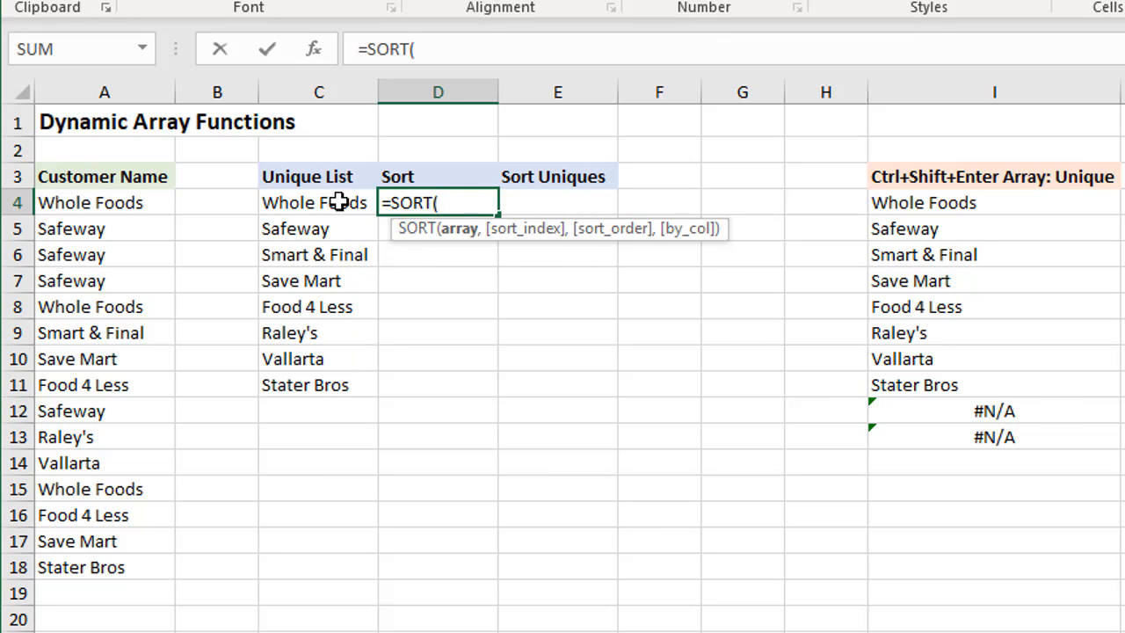
{"action": "left_click", "coordinate": [318, 202]}
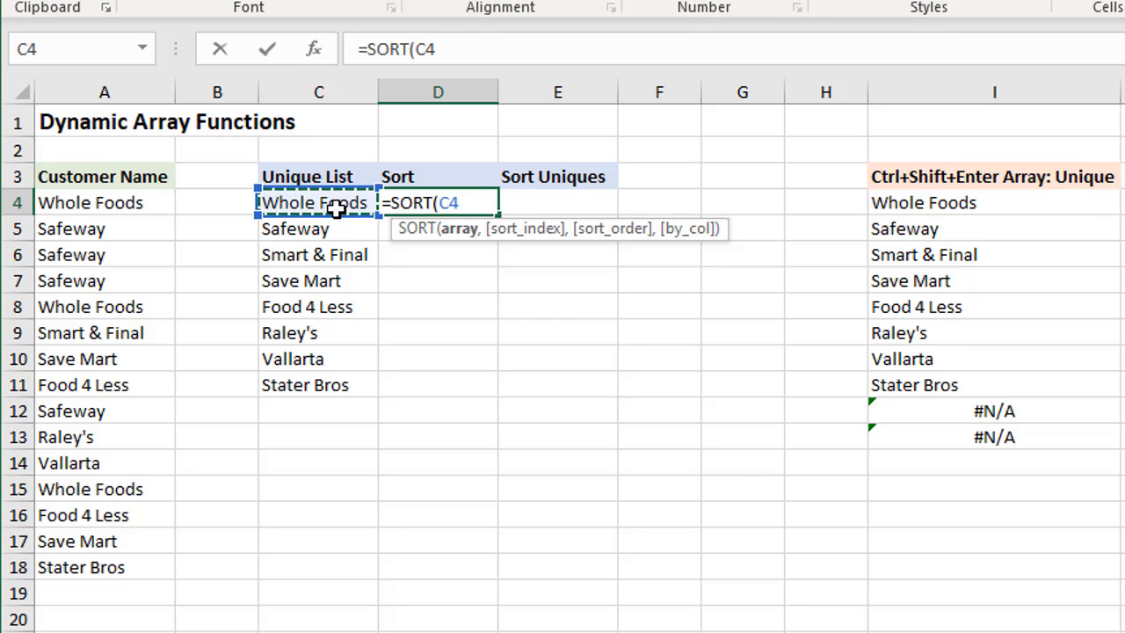
{"action": "mouse_move", "coordinate": [350, 225]}
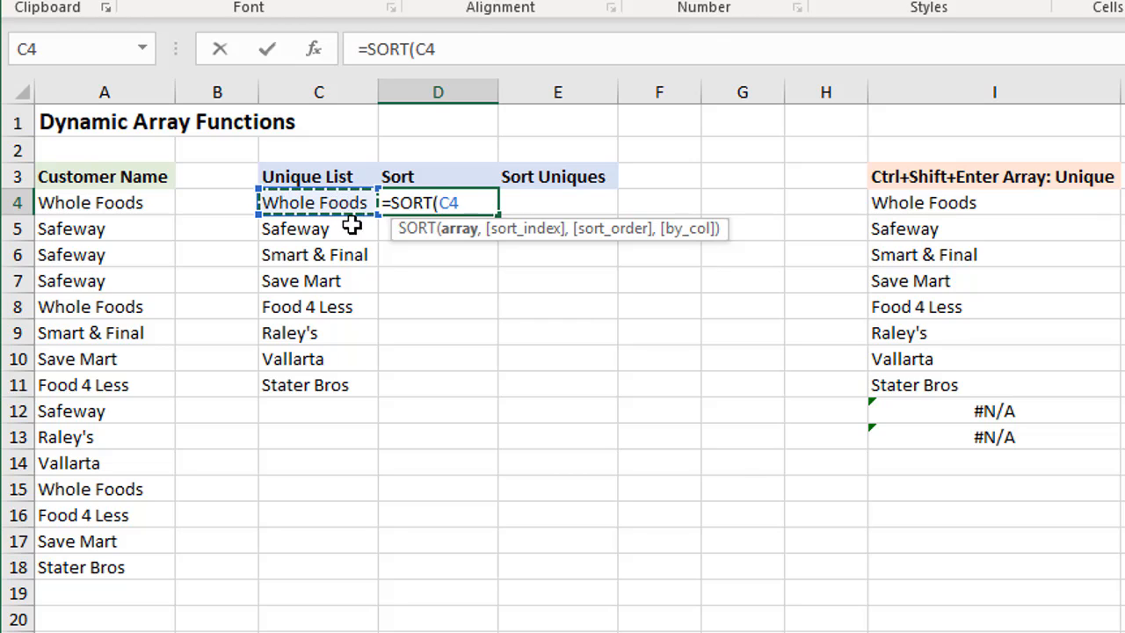
{"action": "mouse_move", "coordinate": [446, 278]}
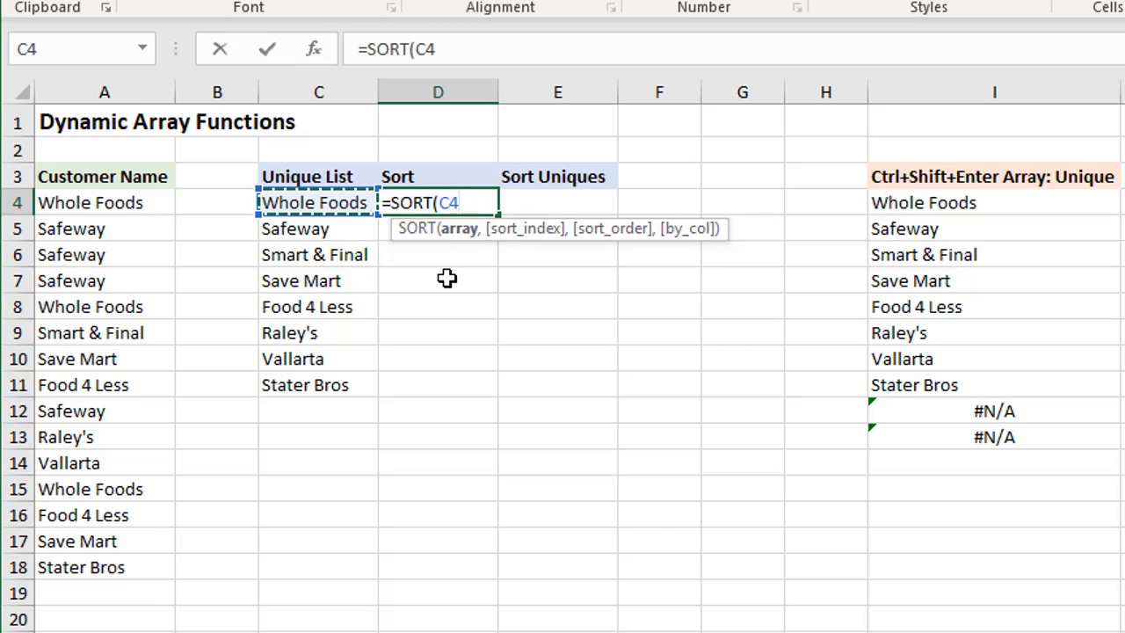
{"action": "type", "text": "#"}
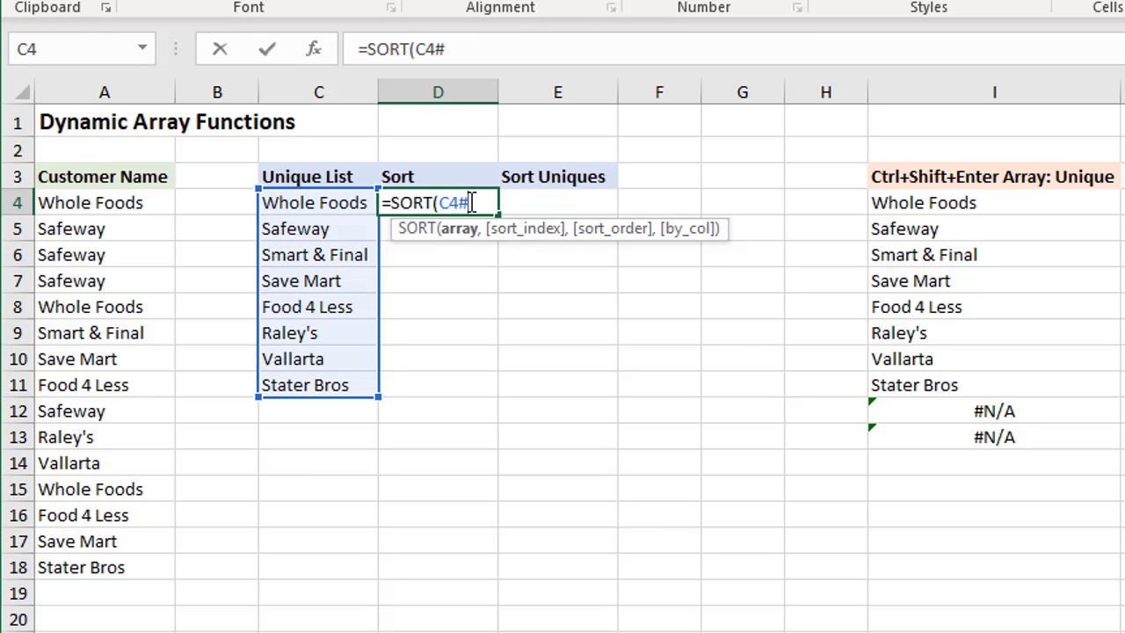
{"action": "mouse_move", "coordinate": [353, 202]}
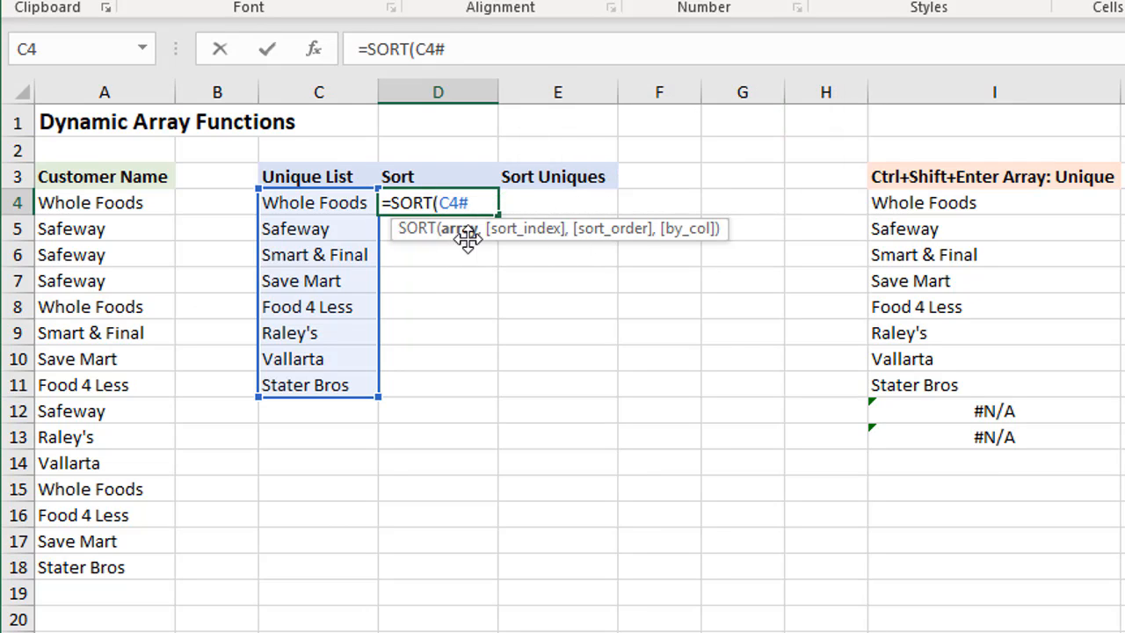
{"action": "type", "text": ")"}
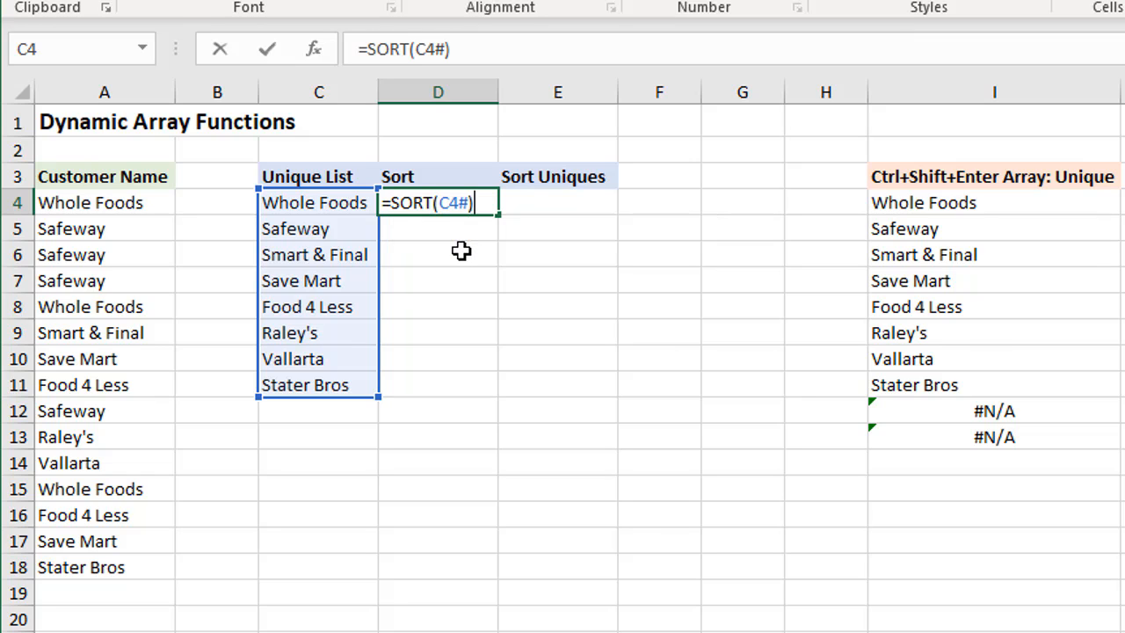
{"action": "key", "text": "Enter"}
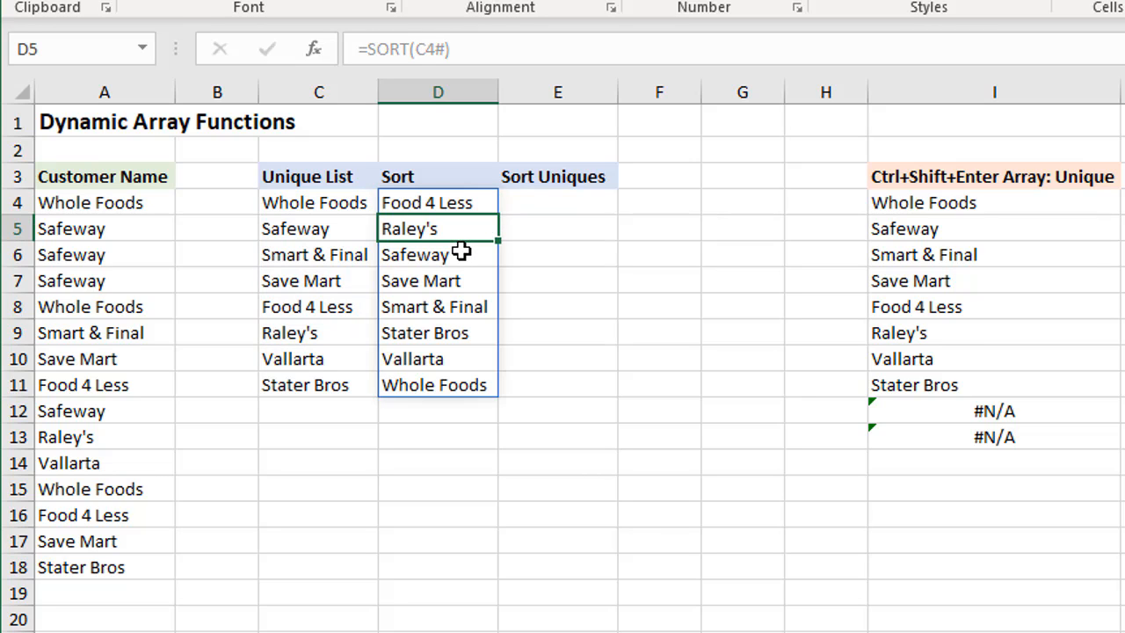
{"action": "mouse_move", "coordinate": [485, 218]}
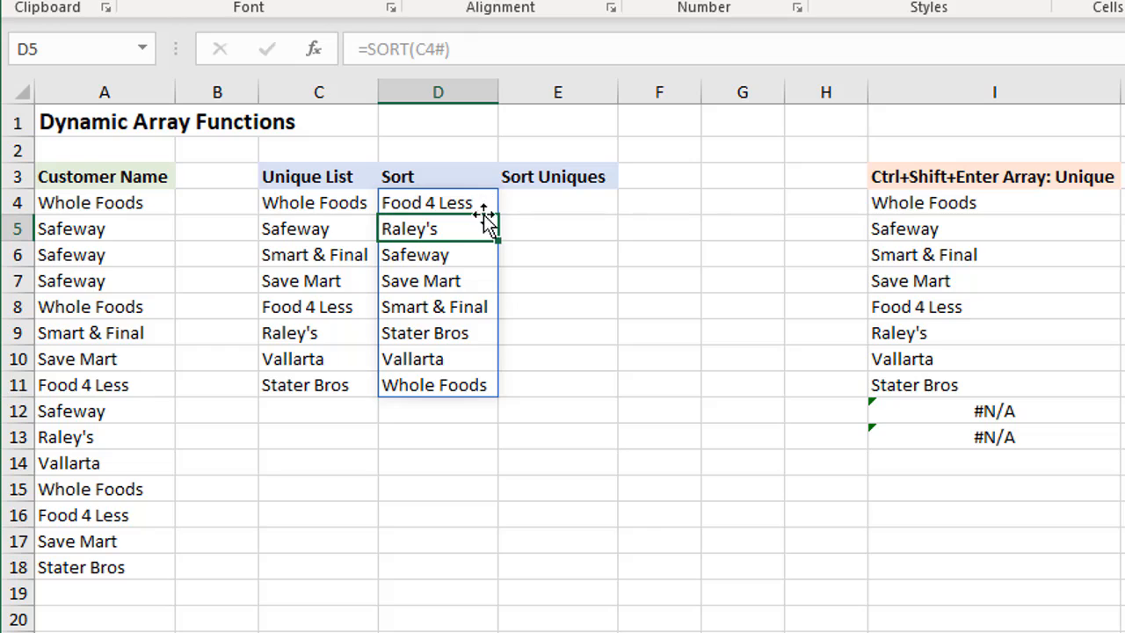
{"action": "mouse_move", "coordinate": [474, 331]}
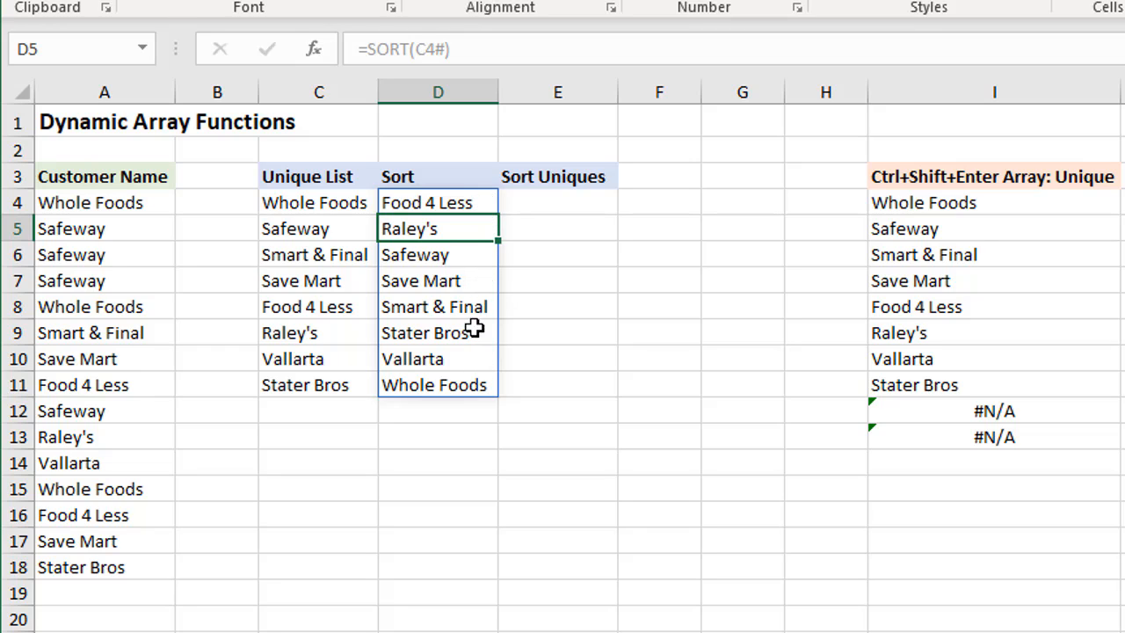
{"action": "mouse_move", "coordinate": [483, 208]}
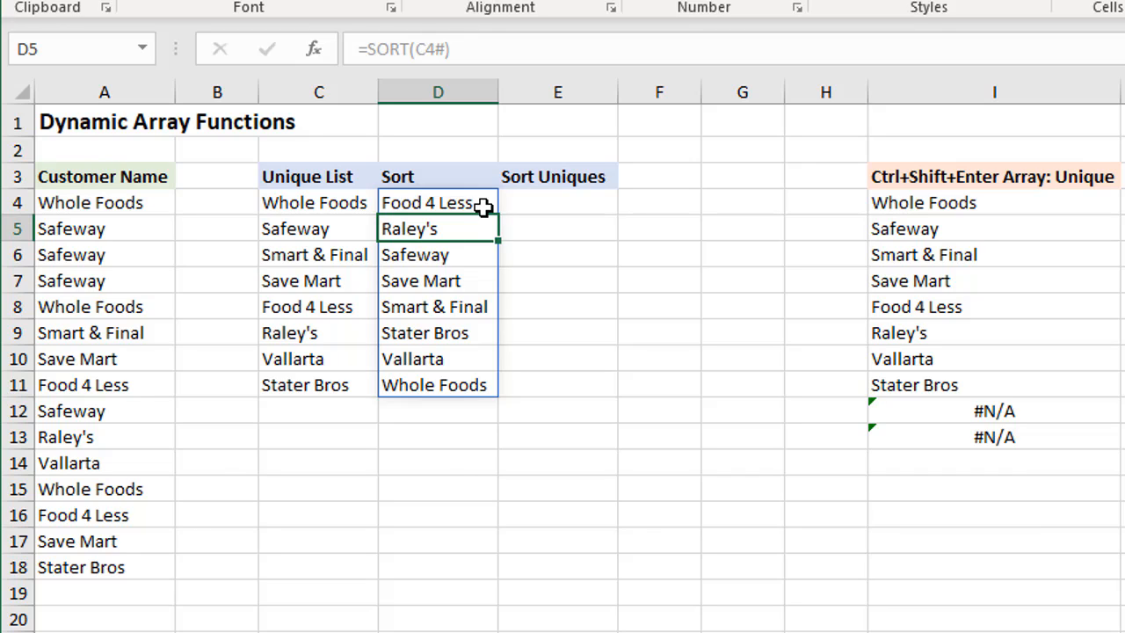
{"action": "mouse_move", "coordinate": [151, 209]}
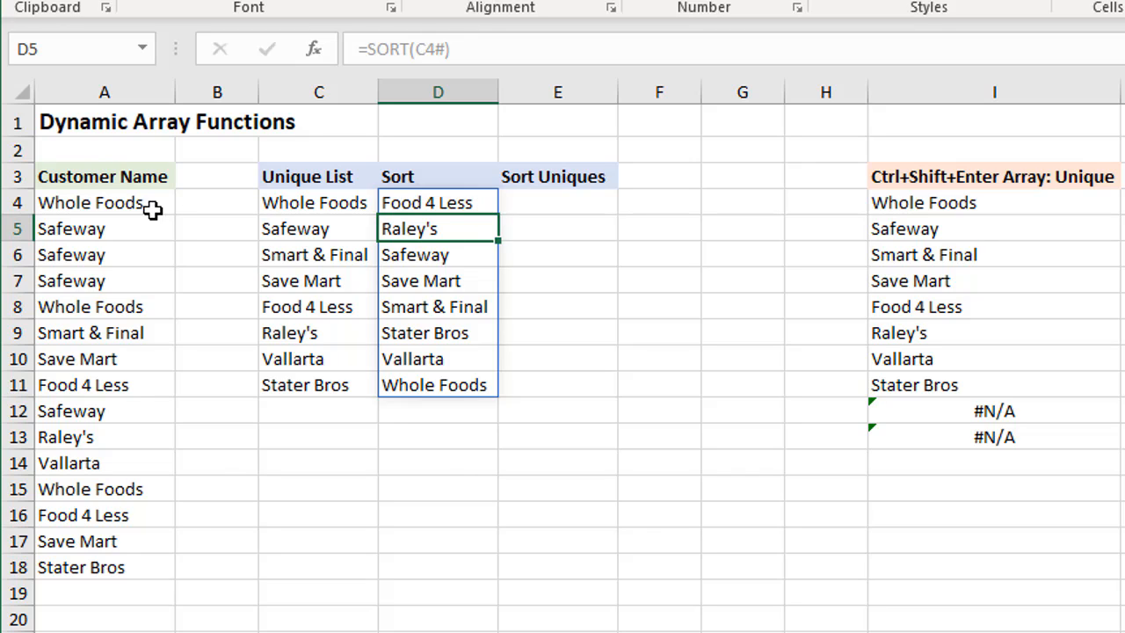
{"action": "mouse_move", "coordinate": [137, 229]}
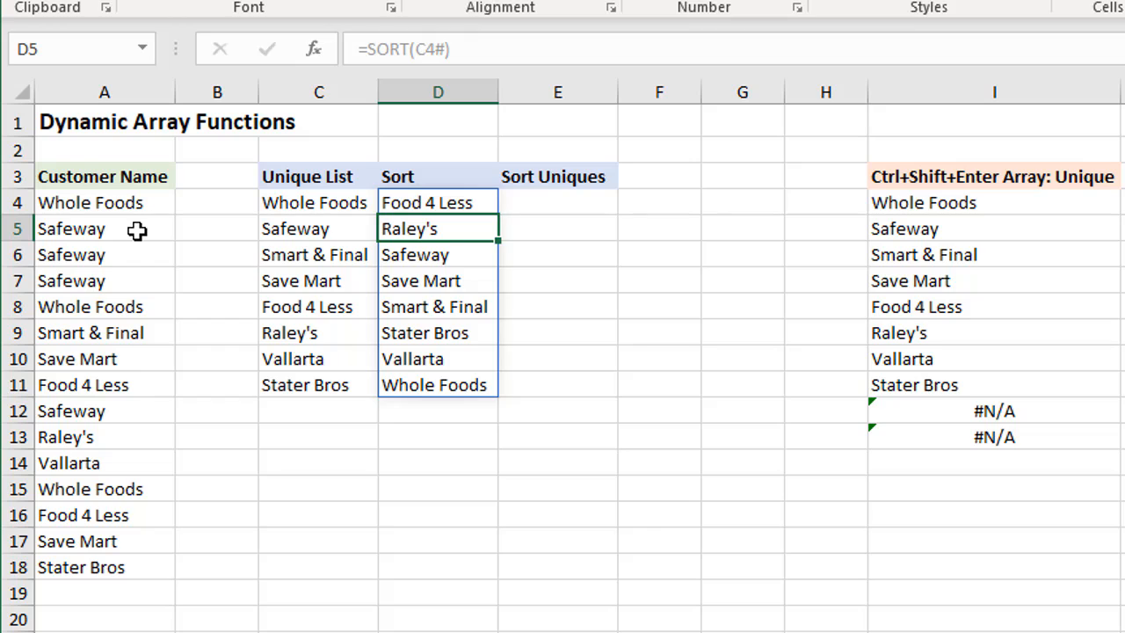
{"action": "mouse_move", "coordinate": [334, 209]}
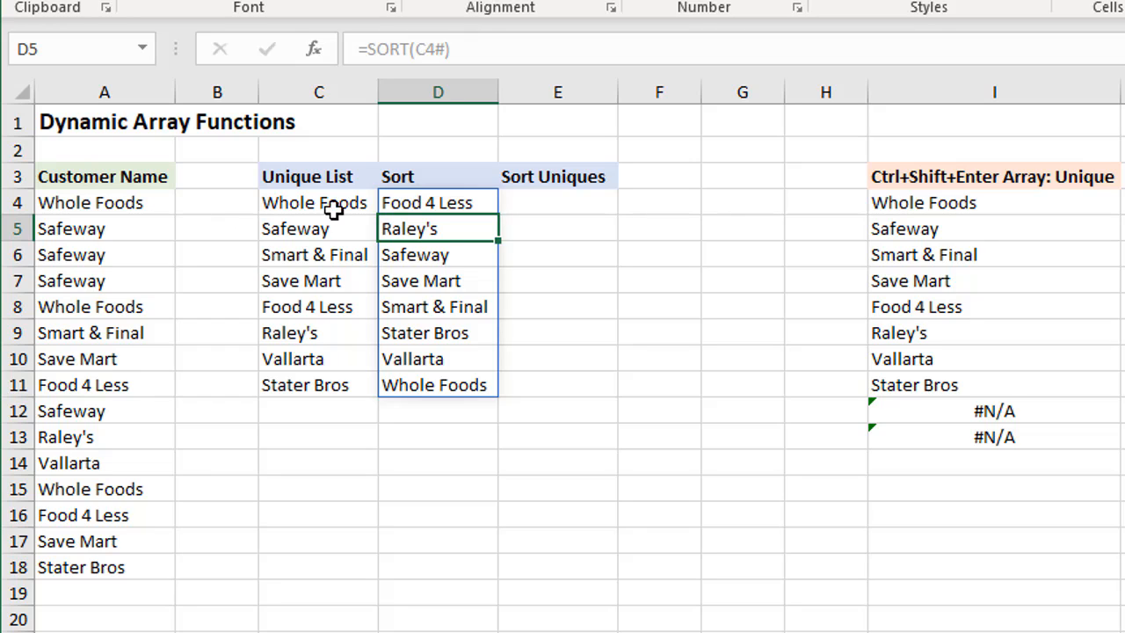
{"action": "mouse_move", "coordinate": [461, 197]}
{"action": "type", "text": "="}
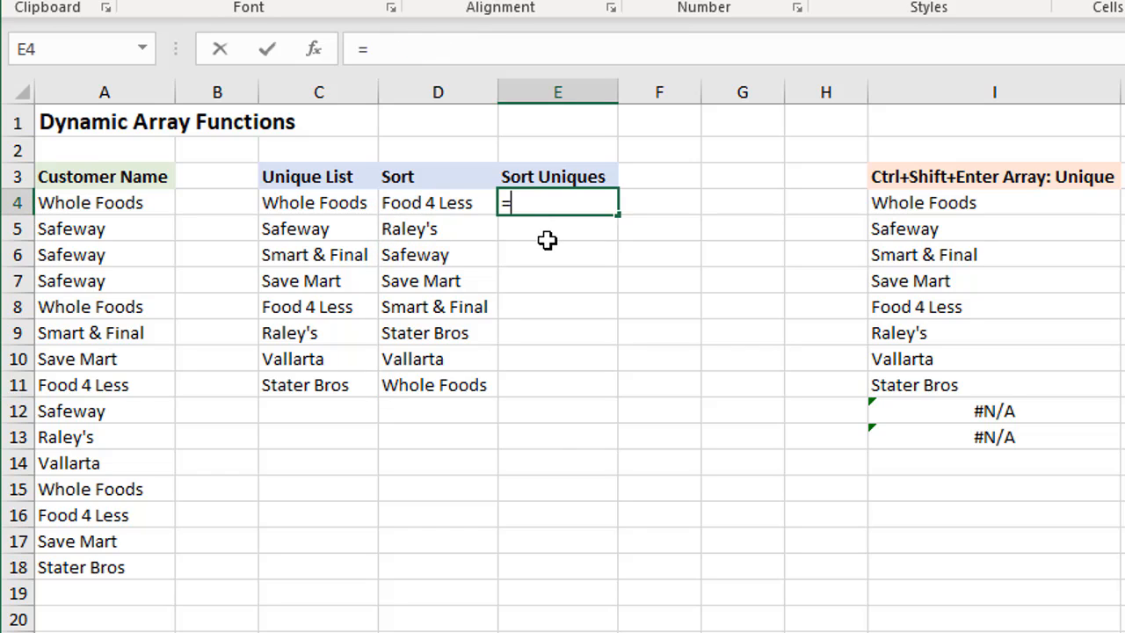
Enter =SORT(UNIQUE(A4:A18)) in E4 so the eight customers spill alphabetically.
{"action": "type", "text": "sort"}
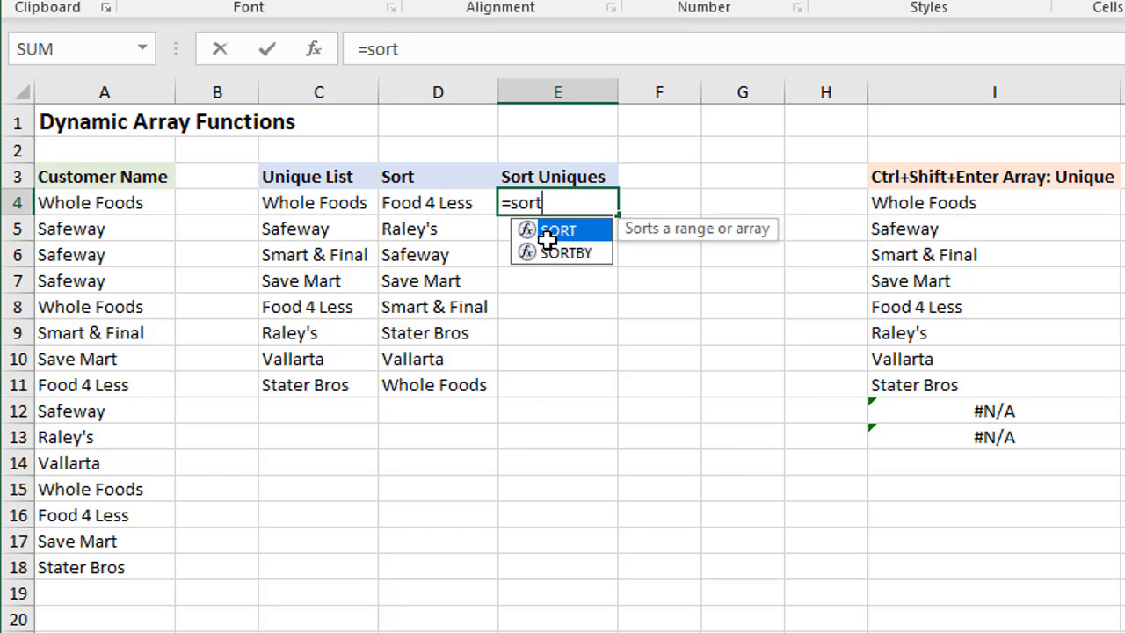
{"action": "type", "text": "(uni"}
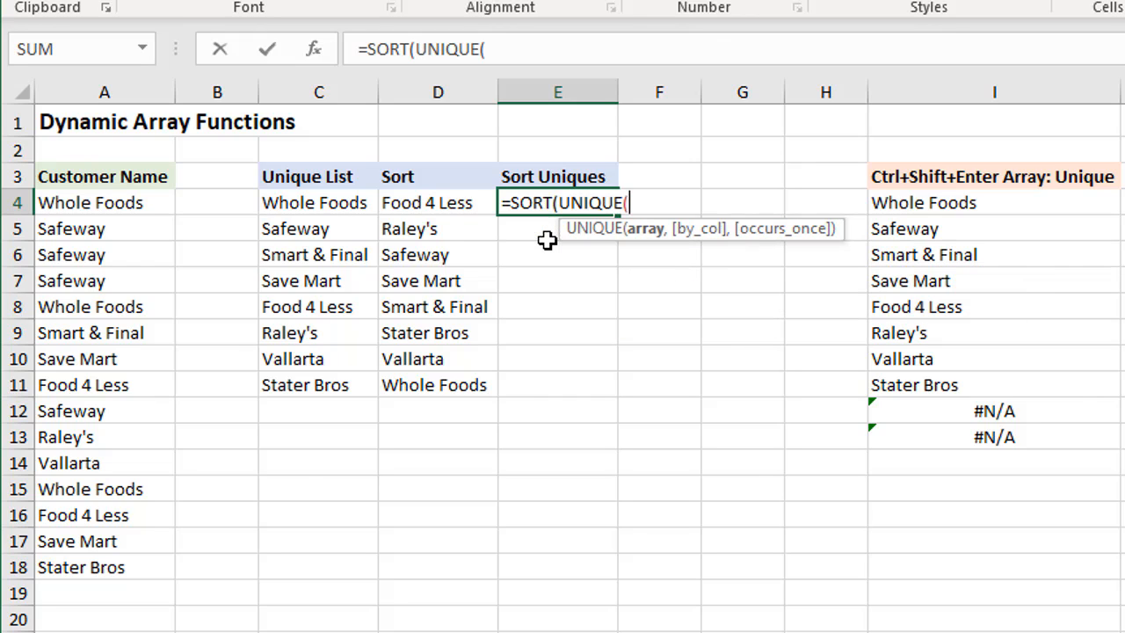
{"action": "mouse_move", "coordinate": [148, 250]}
{"action": "type", "text": "A4:A18"}
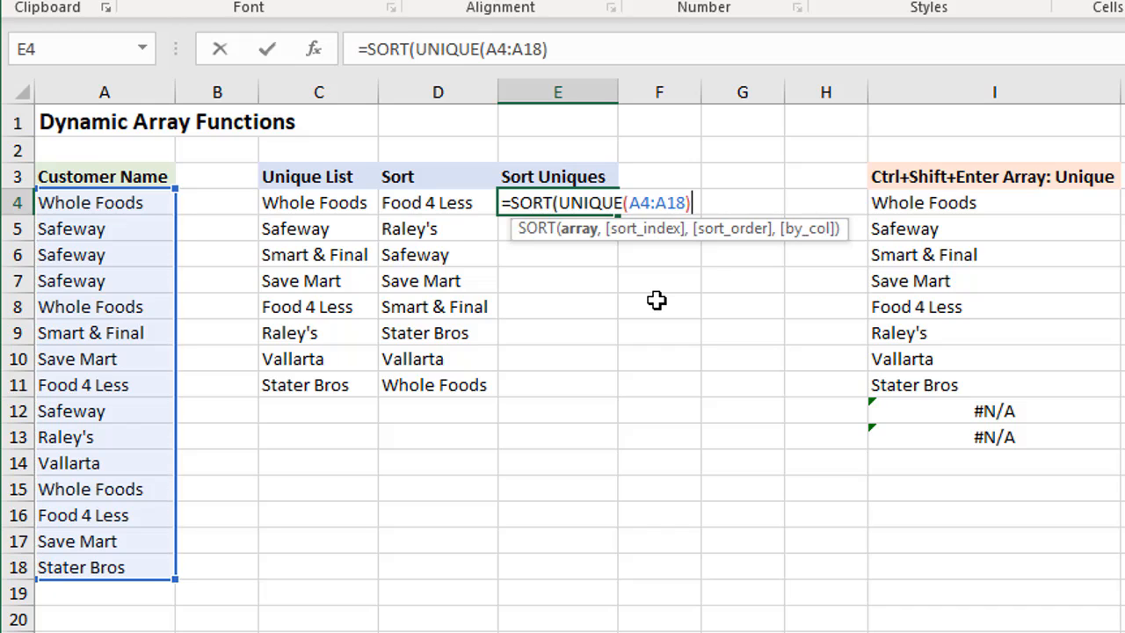
{"action": "type", "text": ")"}
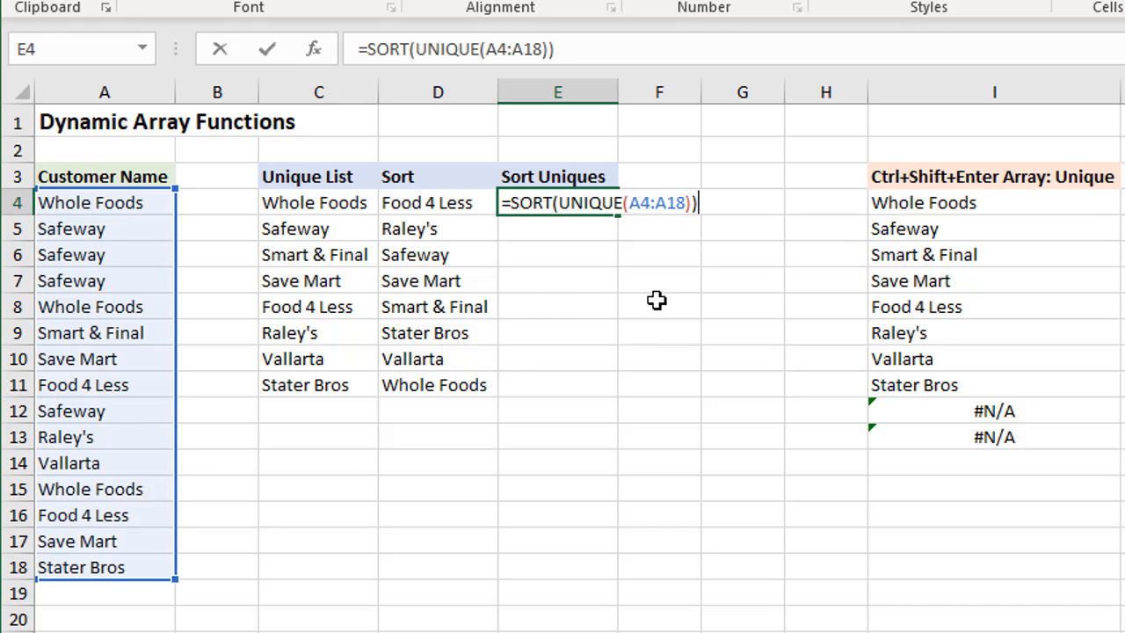
{"action": "key", "text": "Enter"}
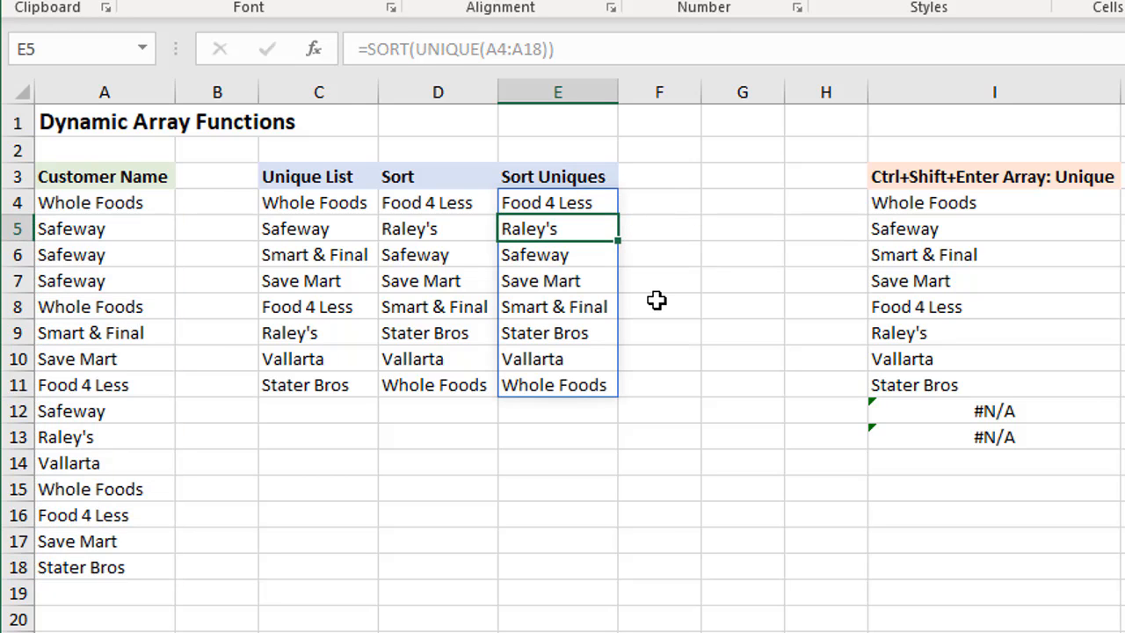
{"action": "mouse_move", "coordinate": [594, 201]}
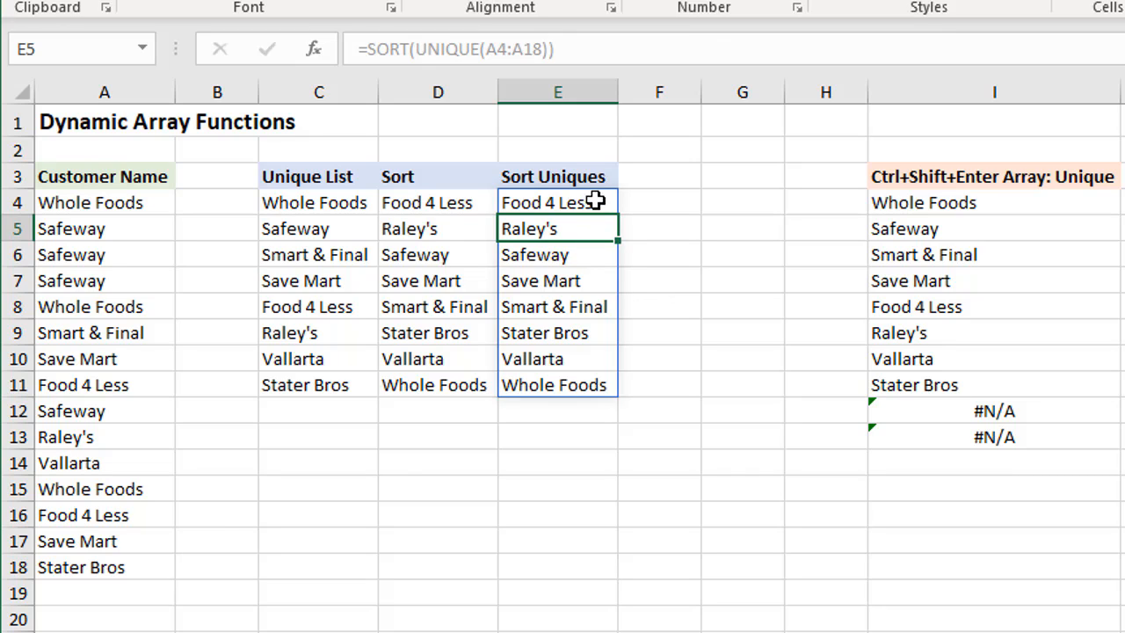
{"action": "mouse_move", "coordinate": [601, 329]}
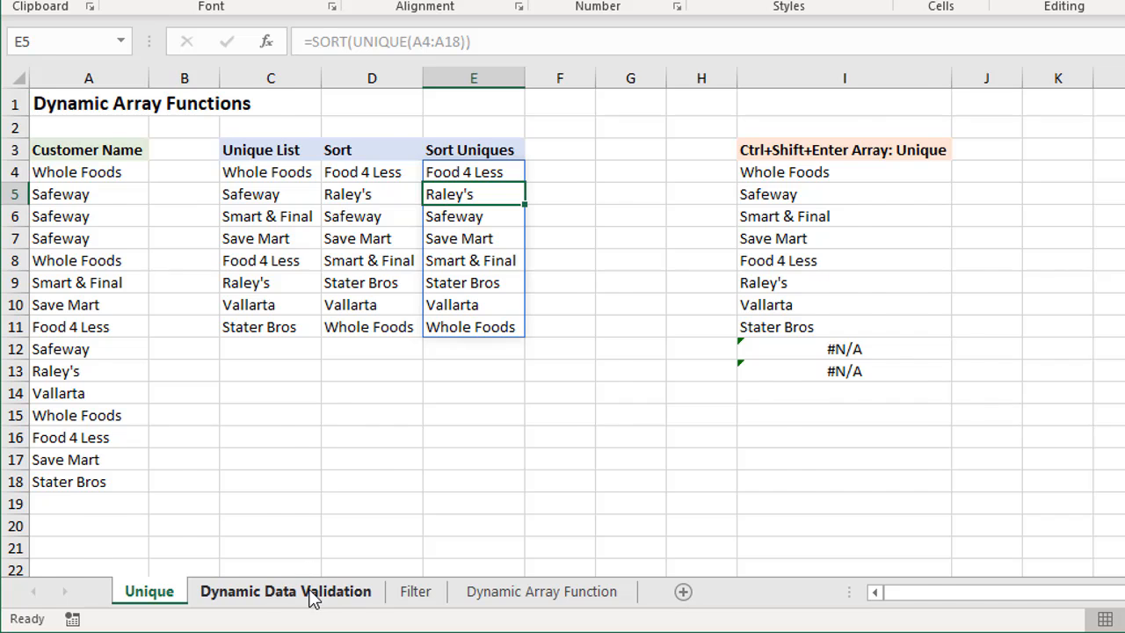
On the Dynamic Data Validation sheet, inspect the formula in H4 that produces the Customer List.
{"action": "left_click", "coordinate": [285, 590]}
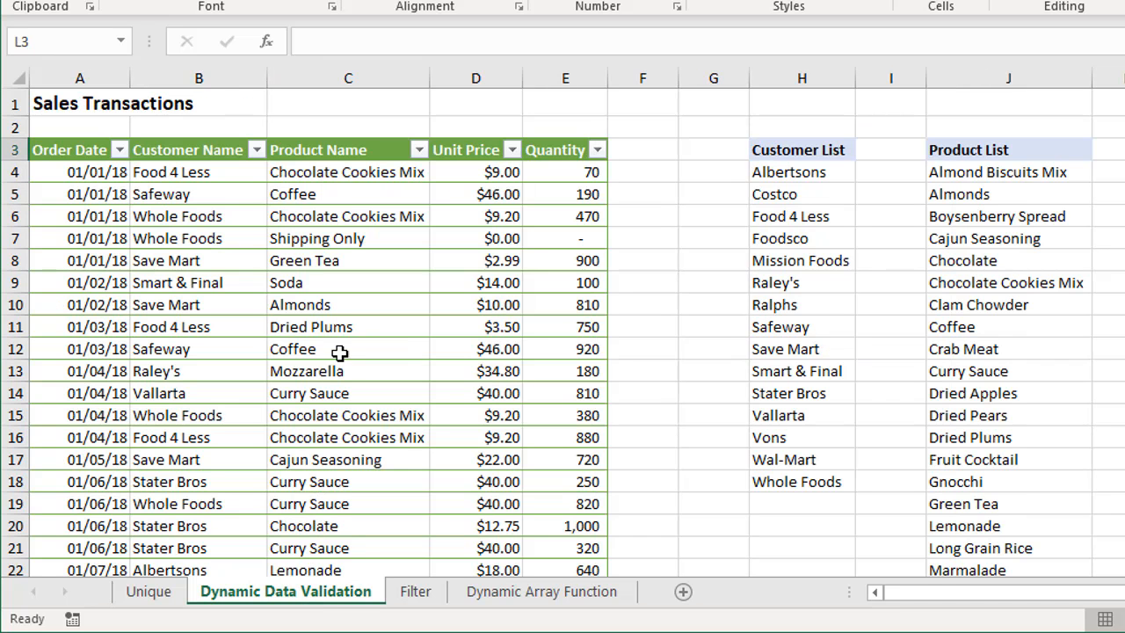
{"action": "mouse_move", "coordinate": [376, 229]}
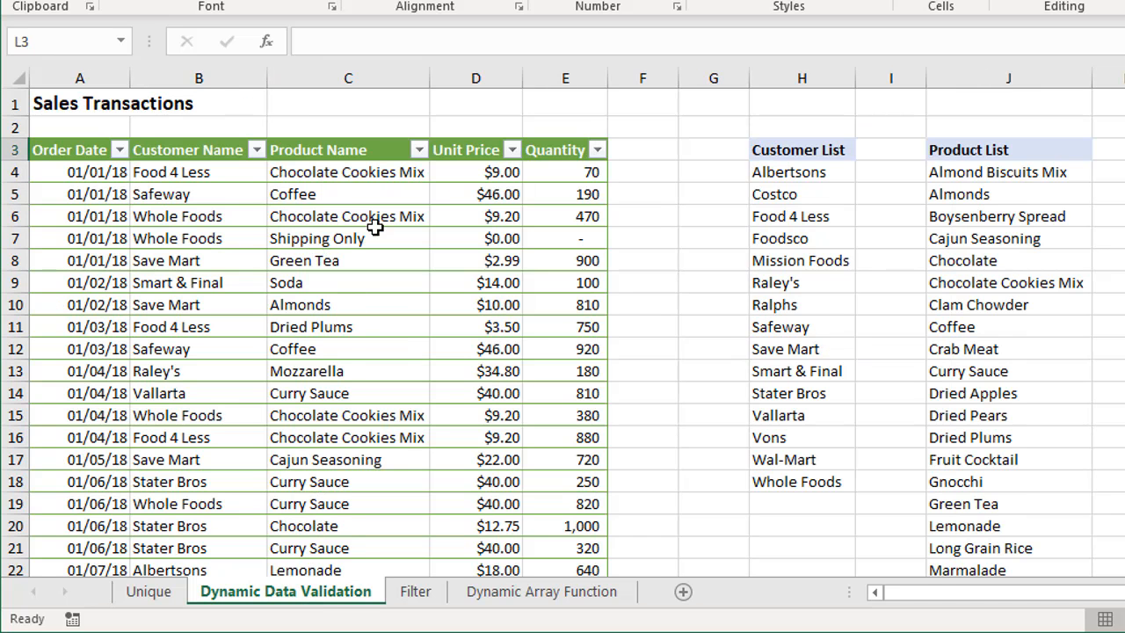
{"action": "left_click", "coordinate": [801, 173]}
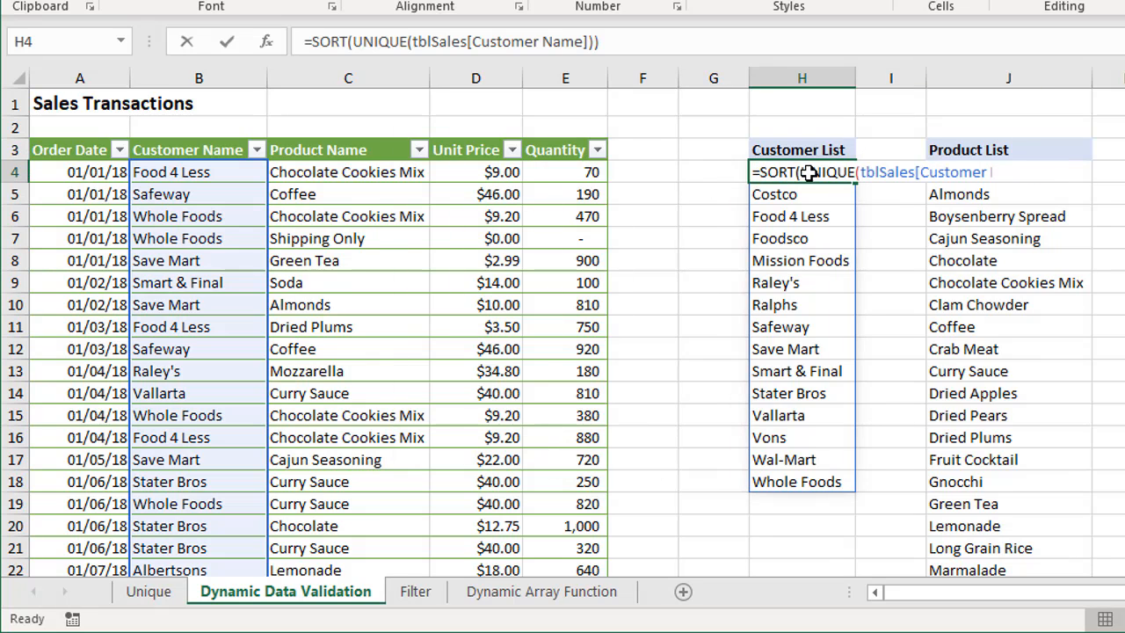
{"action": "double_click", "coordinate": [802, 172]}
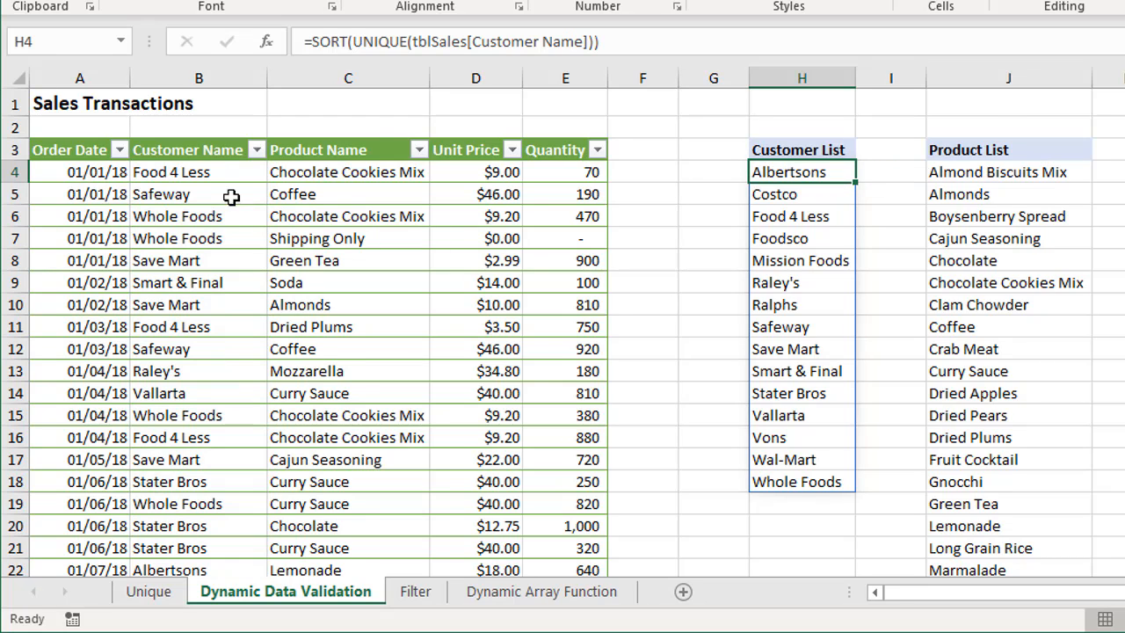
{"action": "mouse_move", "coordinate": [278, 260]}
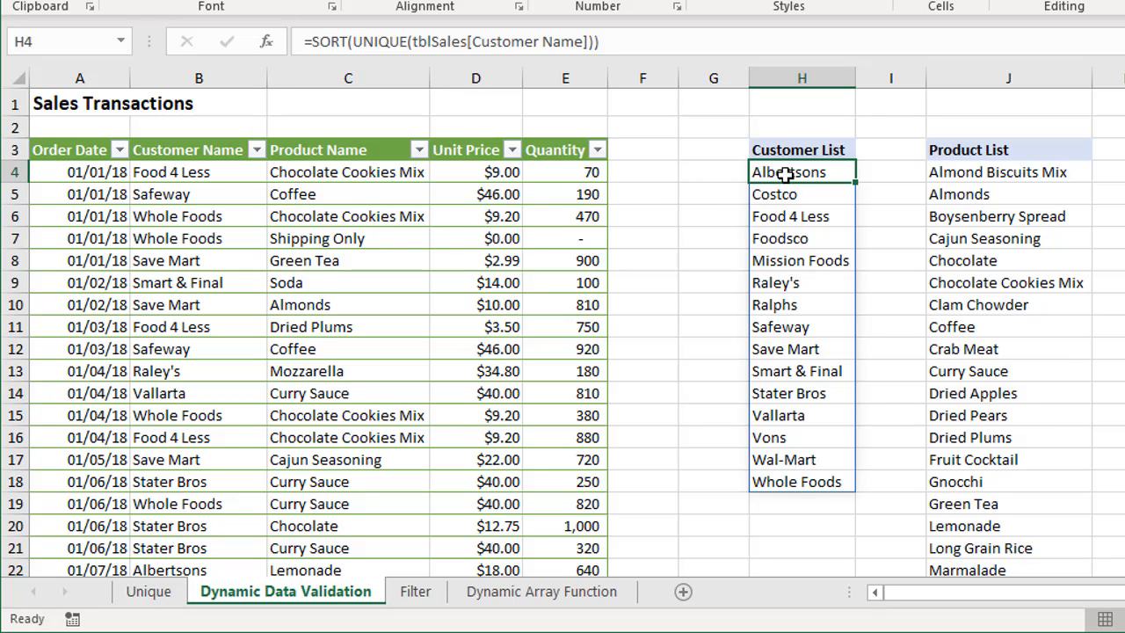
{"action": "left_click", "coordinate": [176, 173]}
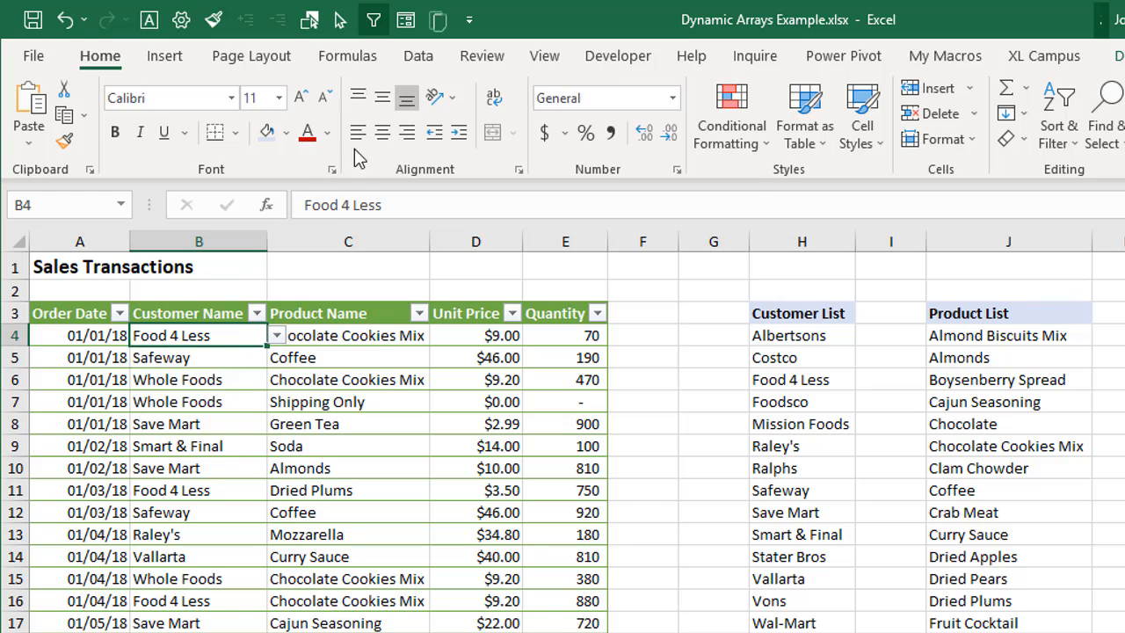
Give B4 list validation sourced from $H$4# and show its customer dropdown.
{"action": "left_click", "coordinate": [418, 54]}
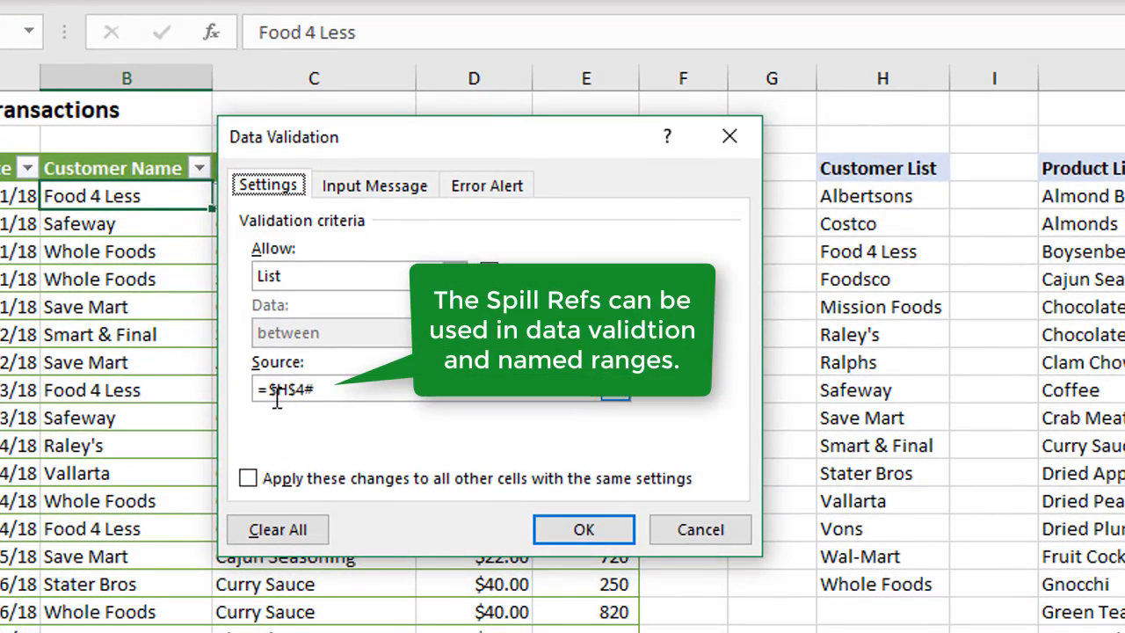
{"action": "mouse_move", "coordinate": [320, 390]}
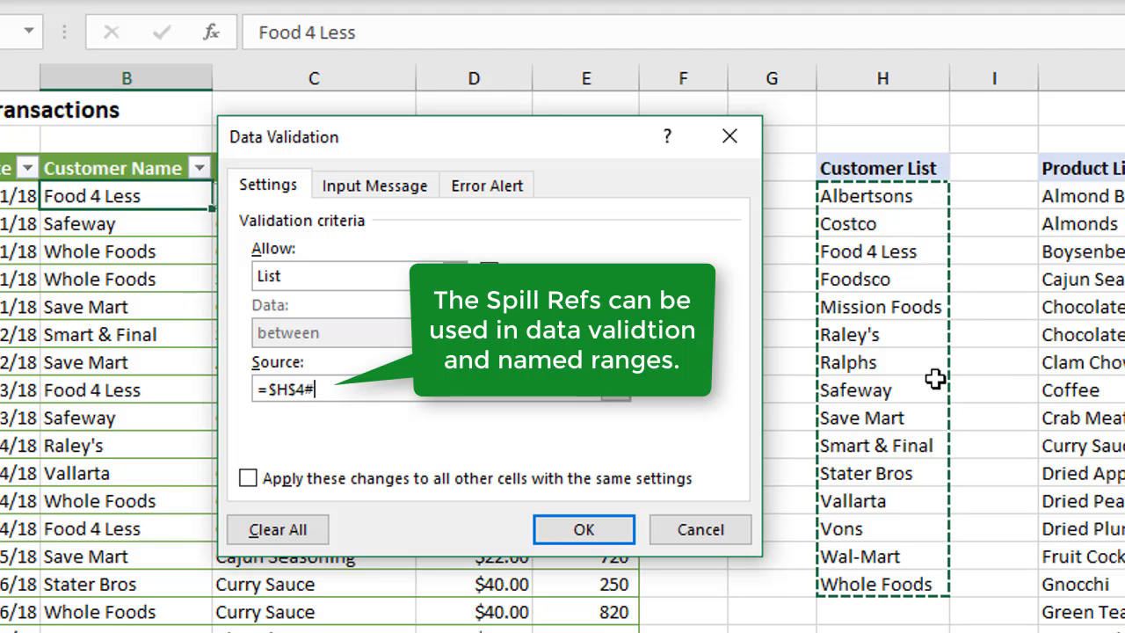
{"action": "mouse_move", "coordinate": [914, 207]}
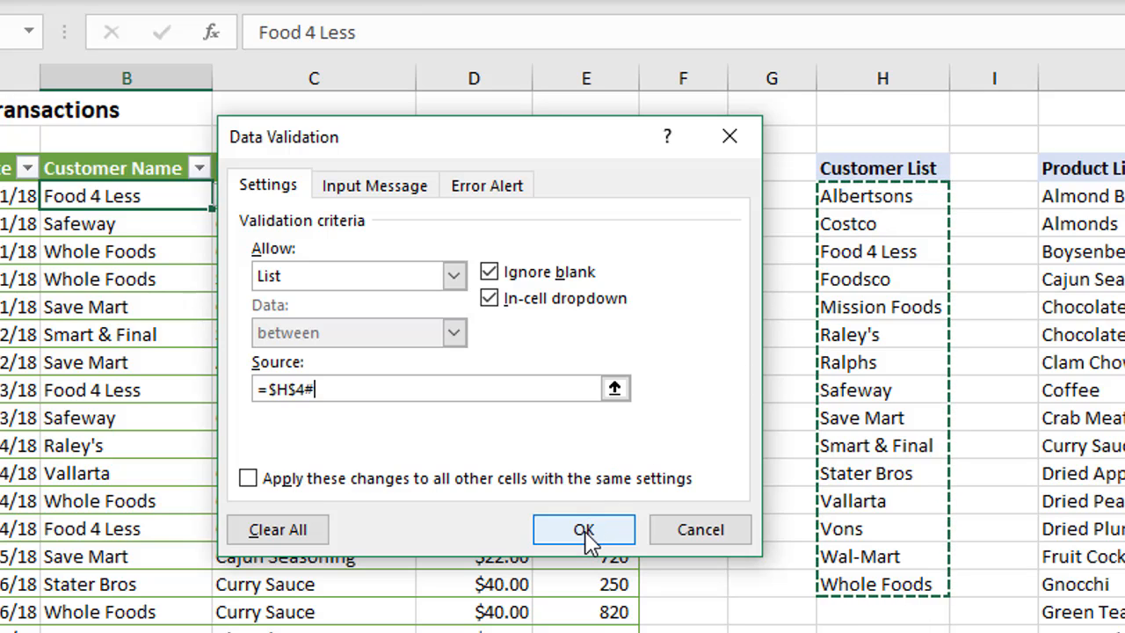
{"action": "left_click", "coordinate": [583, 530]}
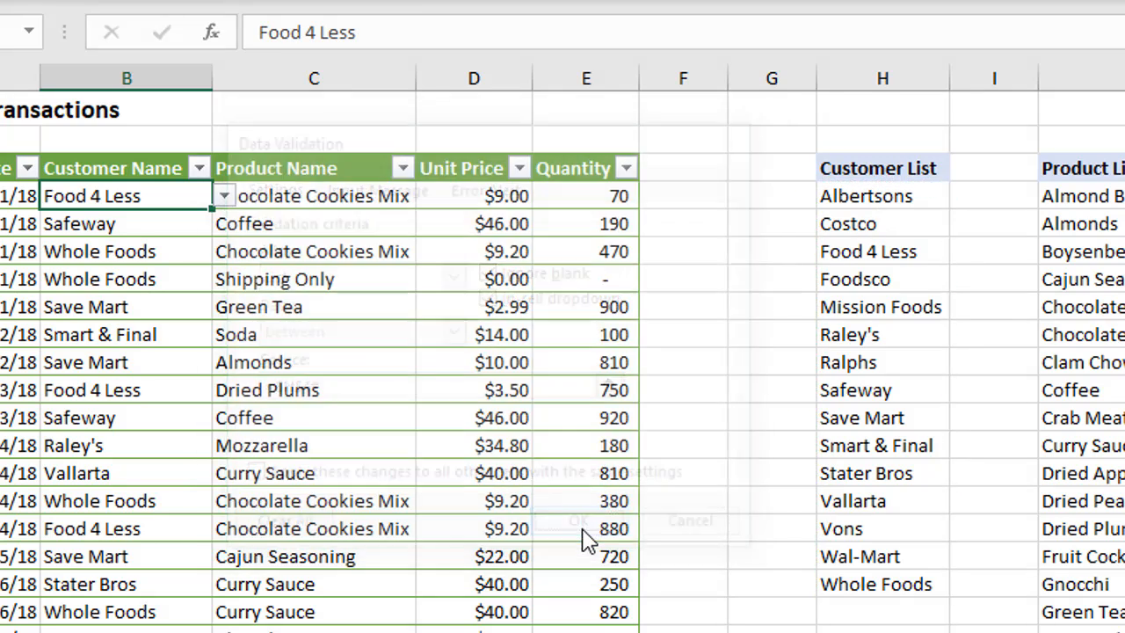
{"action": "left_click", "coordinate": [224, 195]}
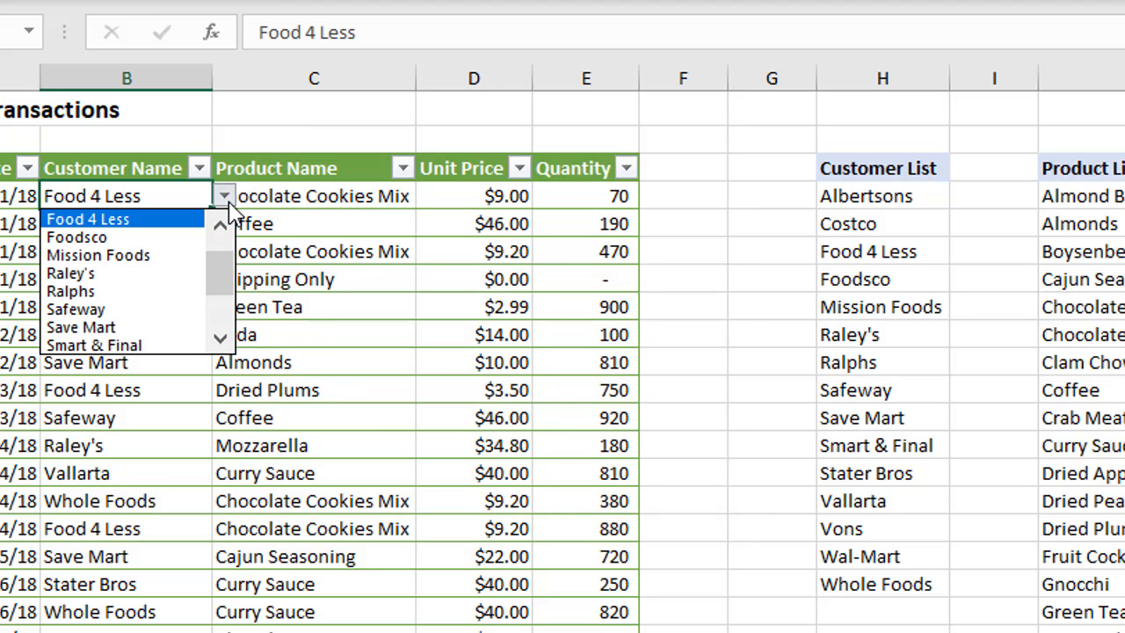
{"action": "mouse_move", "coordinate": [88, 235]}
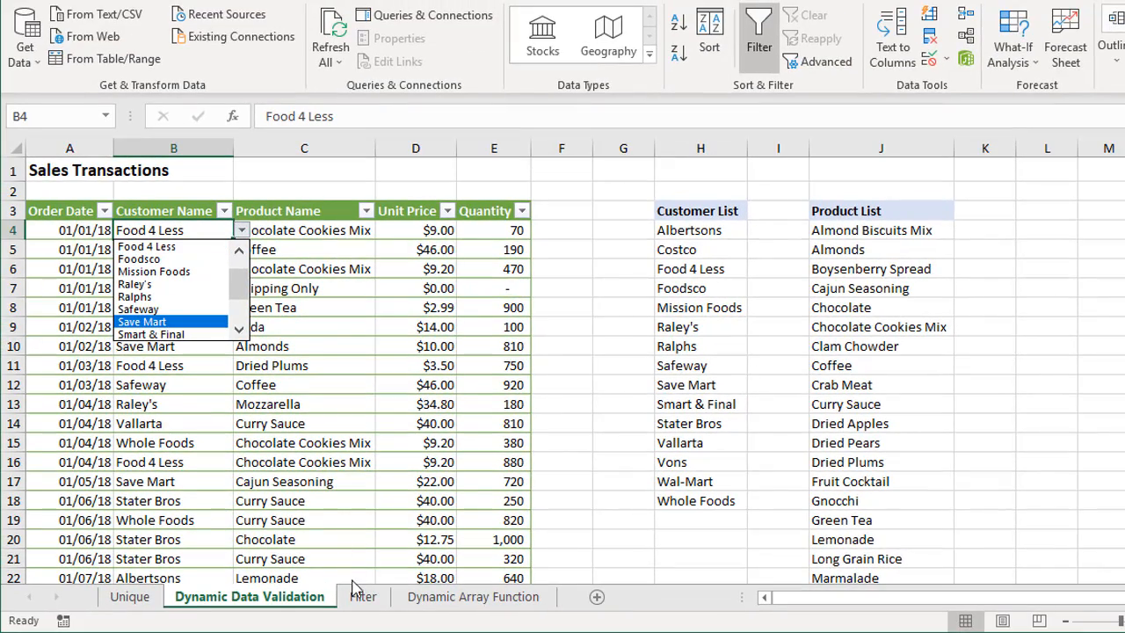
{"action": "left_click", "coordinate": [362, 597]}
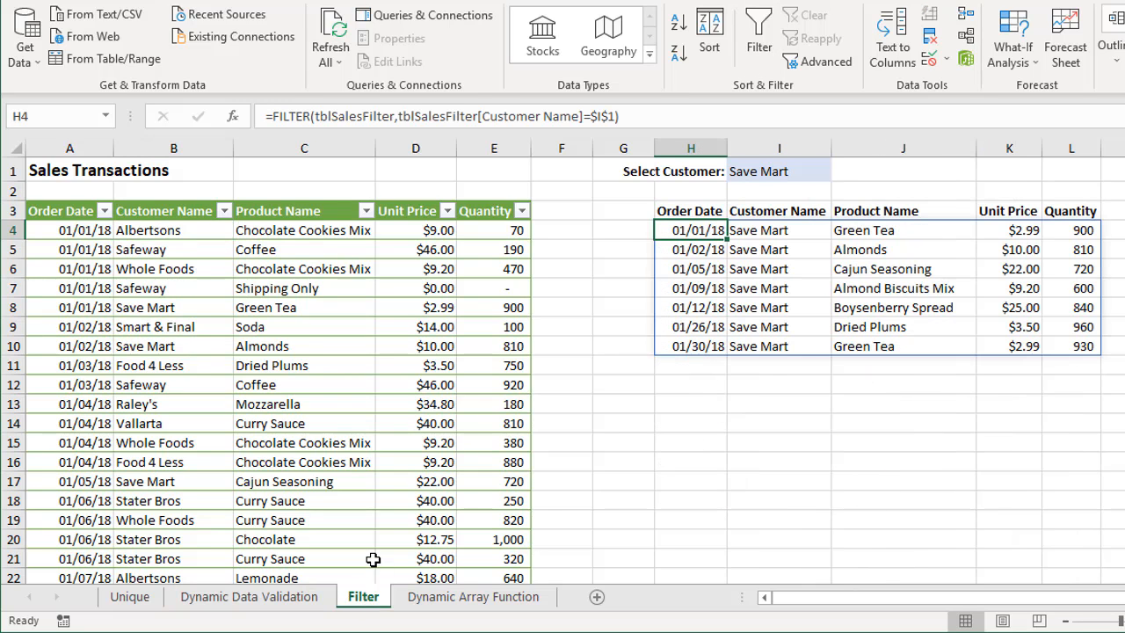
{"action": "mouse_move", "coordinate": [435, 418]}
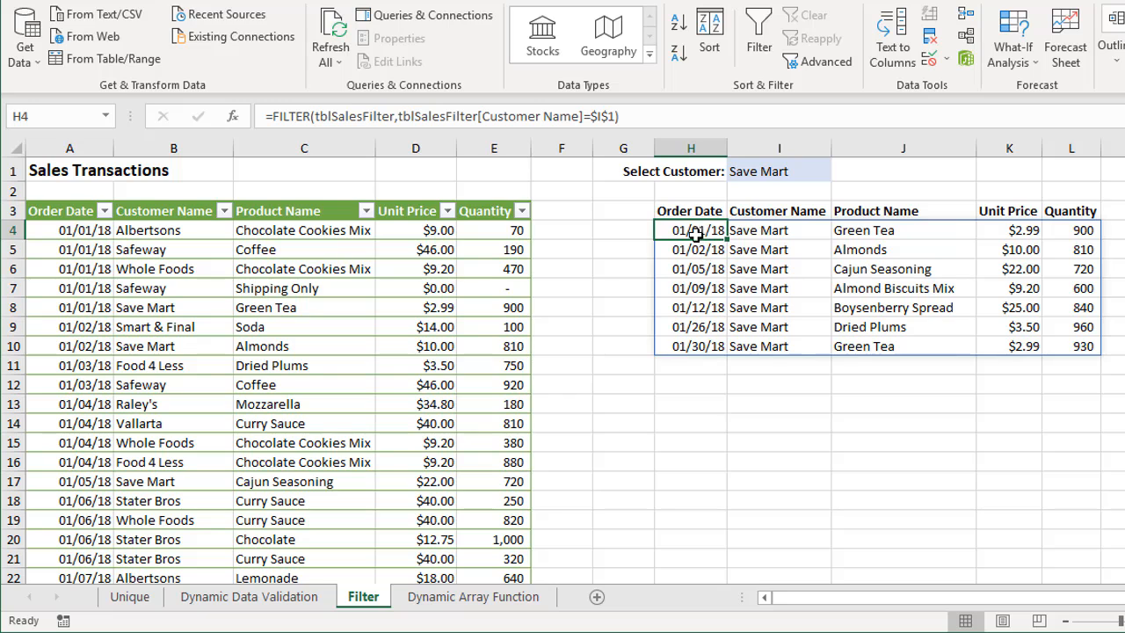
{"action": "double_click", "coordinate": [689, 228]}
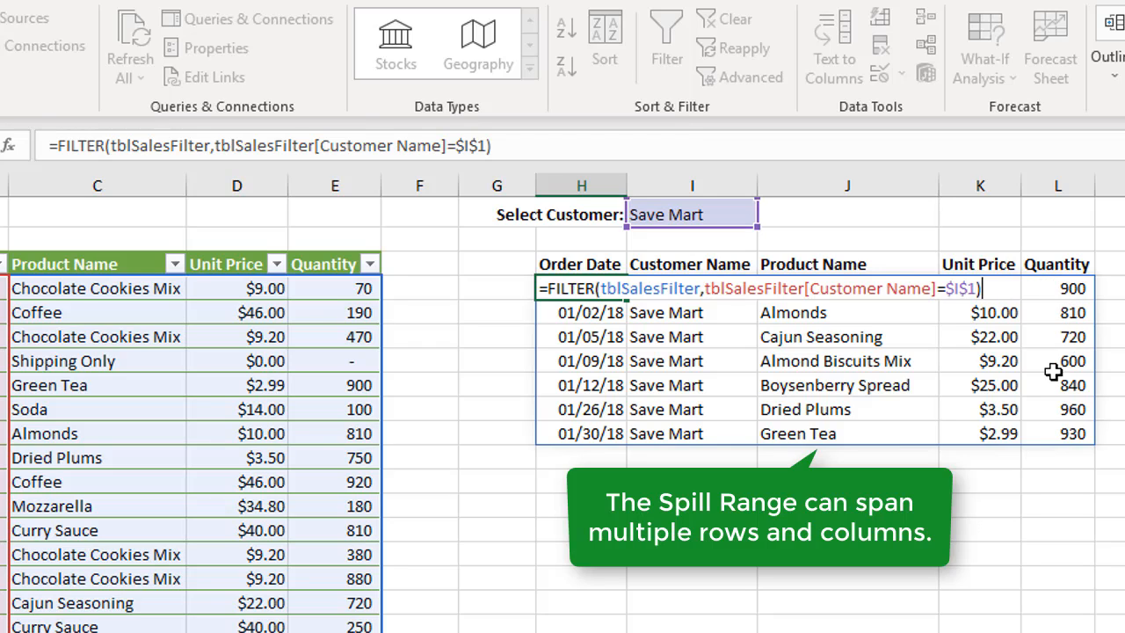
{"action": "mouse_move", "coordinate": [702, 319]}
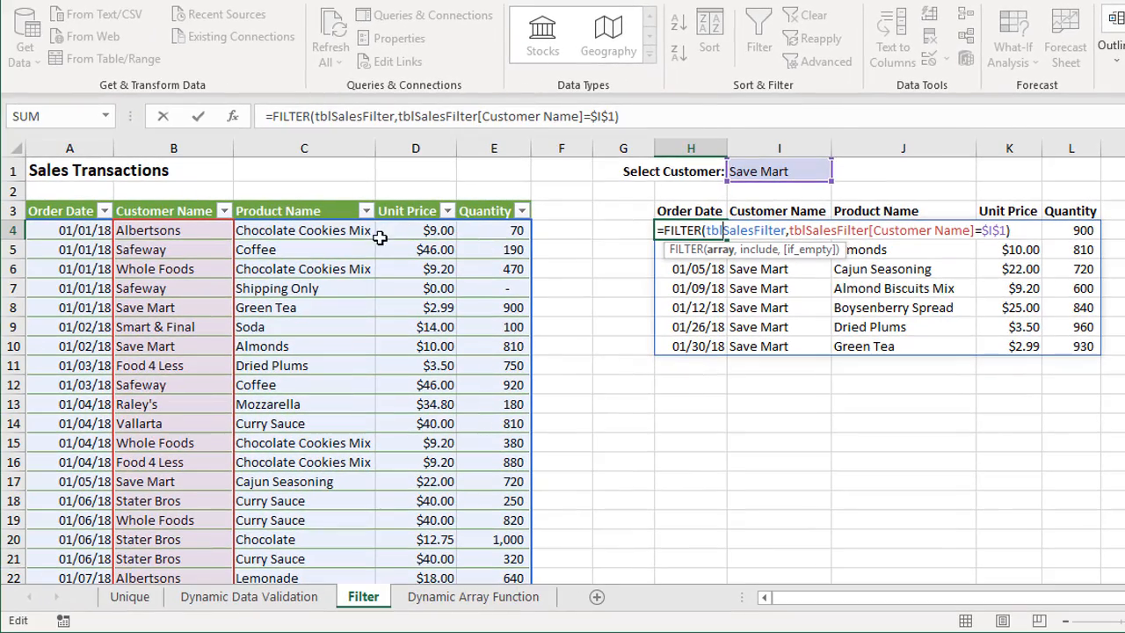
{"action": "mouse_move", "coordinate": [408, 235]}
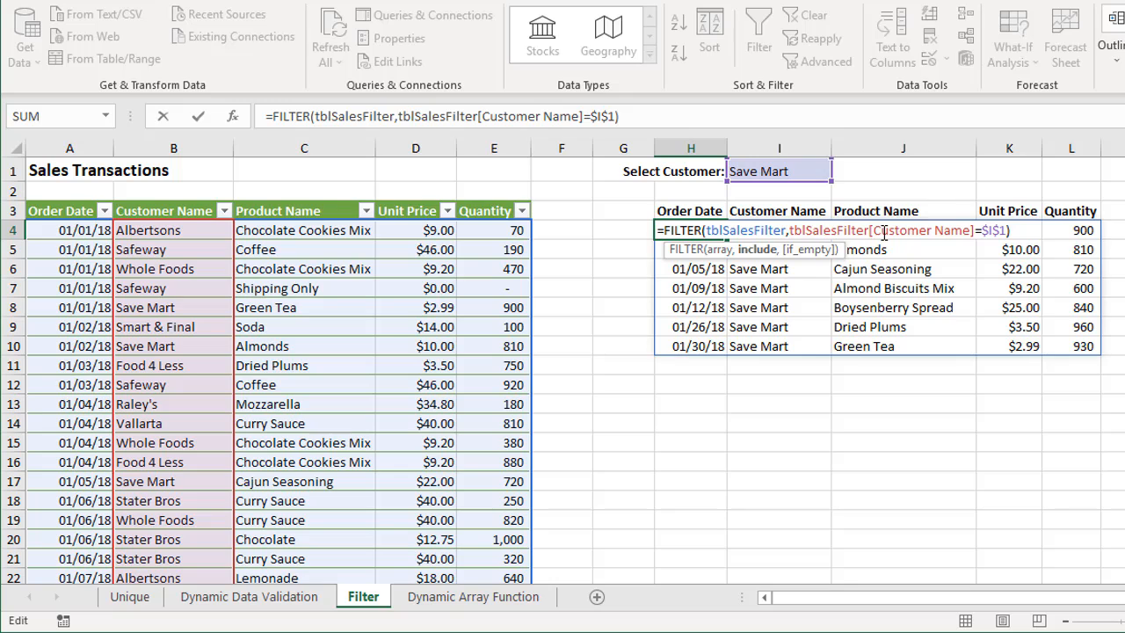
{"action": "mouse_move", "coordinate": [474, 260]}
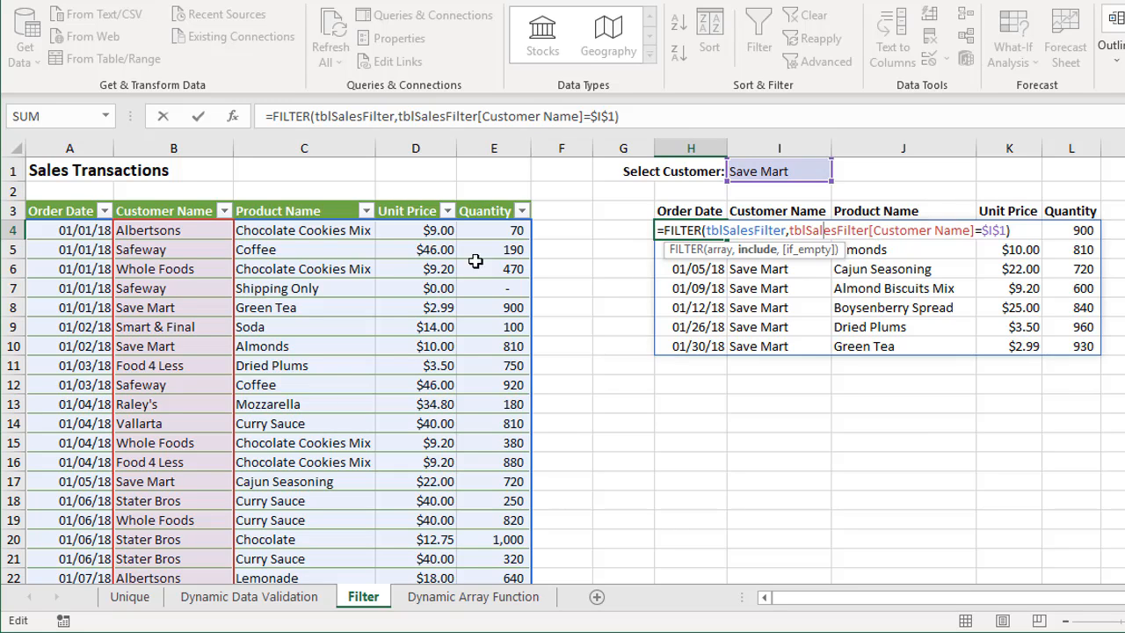
{"action": "mouse_move", "coordinate": [208, 306]}
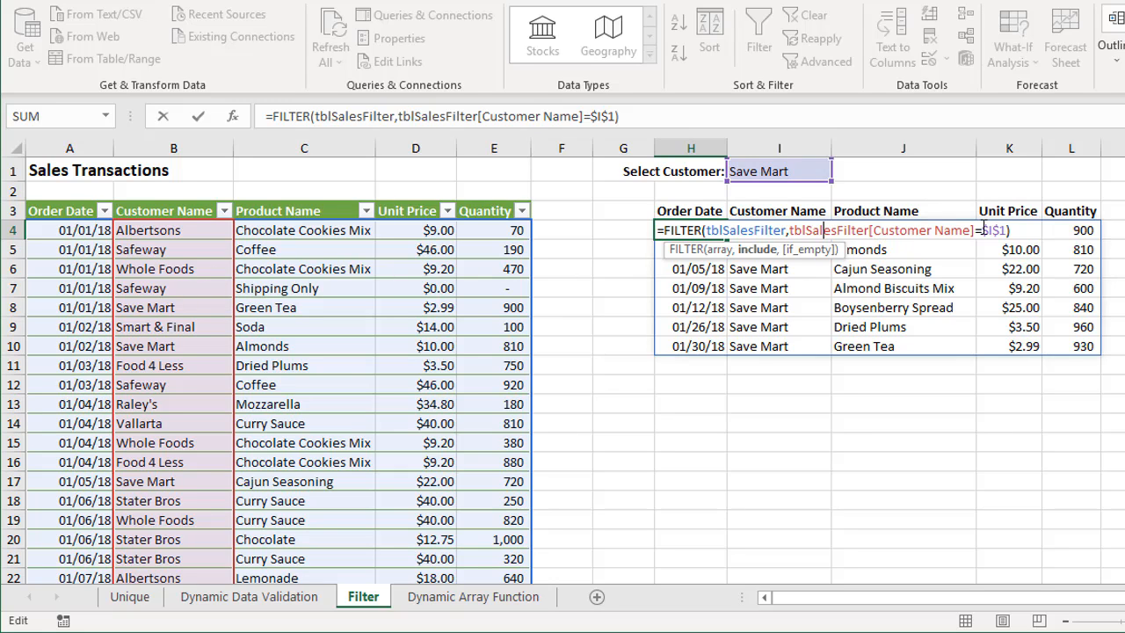
{"action": "mouse_move", "coordinate": [805, 172]}
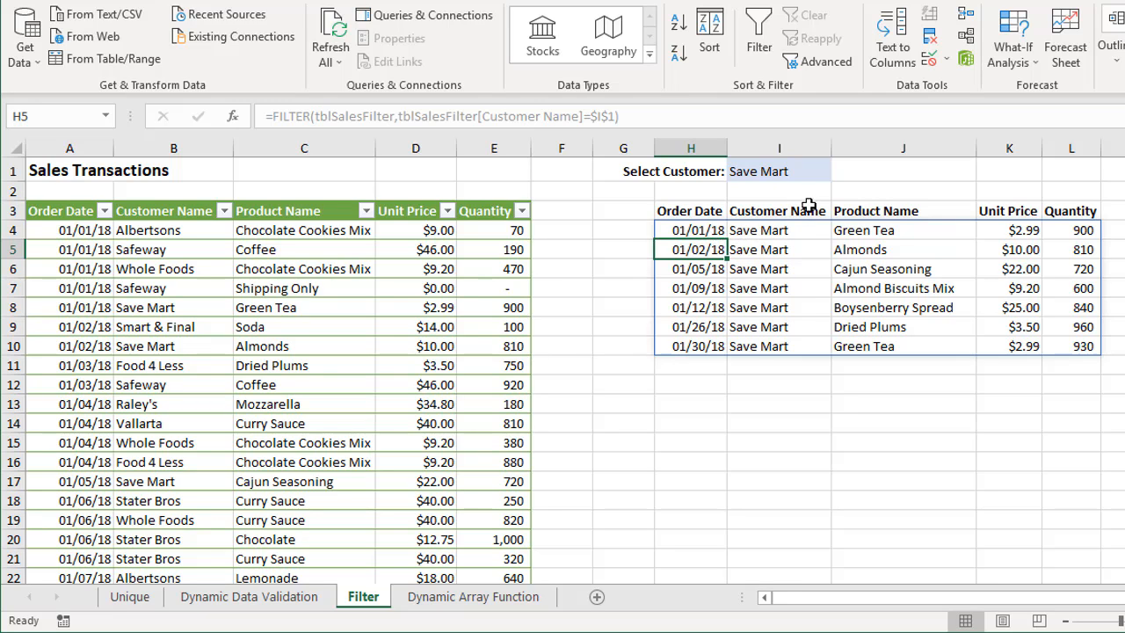
Choose Stater Bros in the I1 dropdown and inspect the FILTER formula in H4 that refreshed.
{"action": "left_click", "coordinate": [840, 170]}
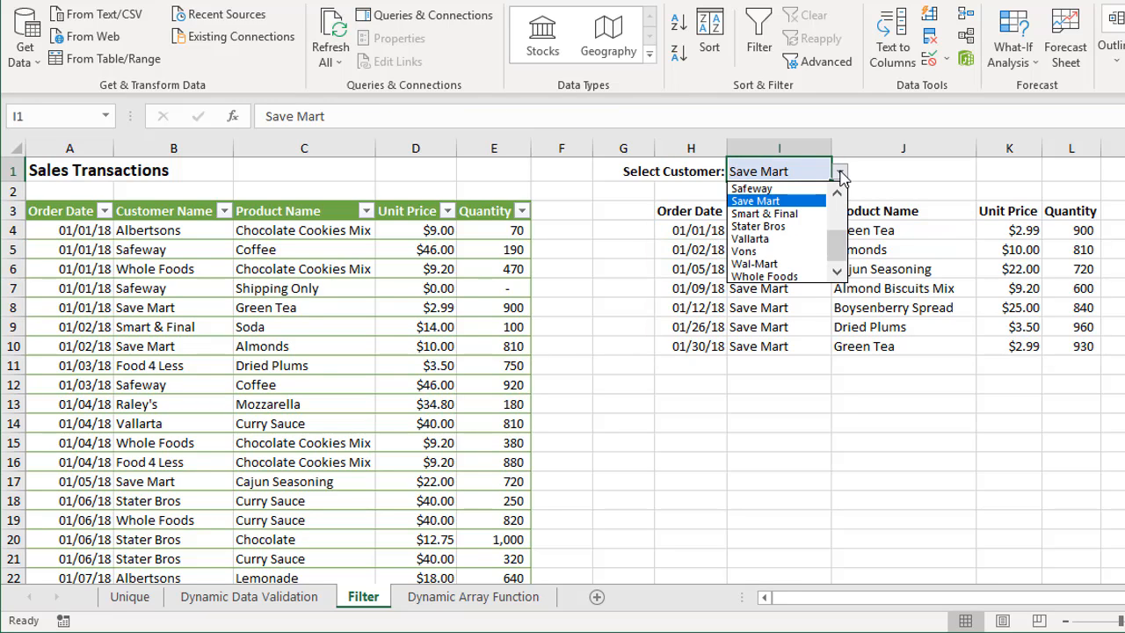
{"action": "mouse_move", "coordinate": [775, 226]}
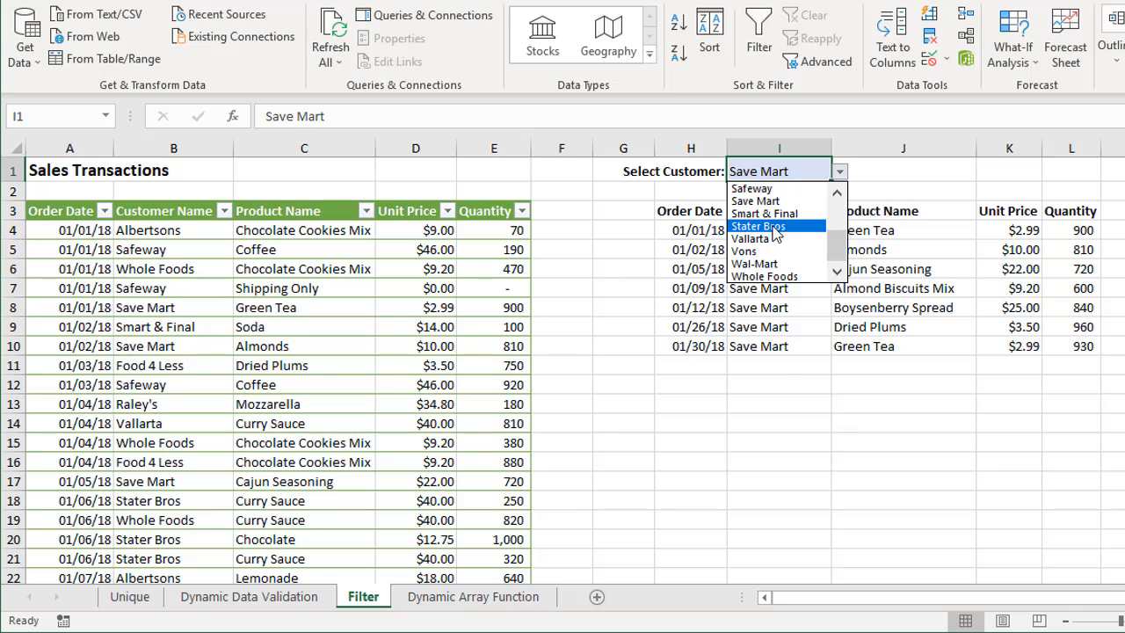
{"action": "left_click", "coordinate": [757, 225]}
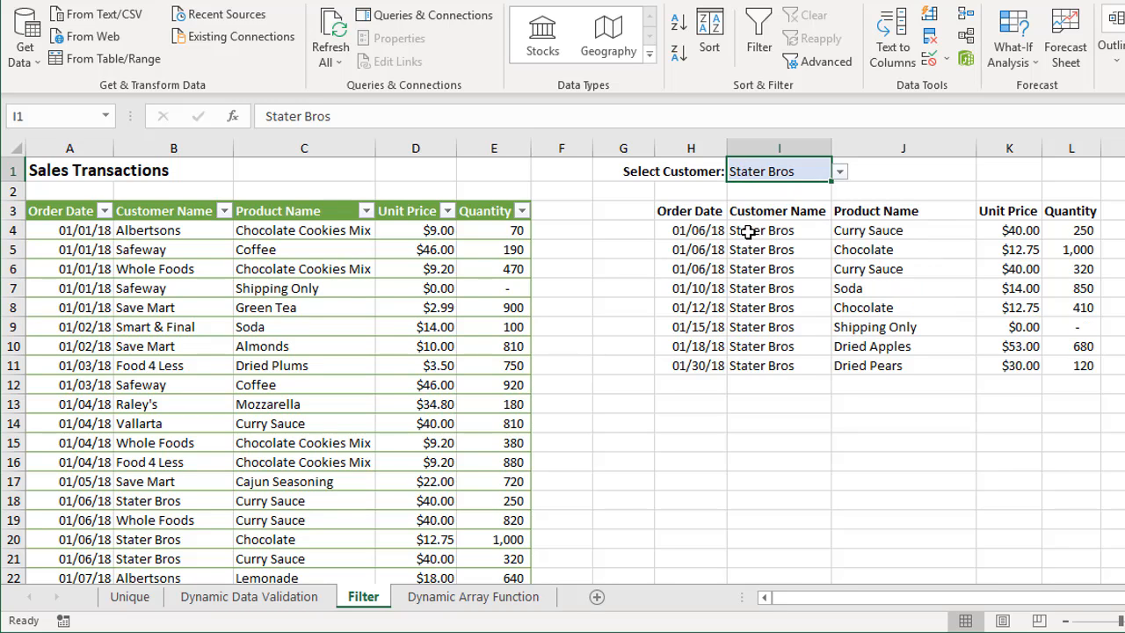
{"action": "mouse_move", "coordinate": [714, 221]}
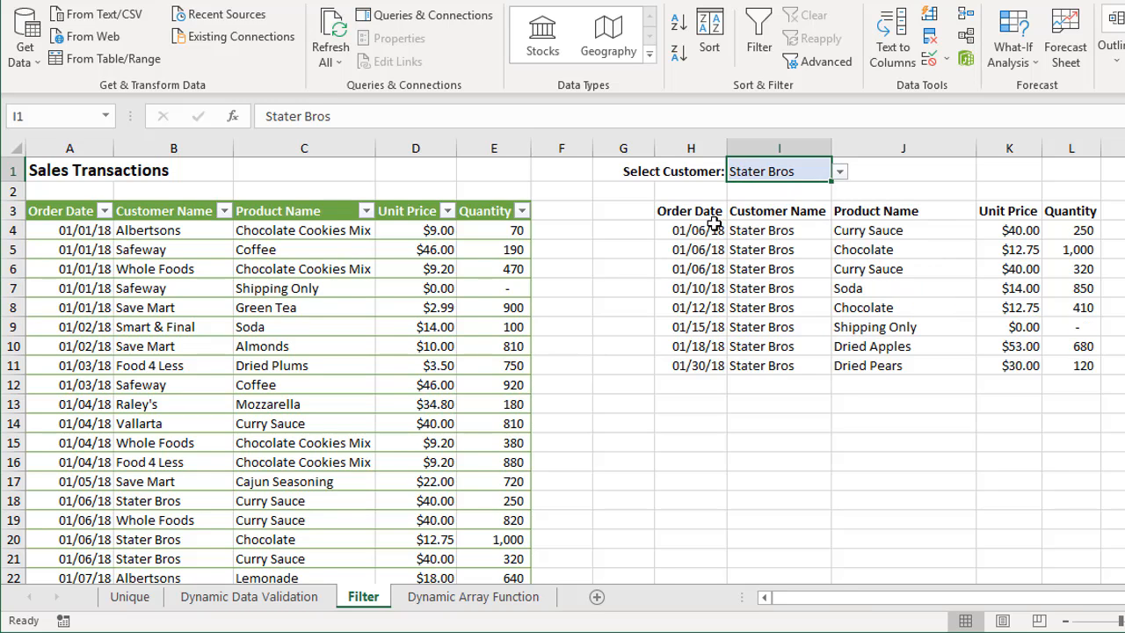
{"action": "mouse_move", "coordinate": [777, 232]}
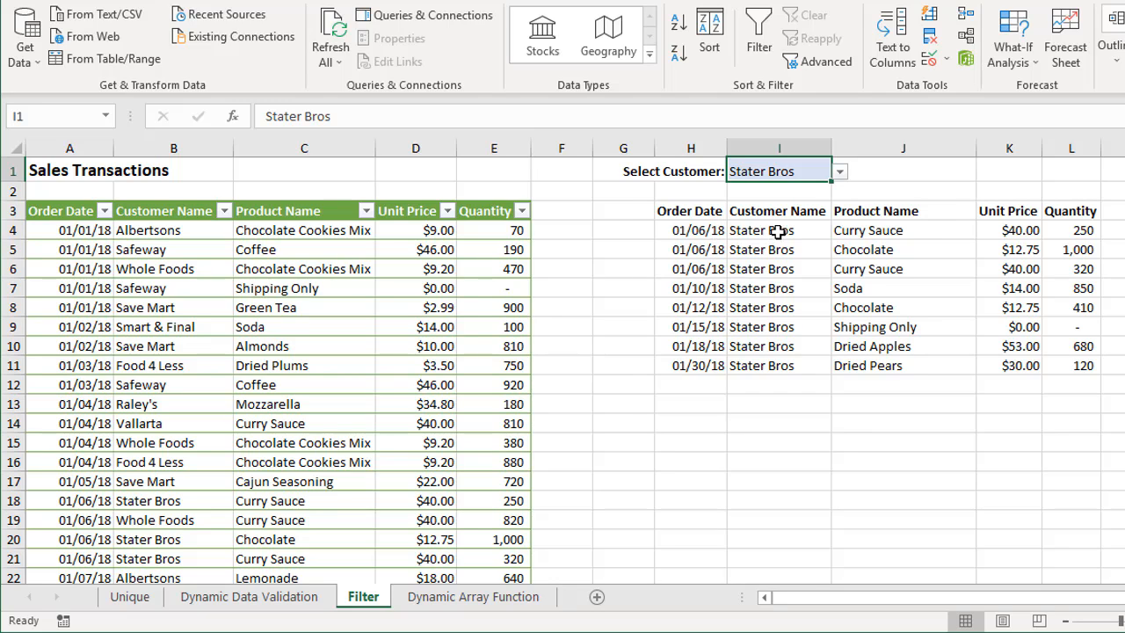
{"action": "mouse_move", "coordinate": [812, 196]}
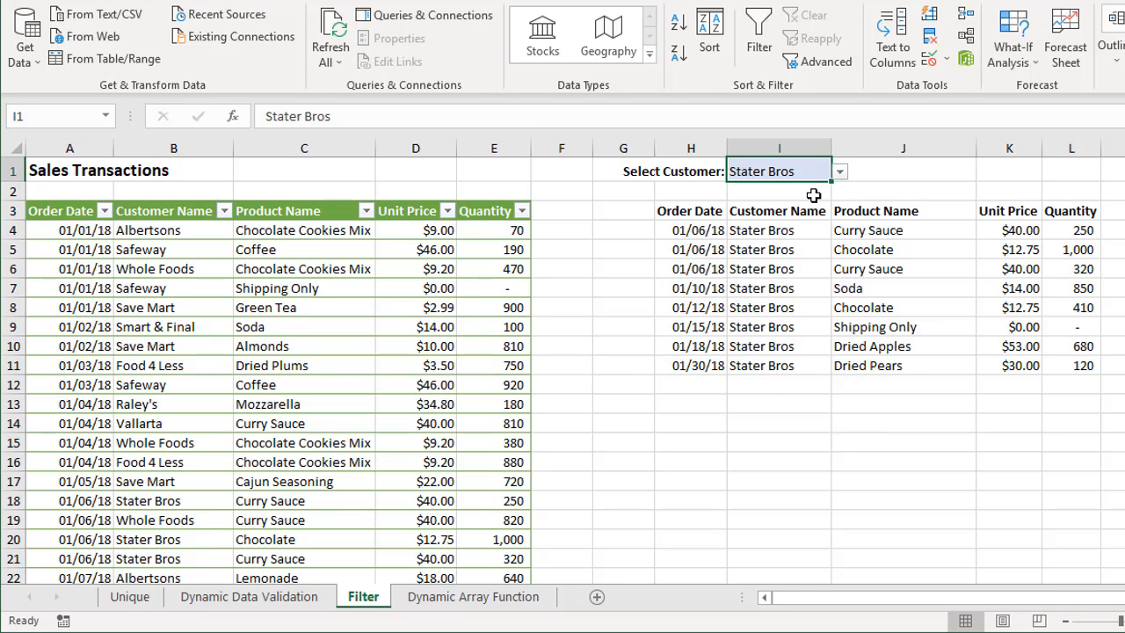
{"action": "mouse_move", "coordinate": [805, 197]}
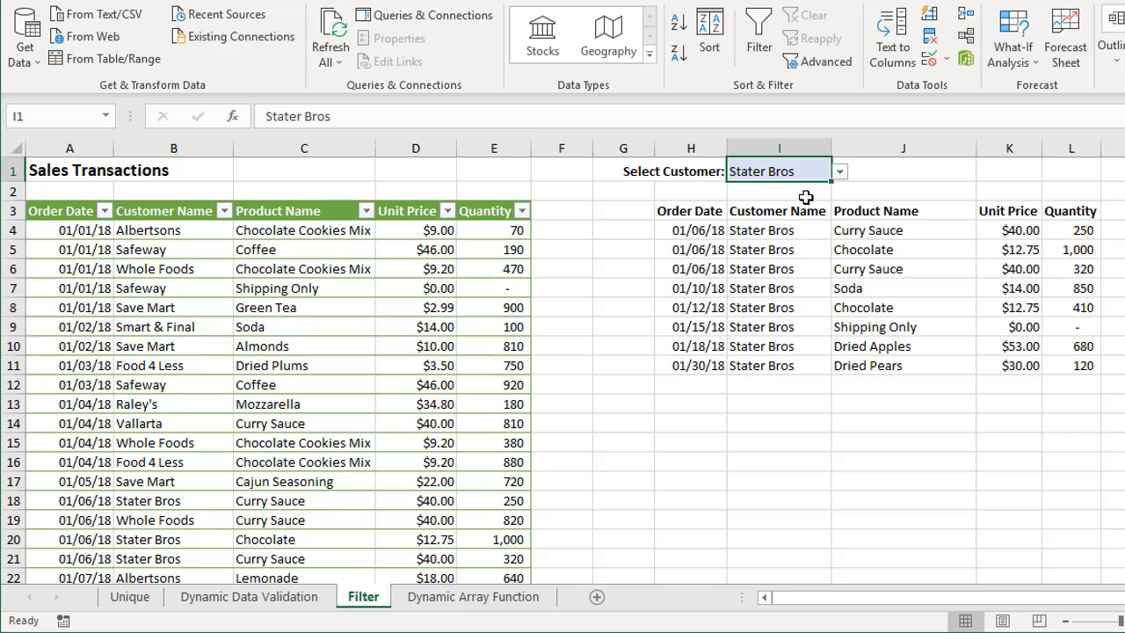
{"action": "left_click", "coordinate": [691, 228]}
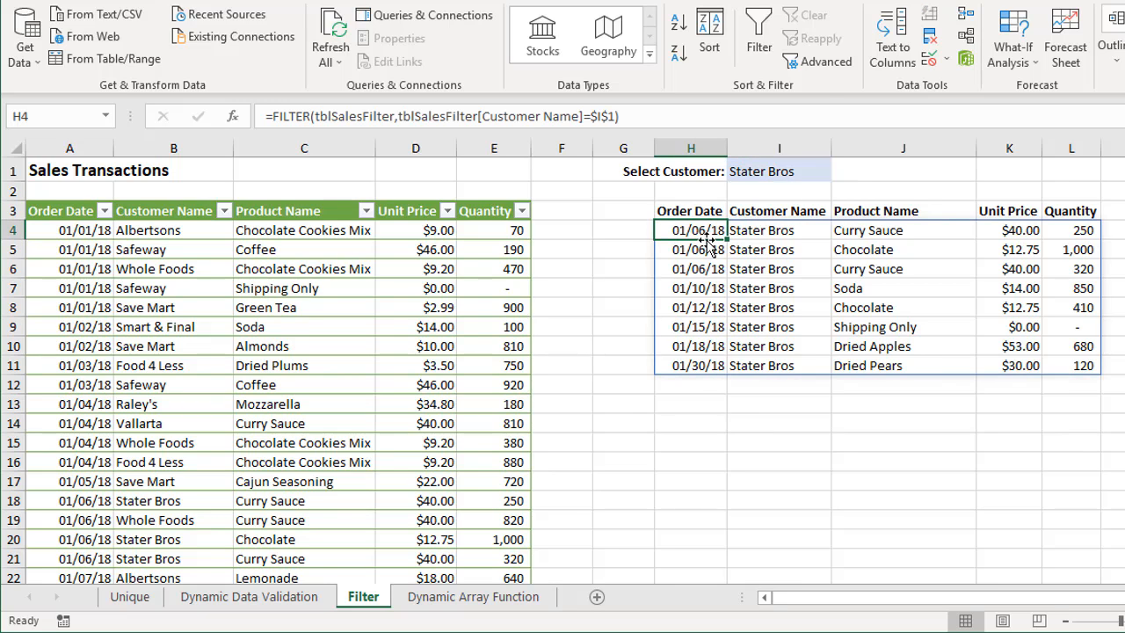
{"action": "double_click", "coordinate": [689, 229]}
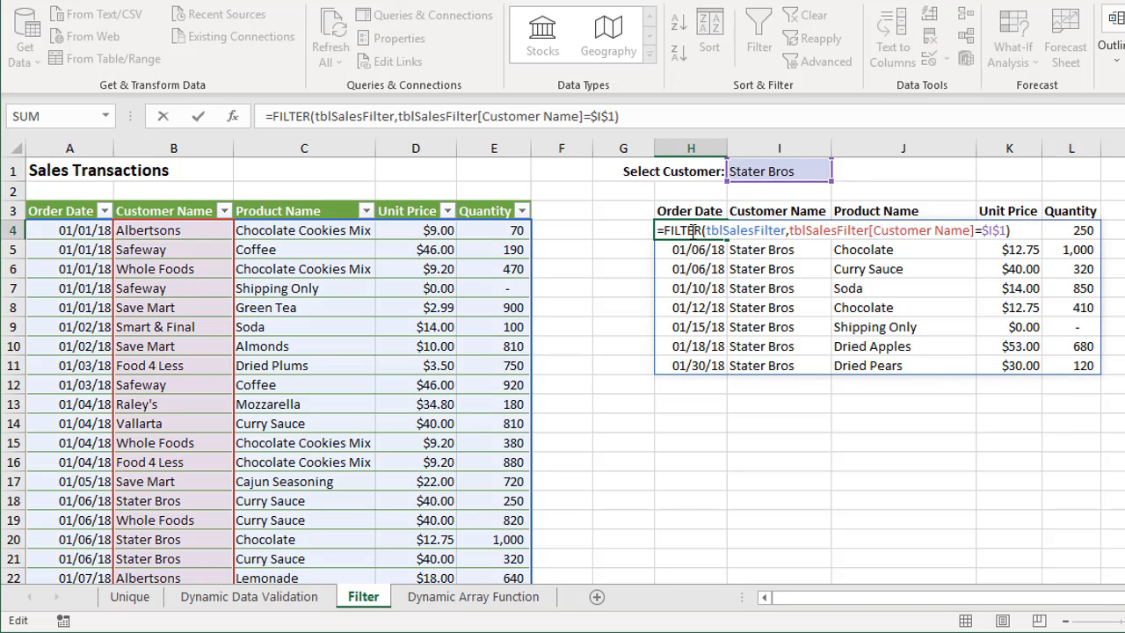
{"action": "mouse_move", "coordinate": [812, 281]}
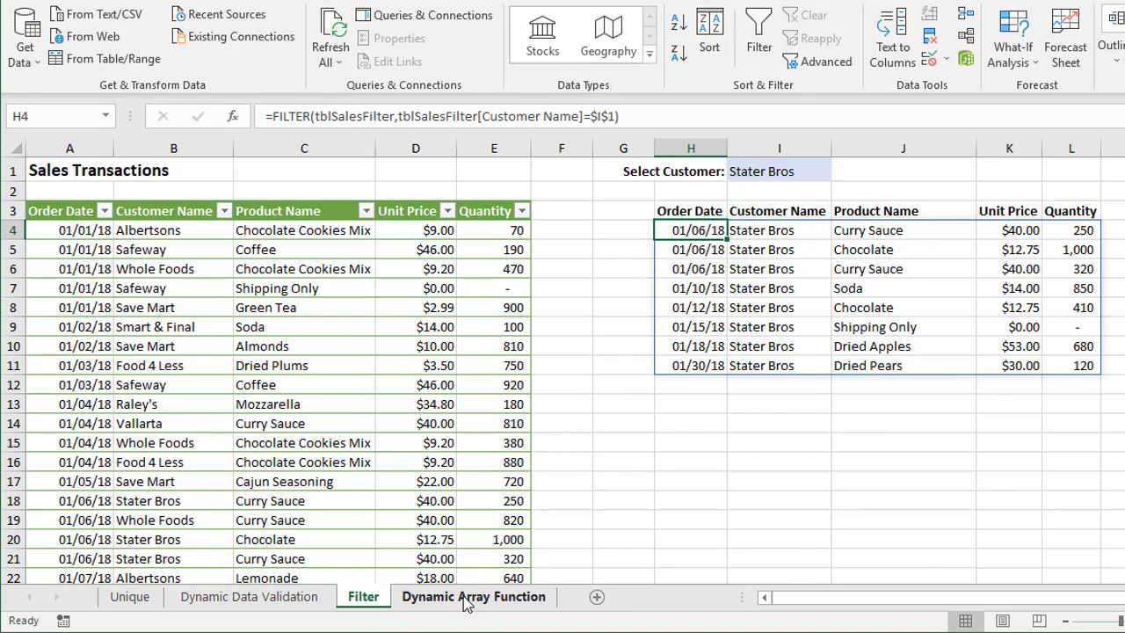
Switch to the Dynamic Array Function sheet listing the functions with help links.
{"action": "left_click", "coordinate": [473, 596]}
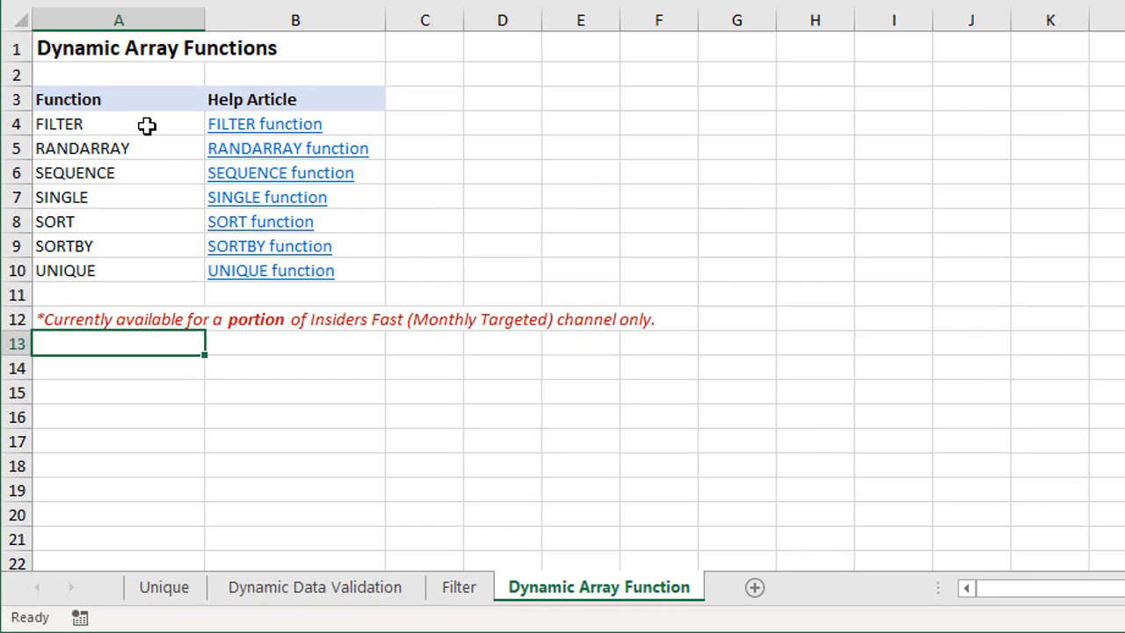
{"action": "mouse_move", "coordinate": [148, 190]}
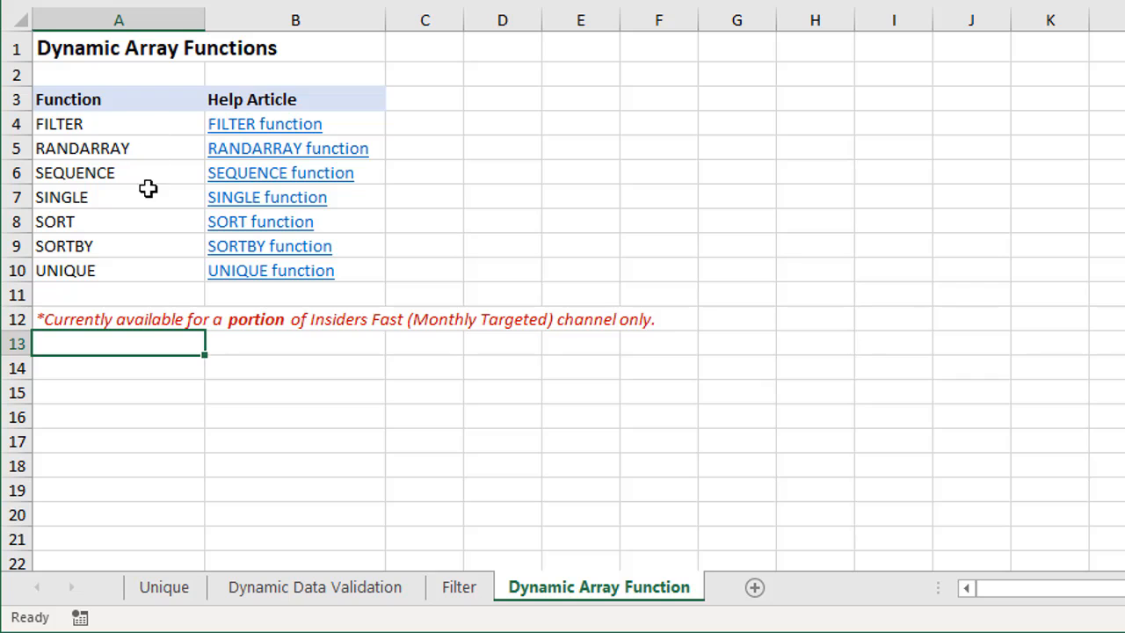
{"action": "mouse_move", "coordinate": [267, 349]}
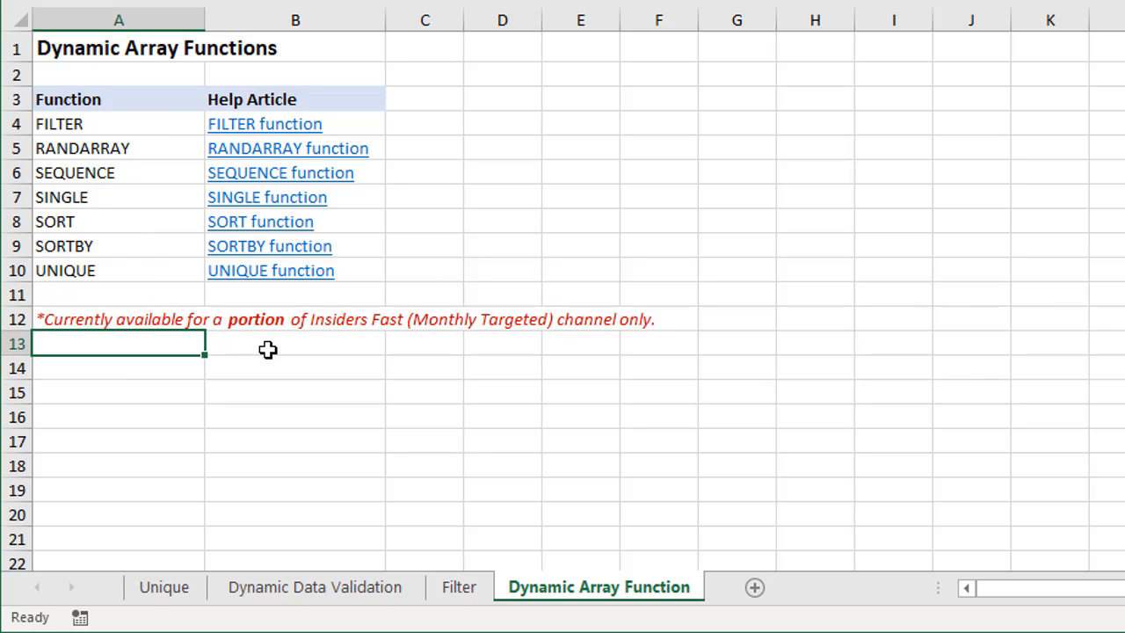
{"action": "mouse_move", "coordinate": [564, 341]}
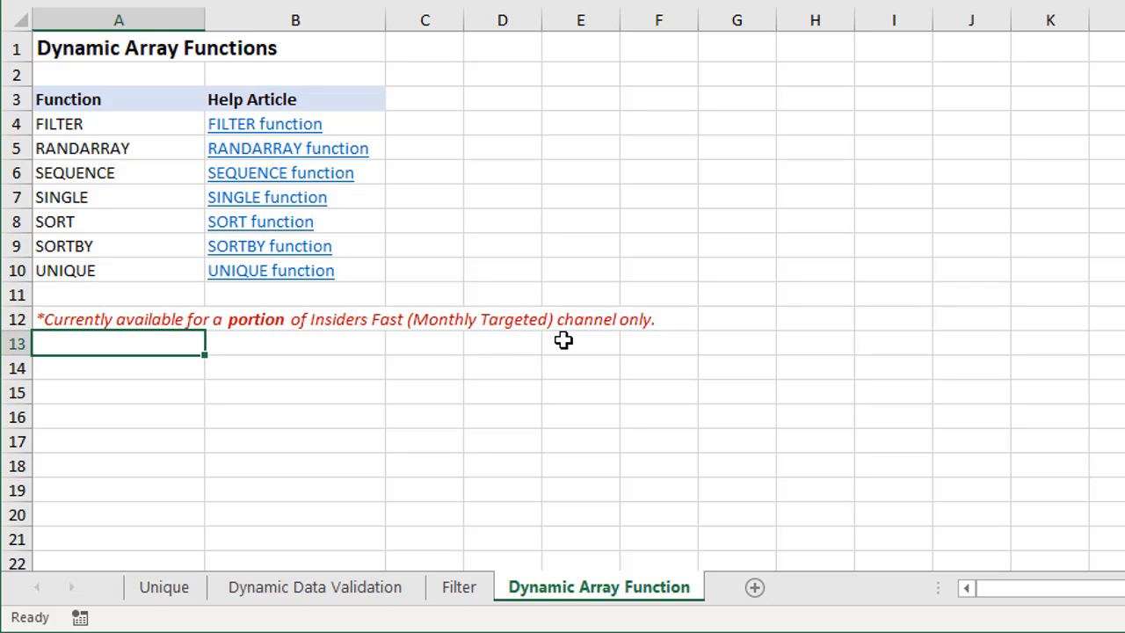
{"action": "mouse_move", "coordinate": [285, 345]}
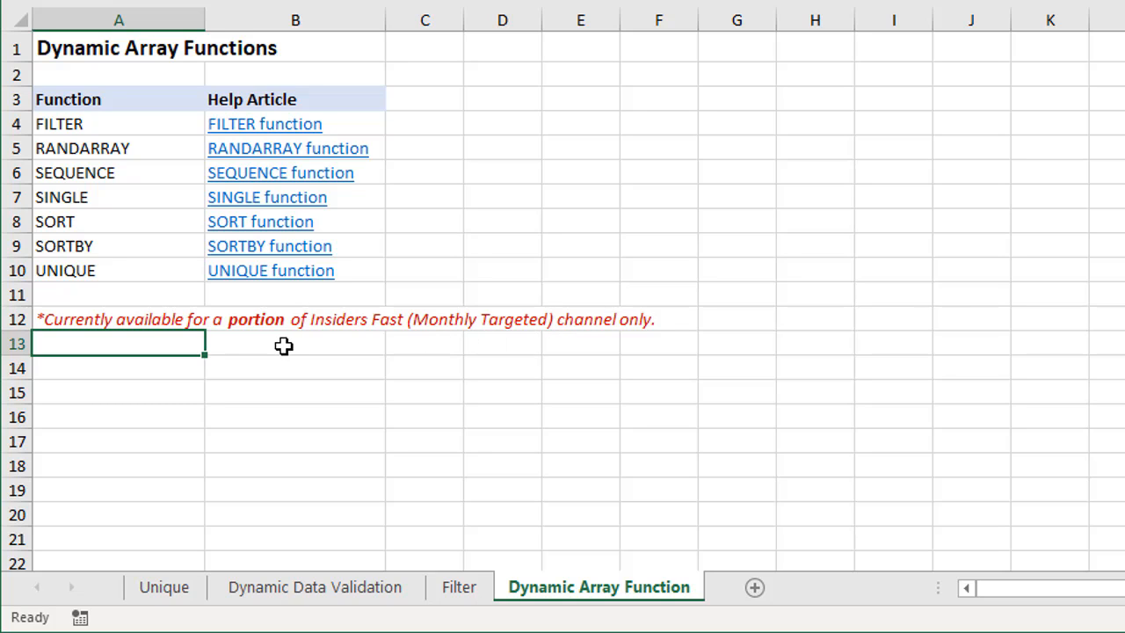
{"action": "mouse_move", "coordinate": [256, 341]}
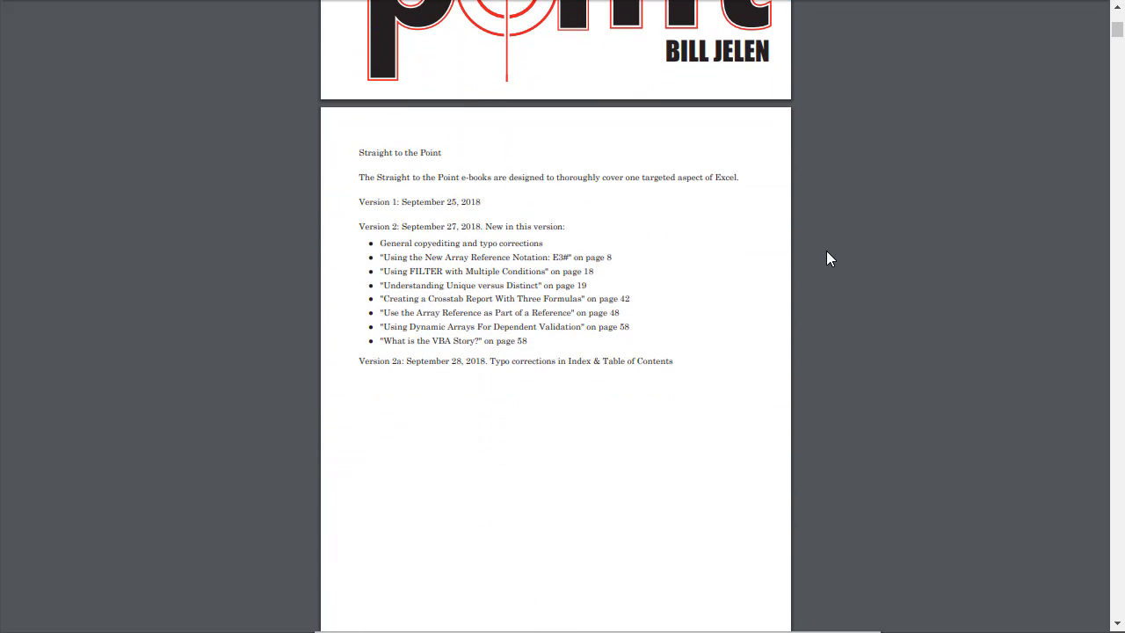
Scroll the Excel Dynamic Arrays e-book down to the figure showing the greyed-out E4 formula.
{"action": "scroll", "scroll_direction": "down", "scroll_amount": 3}
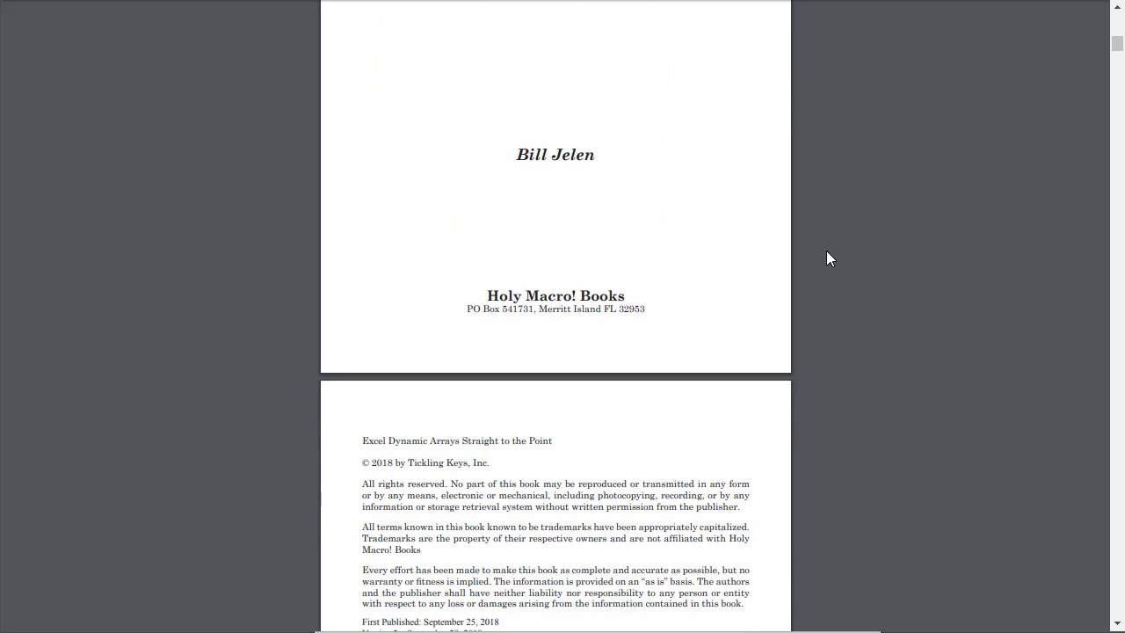
{"action": "scroll", "scroll_direction": "down", "scroll_amount": 3}
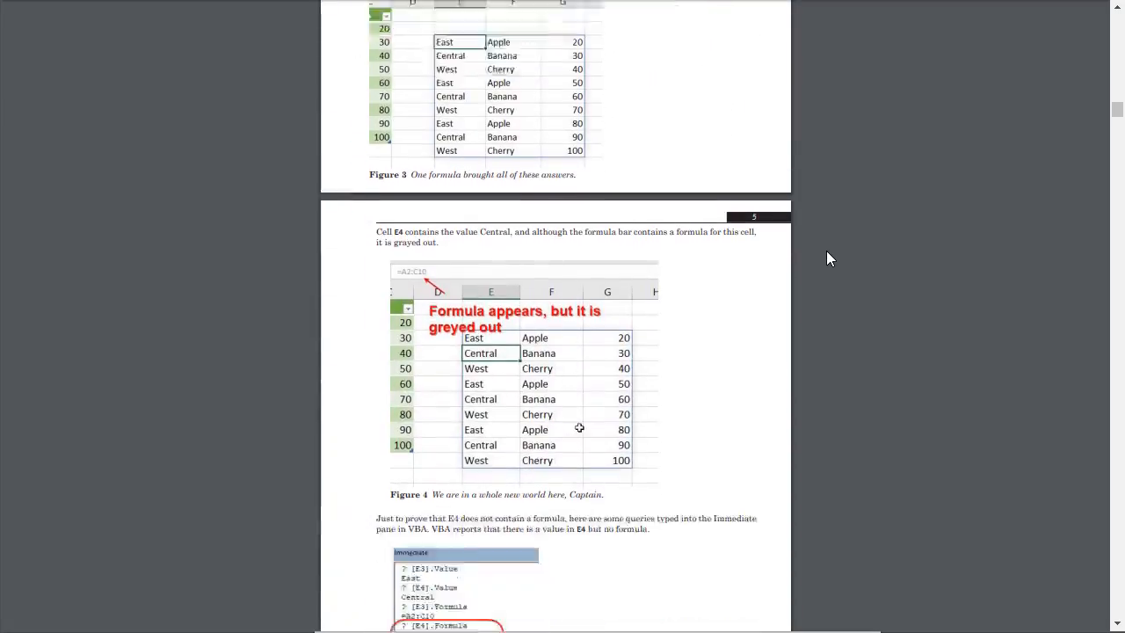
{"action": "scroll", "scroll_direction": "down", "scroll_amount": 3}
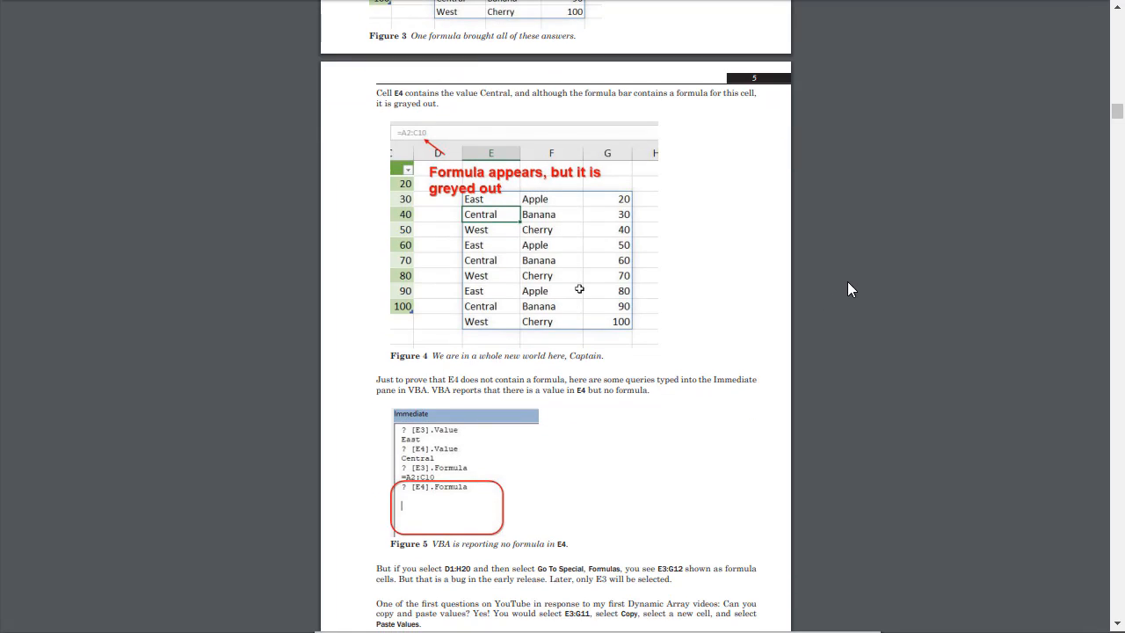